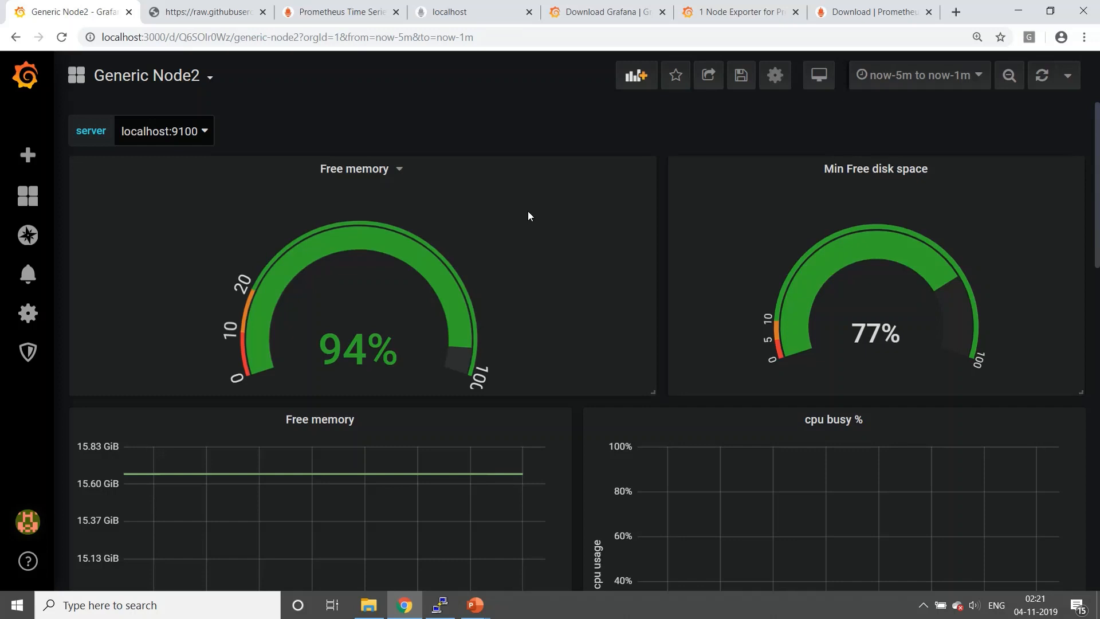
{"action": "mouse_move", "coordinate": [319, 102]}
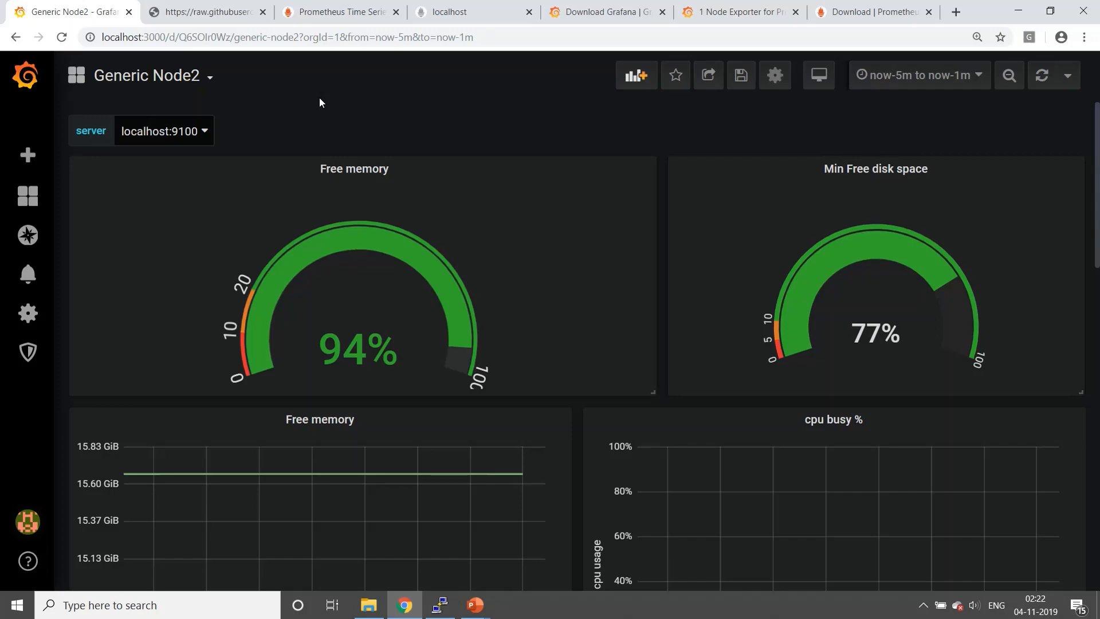
{"action": "mouse_move", "coordinate": [939, 5]}
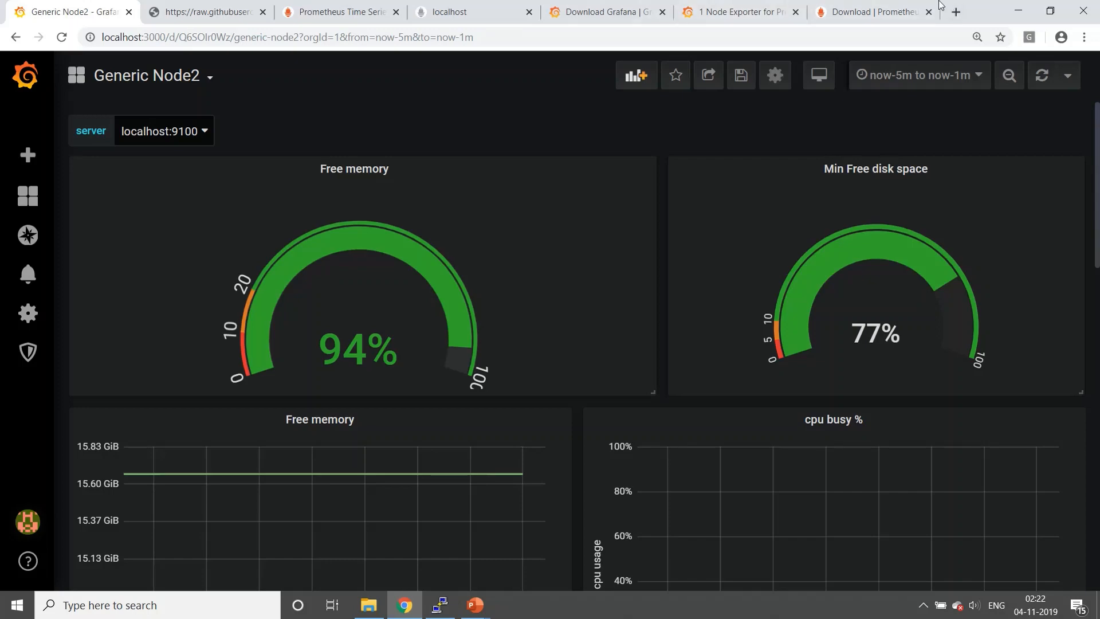
Copy the alertmanager-0.19.0.linux-amd64.tar.gz link from the Prometheus downloads page
{"action": "left_click", "coordinate": [873, 12]}
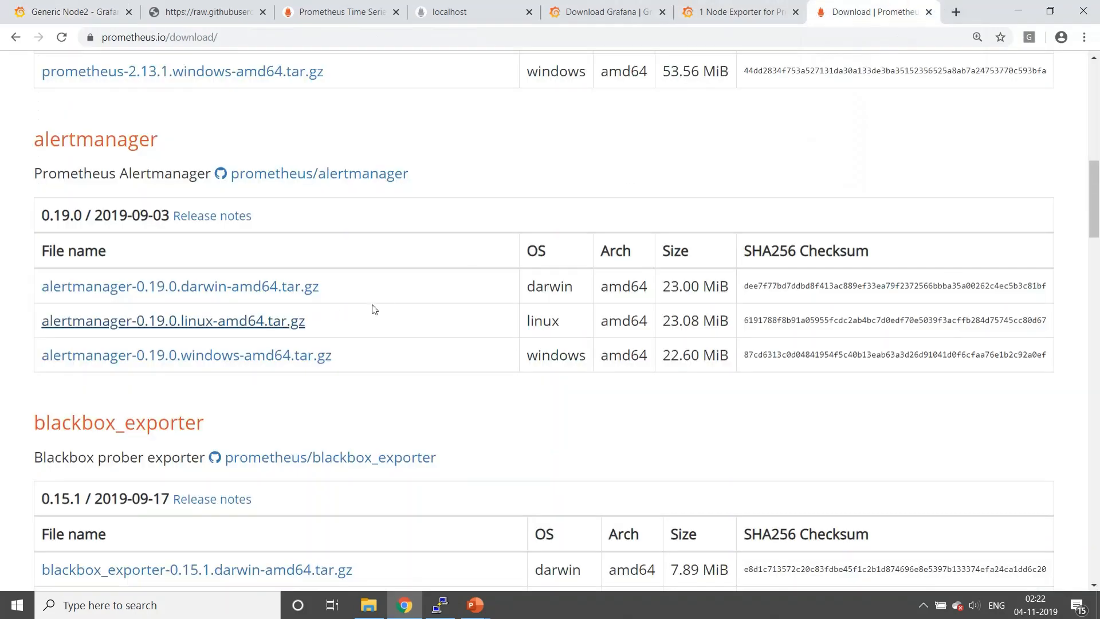
{"action": "right_click", "coordinate": [173, 321]}
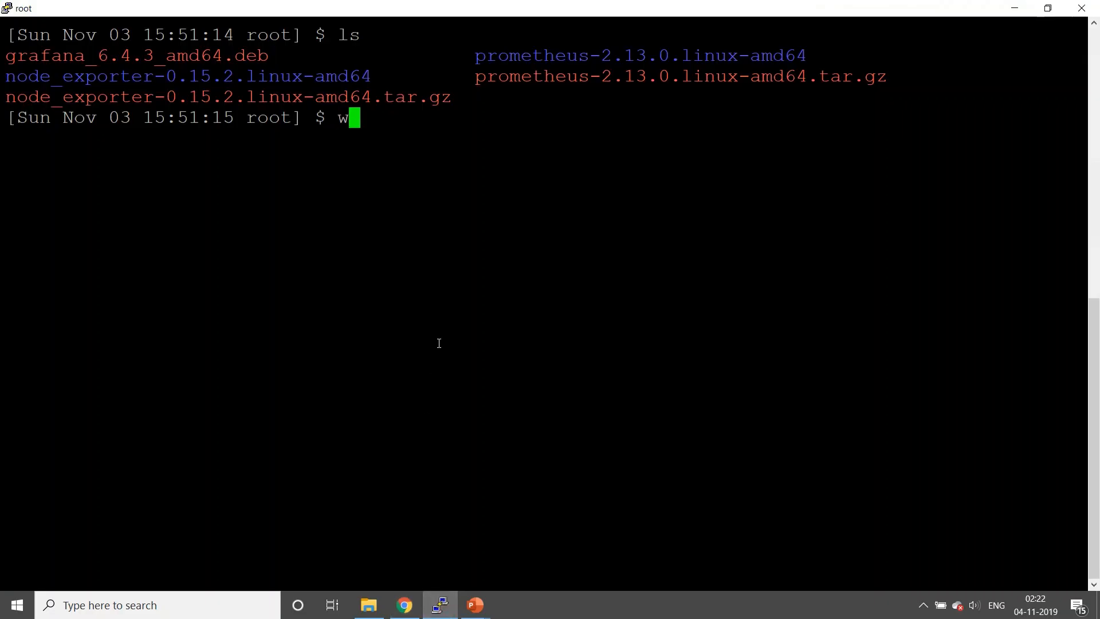
Download alertmanager-0.19.0.linux-amd64.tar.gz with wget and extract it using tar -xzvf
{"action": "type", "text": "get"}
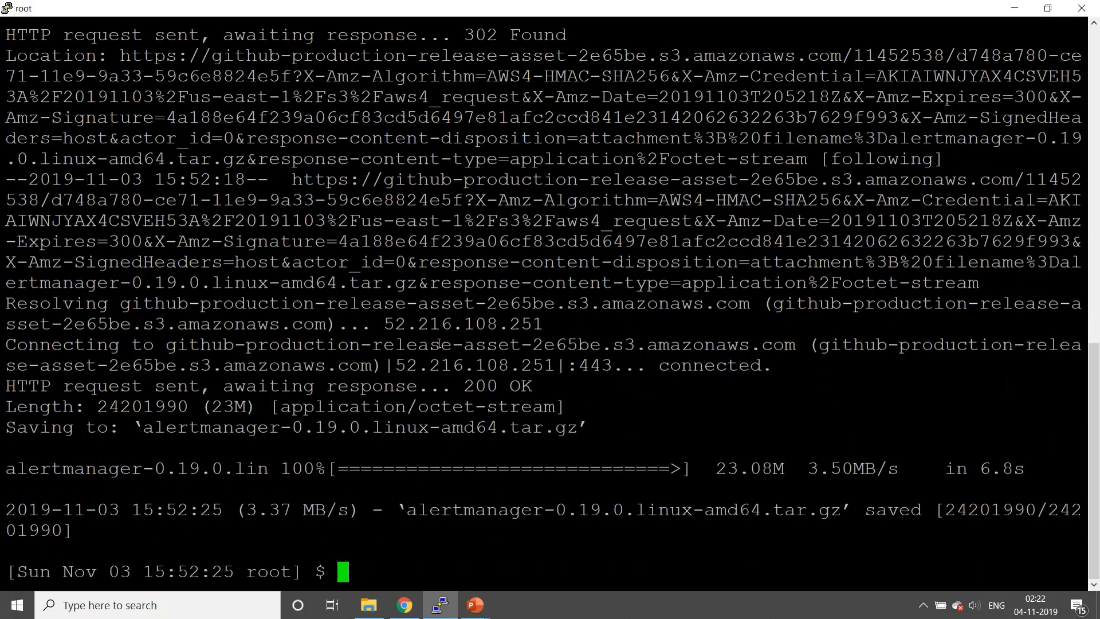
{"action": "type", "text": "ls"}
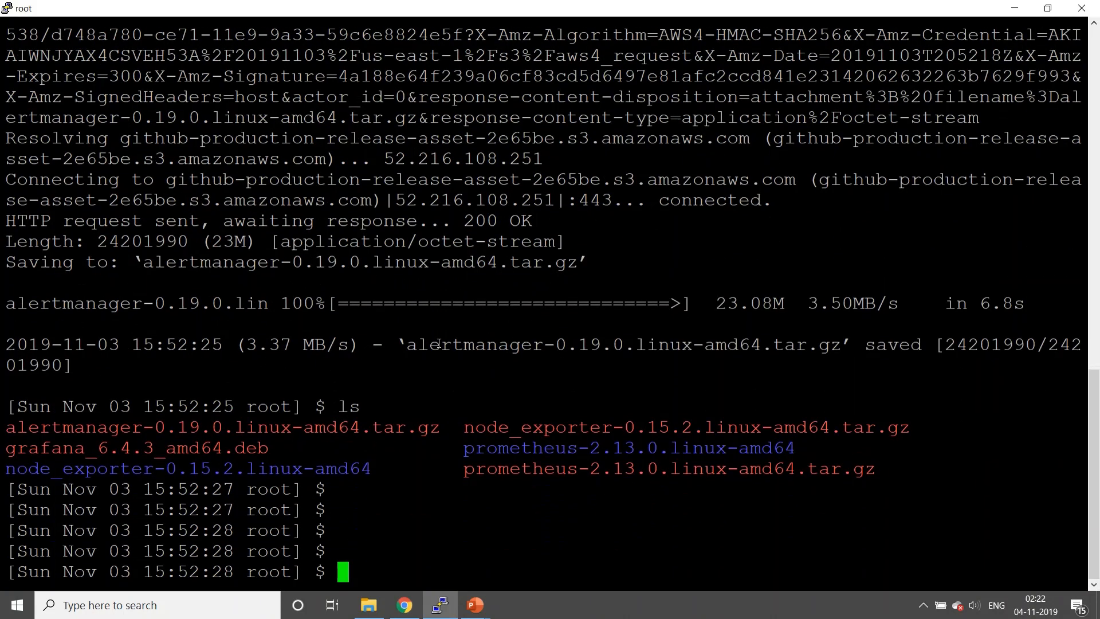
{"action": "double_click", "coordinate": [222, 428]}
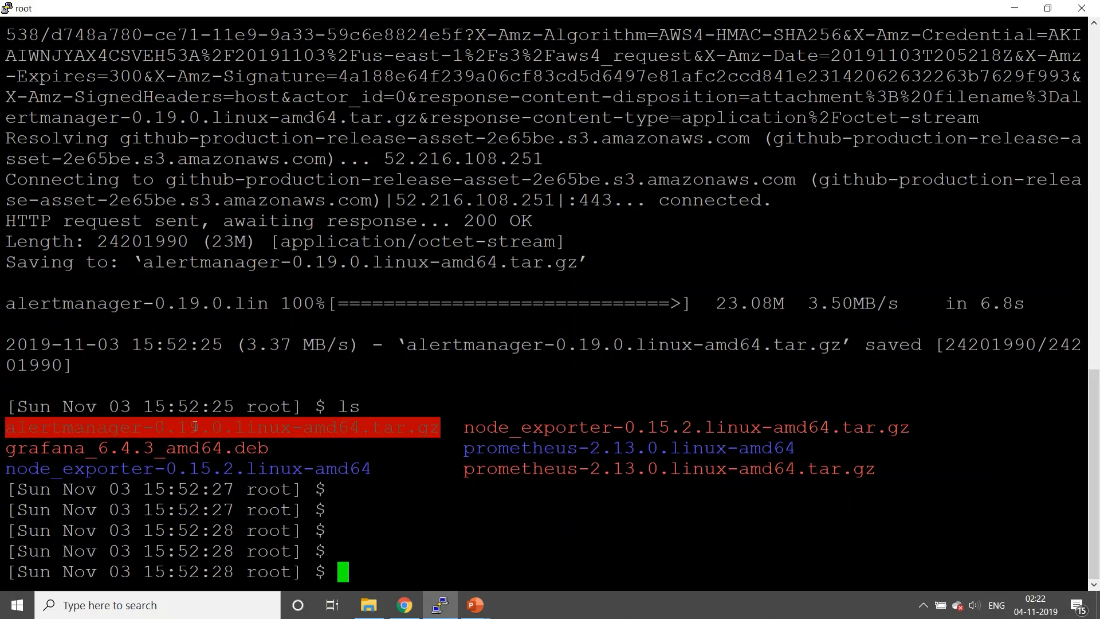
{"action": "type", "text": "tar"}
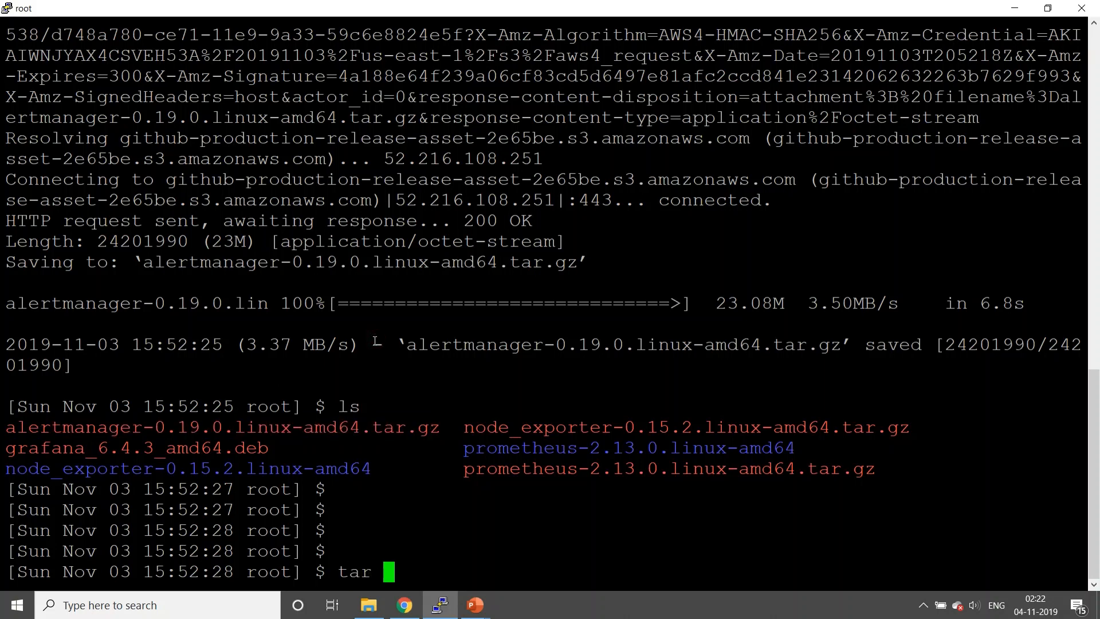
{"action": "type", "text": "-xzvf alertmanager-0.19.0.linux-amd64.tar.gz"}
{"action": "type", "text": "cd alertmanager-0.19.0.linux-amd64/"}
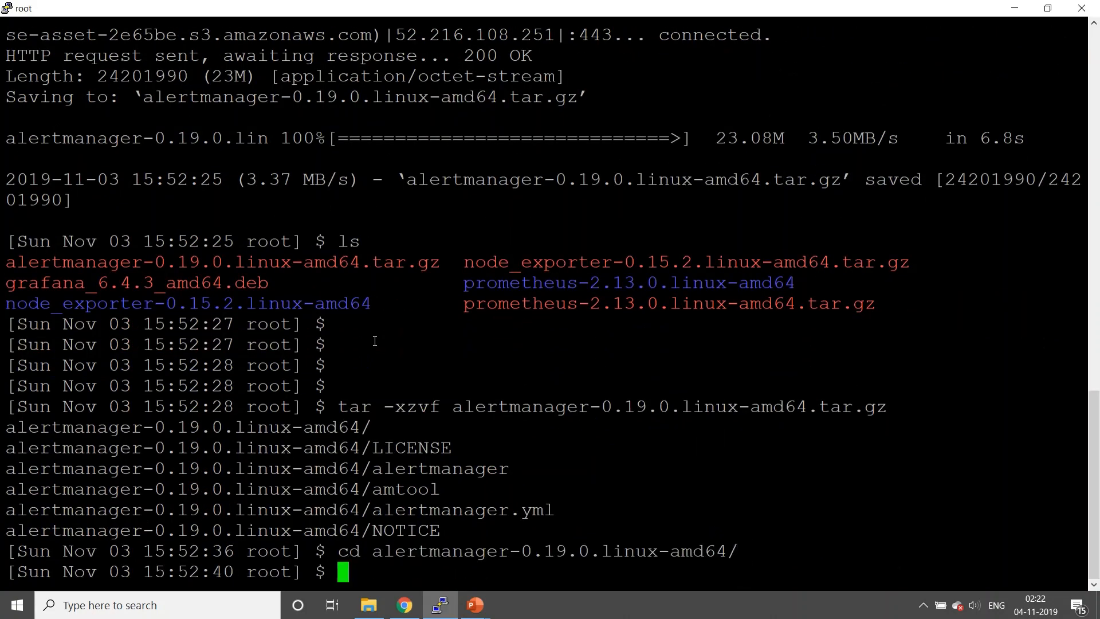
List the Alertmanager folder with ls -lrt and view alertmanager.yml
{"action": "type", "text": "ls -lrt"}
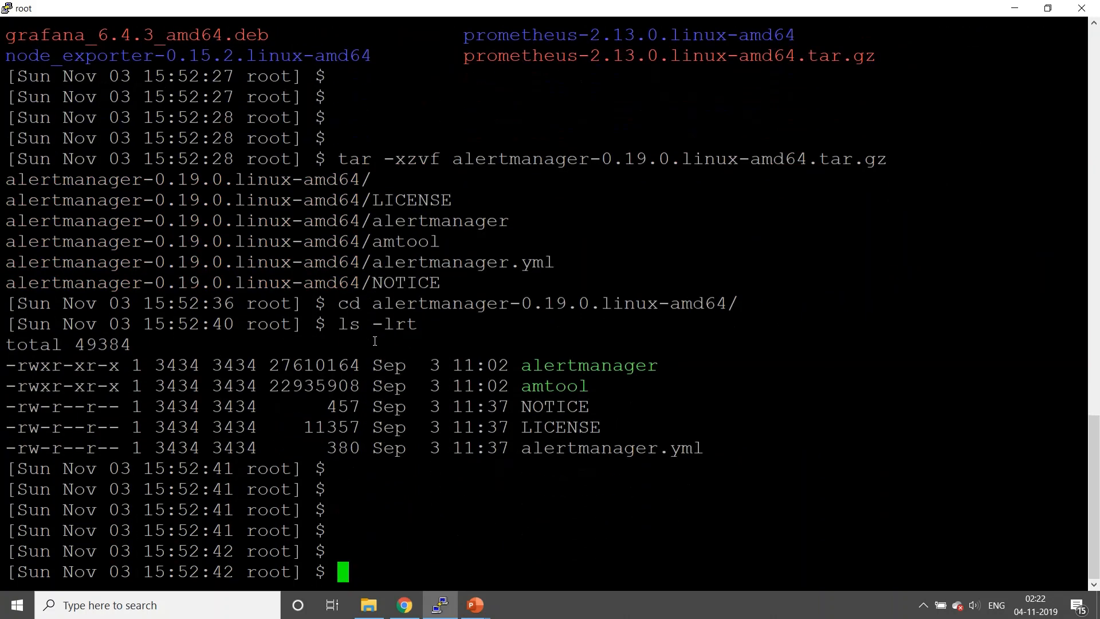
{"action": "type", "text": "vi"}
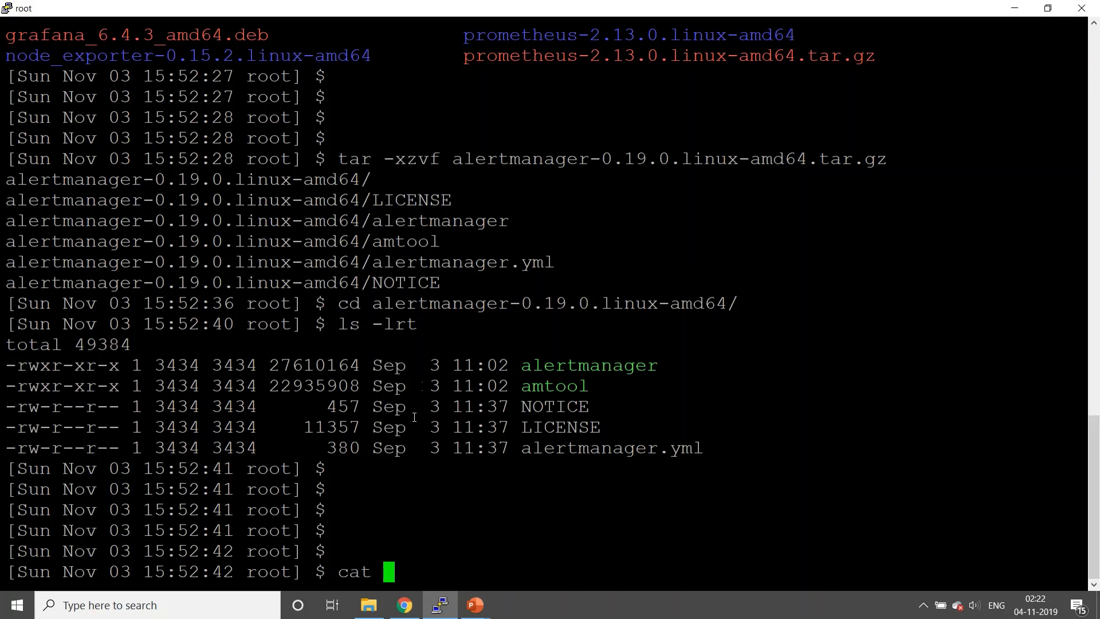
{"action": "double_click", "coordinate": [611, 448]}
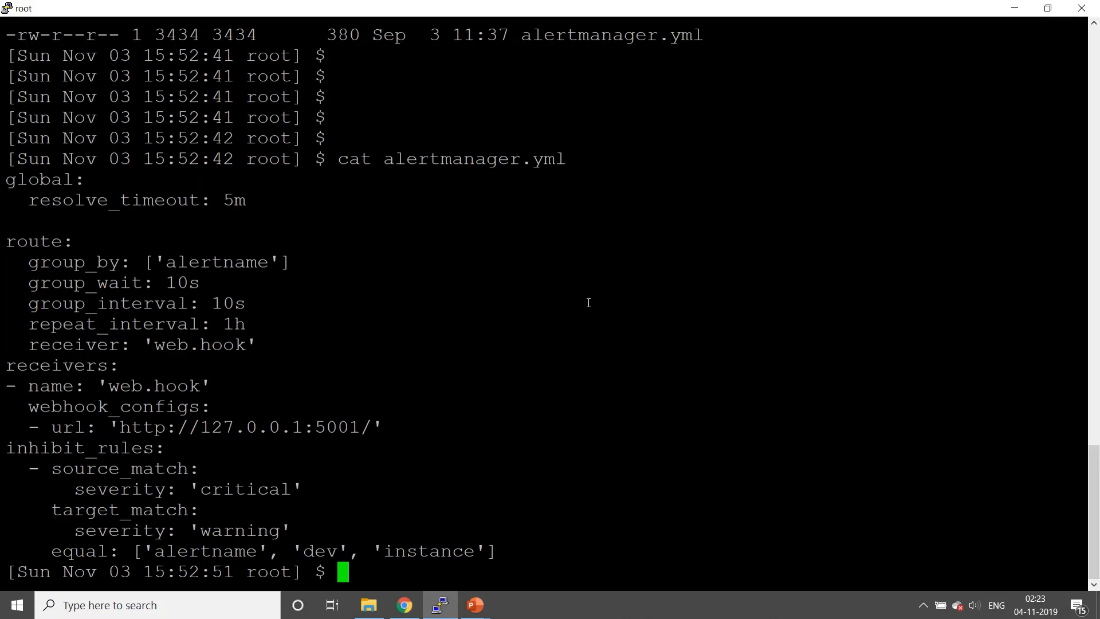
Launch Alertmanager in the background with nohup ./alertmanager &
{"action": "type", "text": "ls -lrt"}
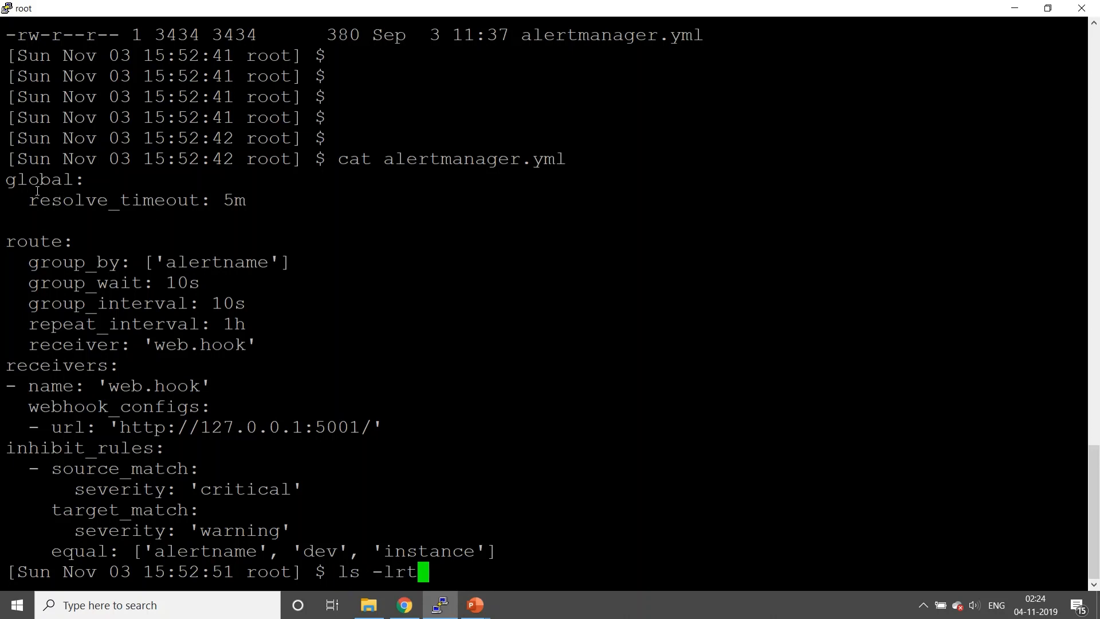
{"action": "left_click_drag", "start_coordinate": [7, 179], "coordinate": [495, 551]}
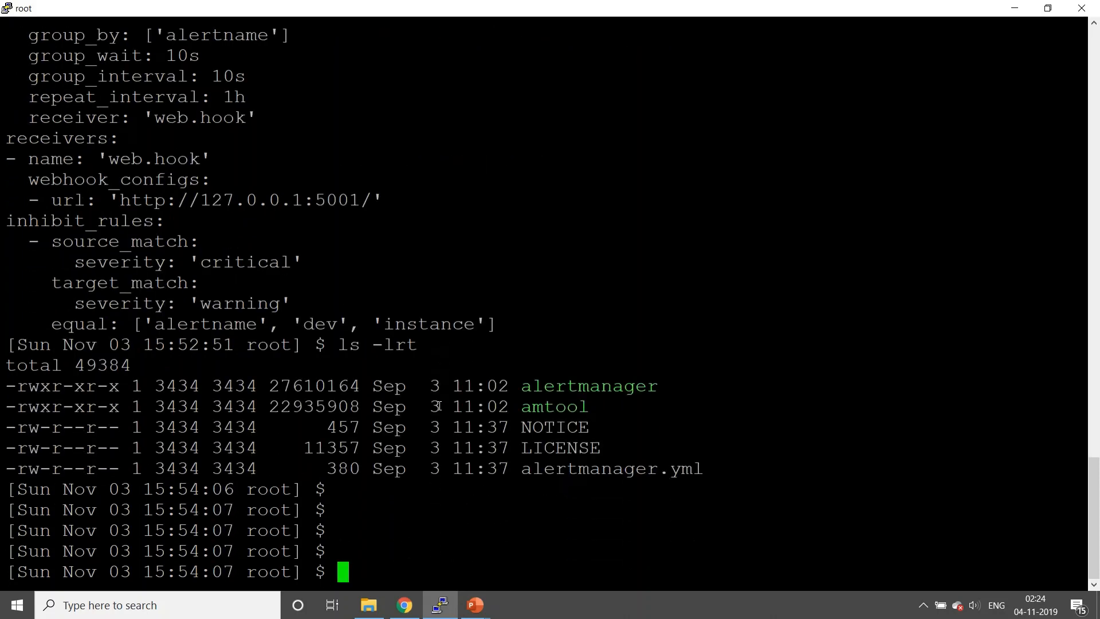
{"action": "type", "text": "noh"}
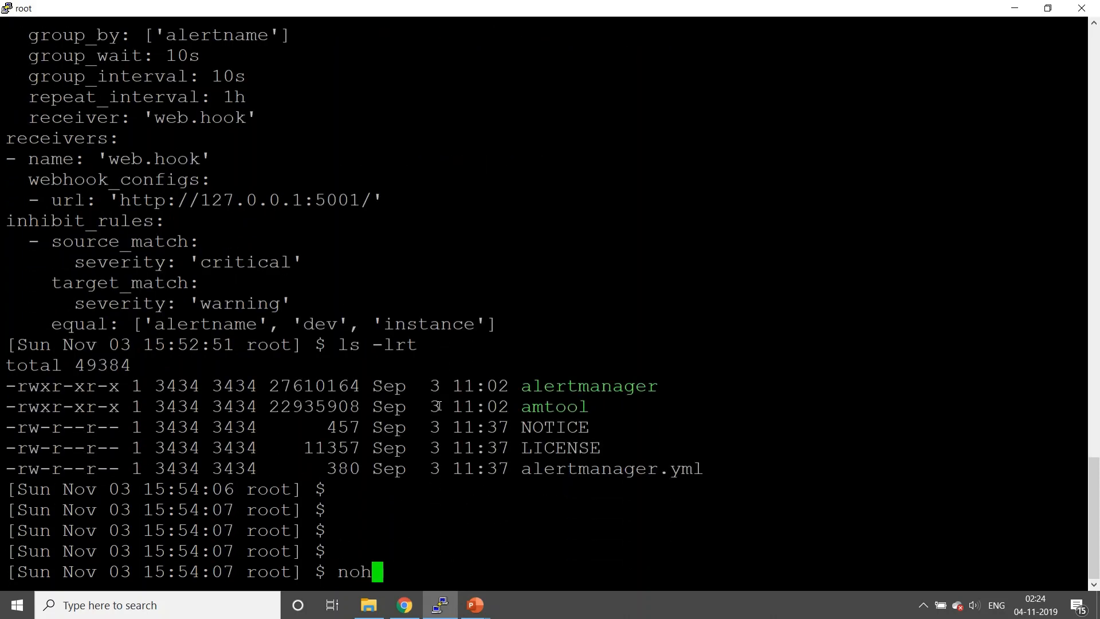
{"action": "type", "text": "up"}
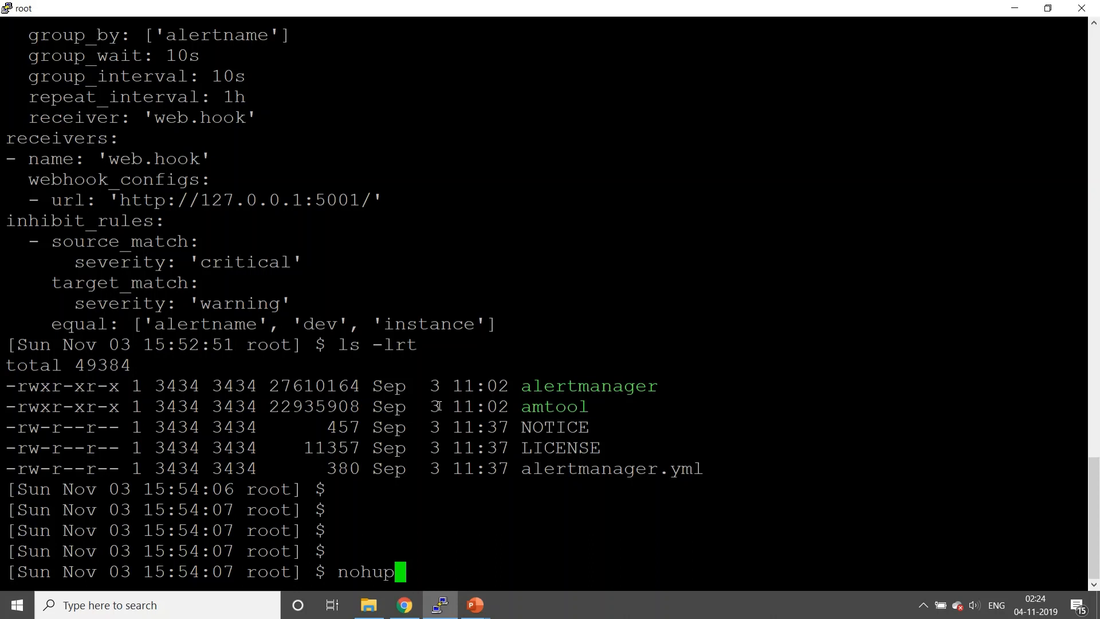
{"action": "type", "text": "./"}
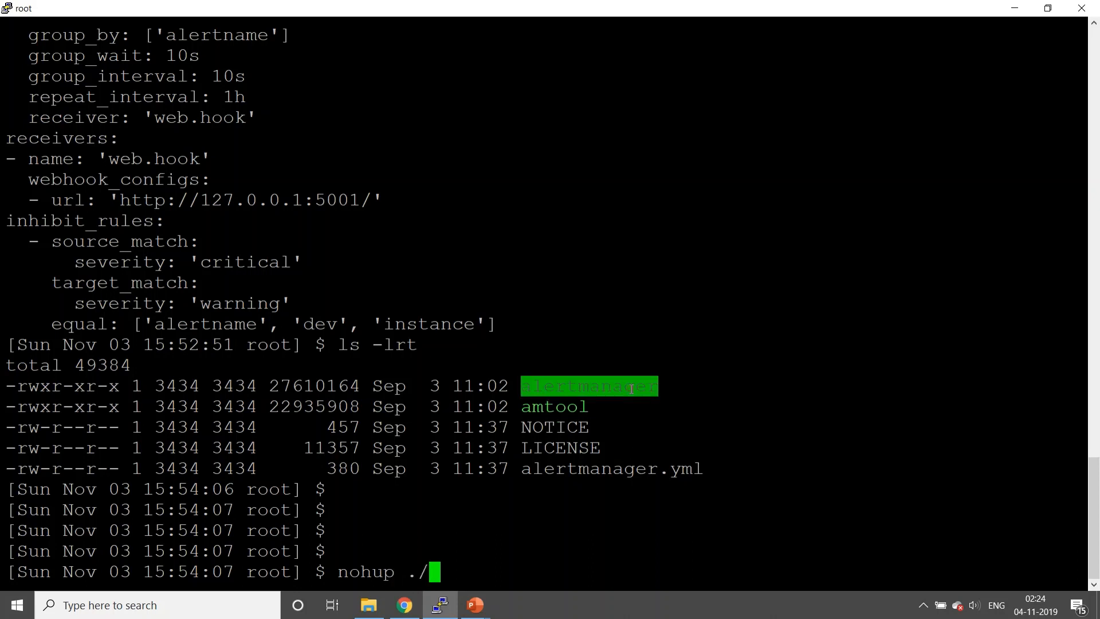
{"action": "type", "text": "alertmanager &"}
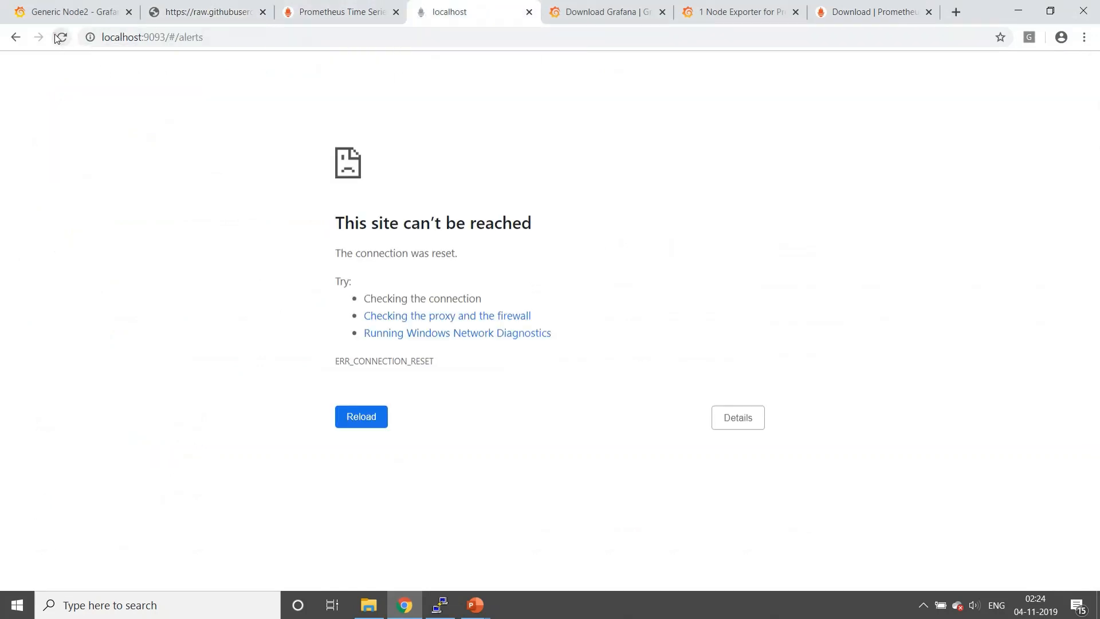
Reload localhost:9093 and browse the Alertmanager Silences, Status and Alerts pages
{"action": "left_click", "coordinate": [62, 37]}
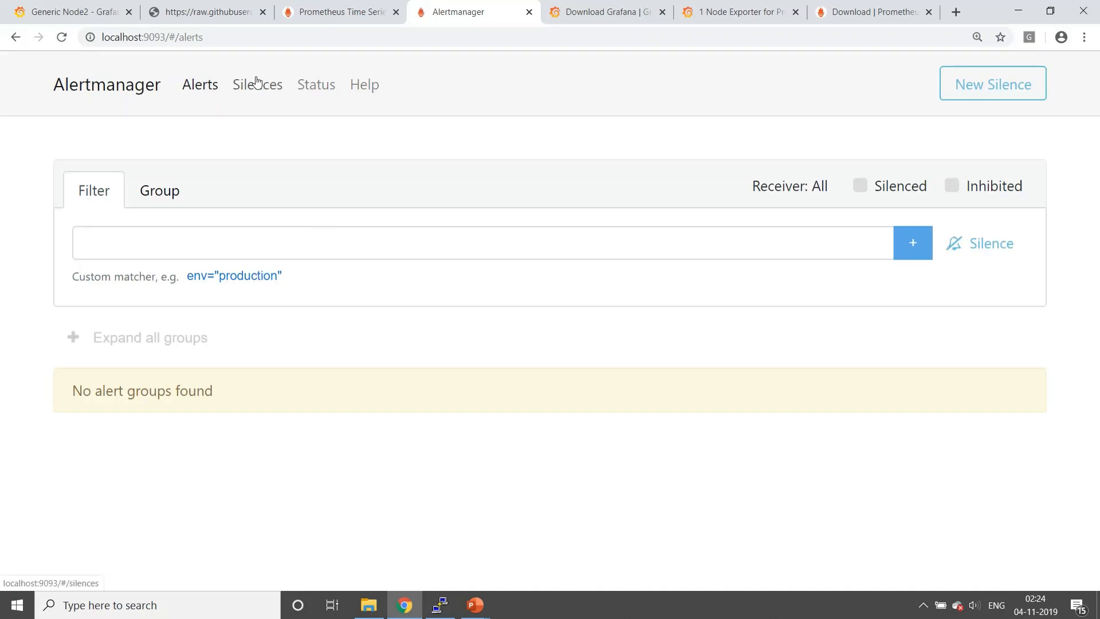
{"action": "left_click", "coordinate": [256, 85]}
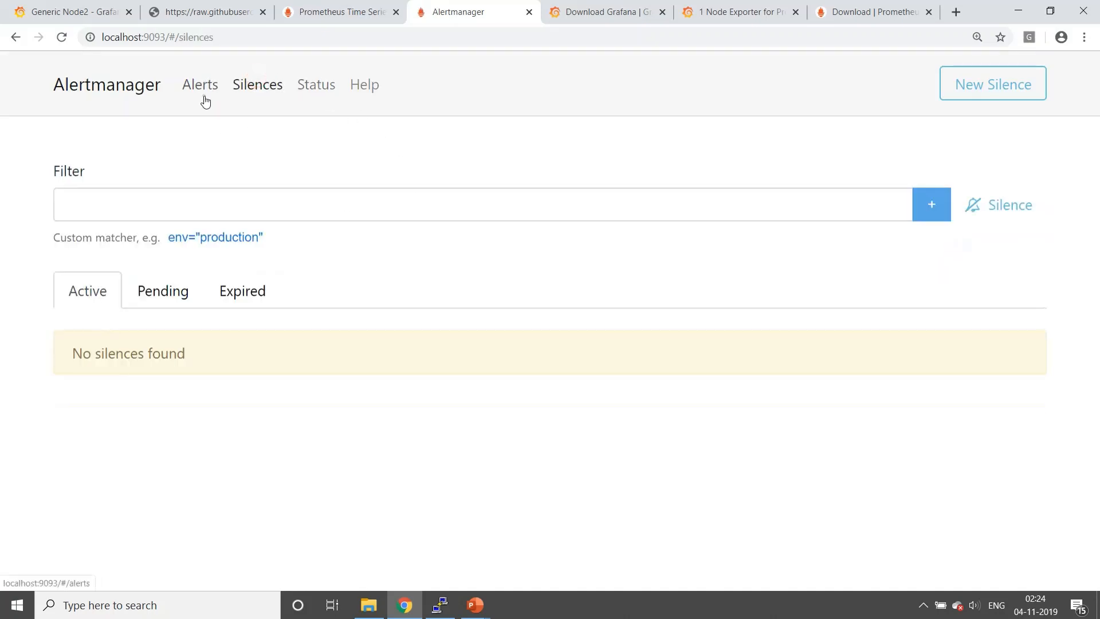
{"action": "left_click", "coordinate": [315, 84]}
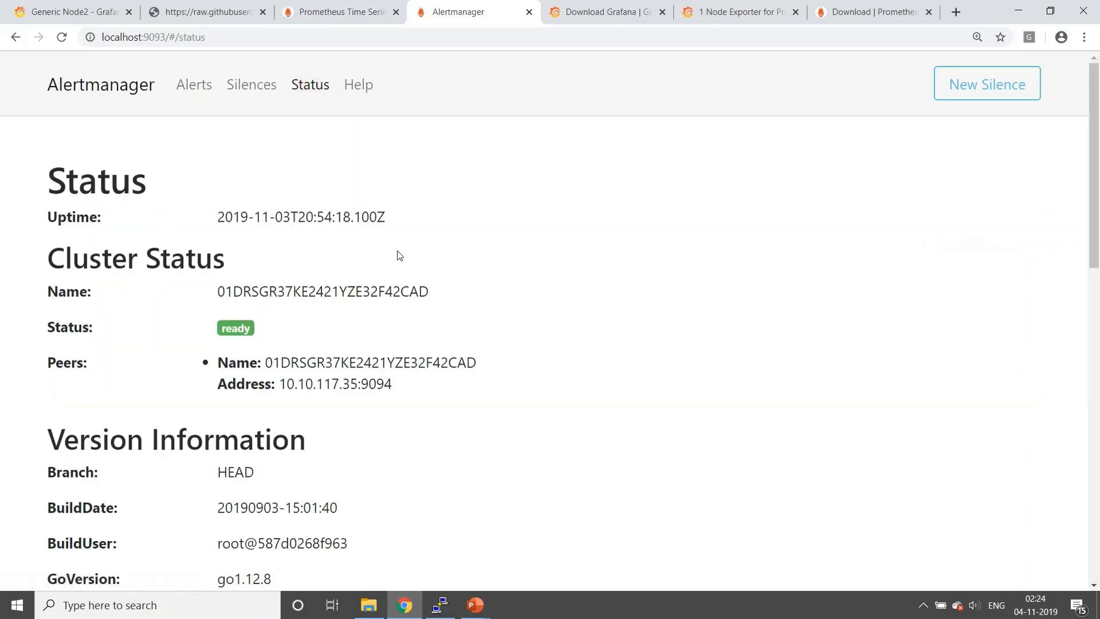
{"action": "left_click", "coordinate": [200, 84]}
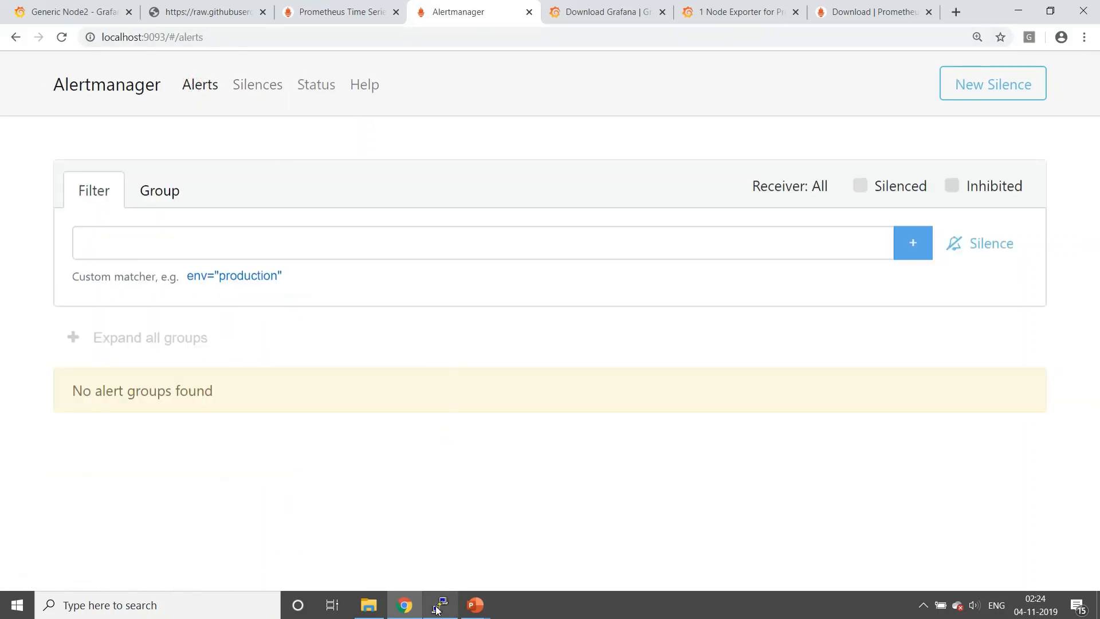
{"action": "left_click", "coordinate": [440, 605]}
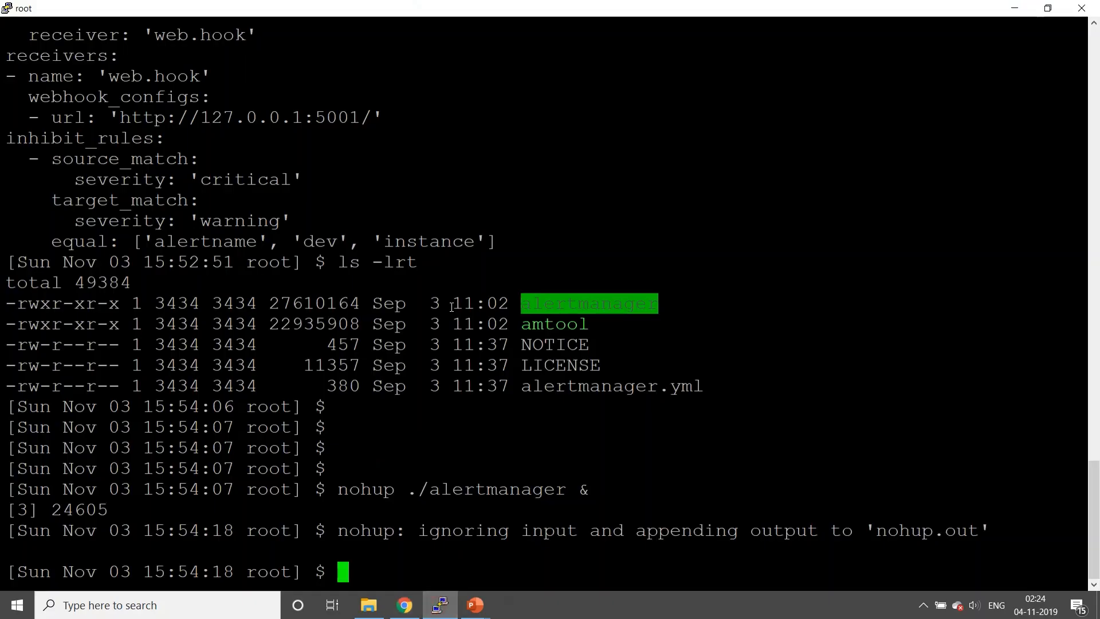
Change to the prometheus-2.13.0.linux-amd64 folder and open first_rules.yml in vi
{"action": "type", "text": "cd ../prometheus-2.13.0.linux-amd64/"}
{"action": "type", "text": "ls -lrt"}
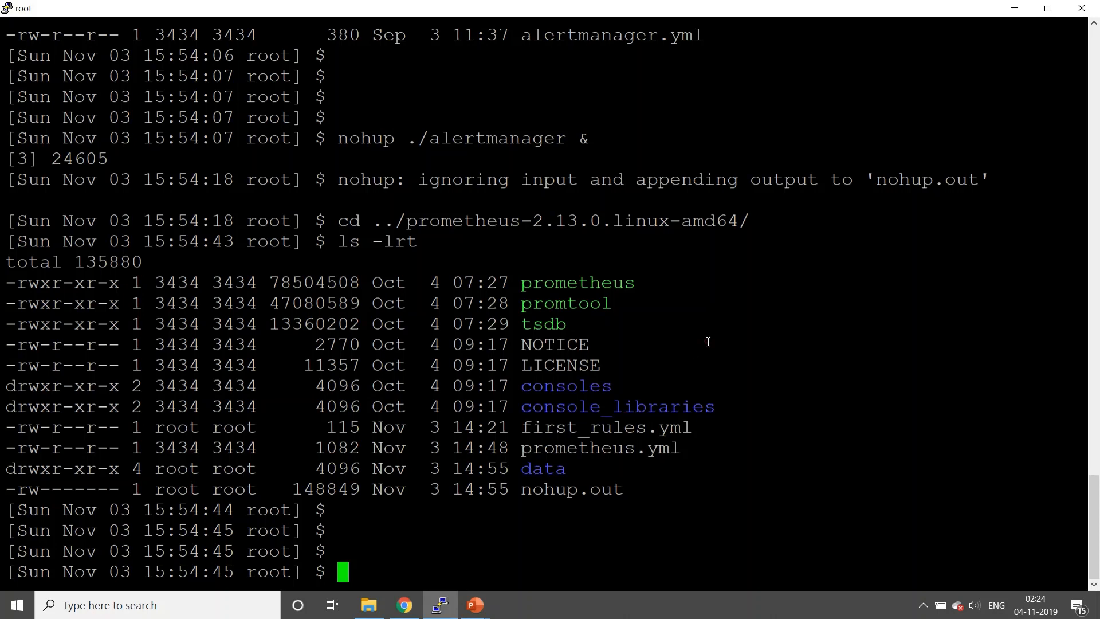
{"action": "double_click", "coordinate": [605, 427]}
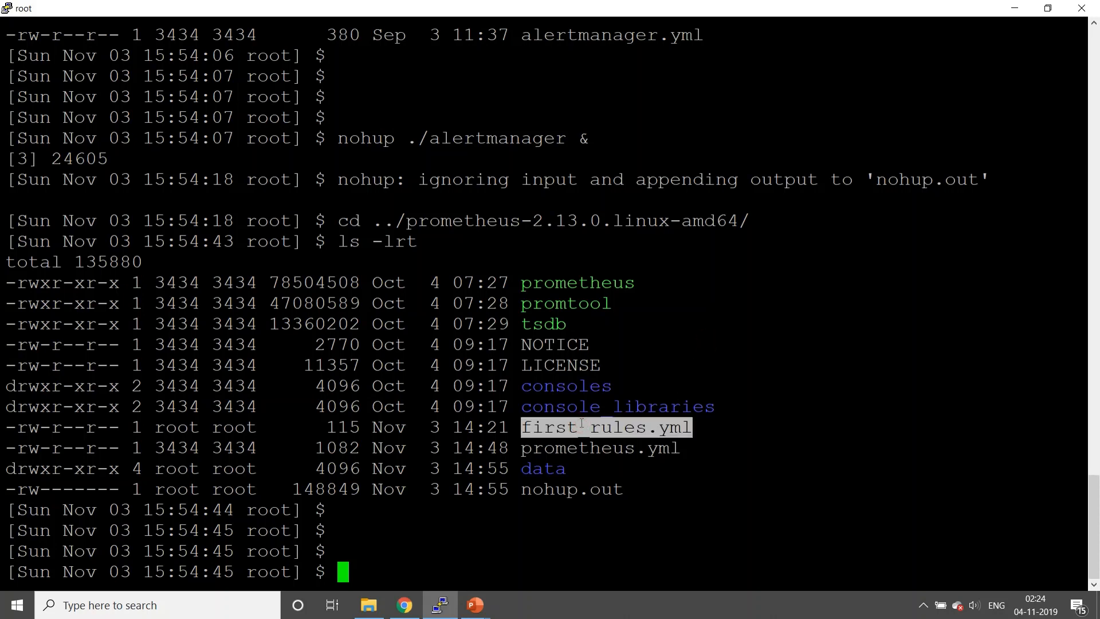
{"action": "type", "text": "vi first_rules.yml"}
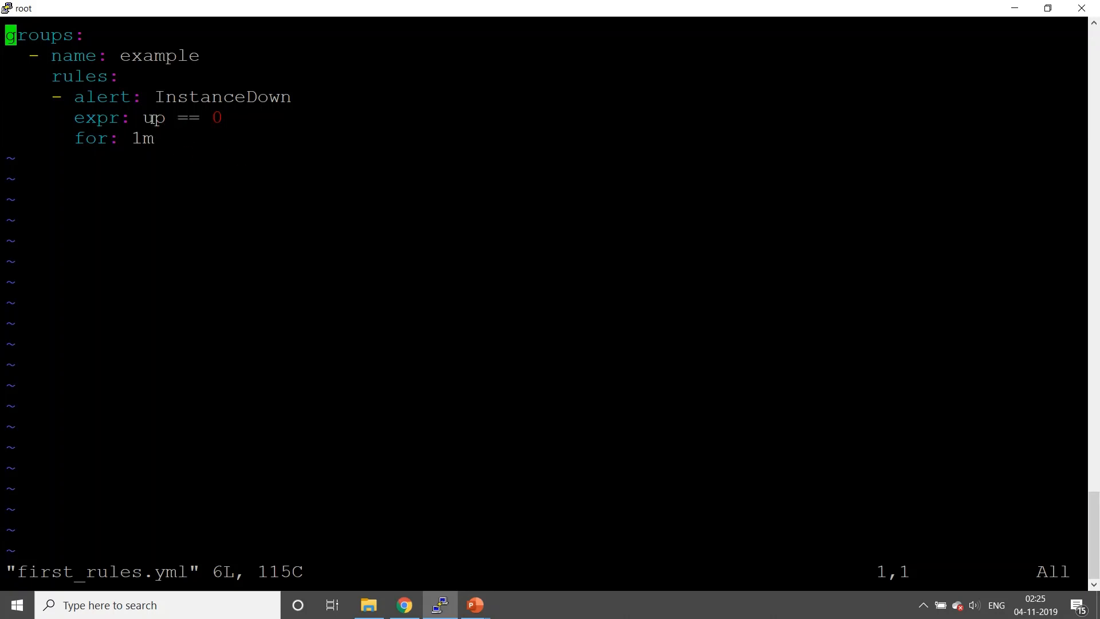
Read the InstanceDown rule in first_rules.yml, firing when up == 0 for 1m
{"action": "double_click", "coordinate": [152, 117]}
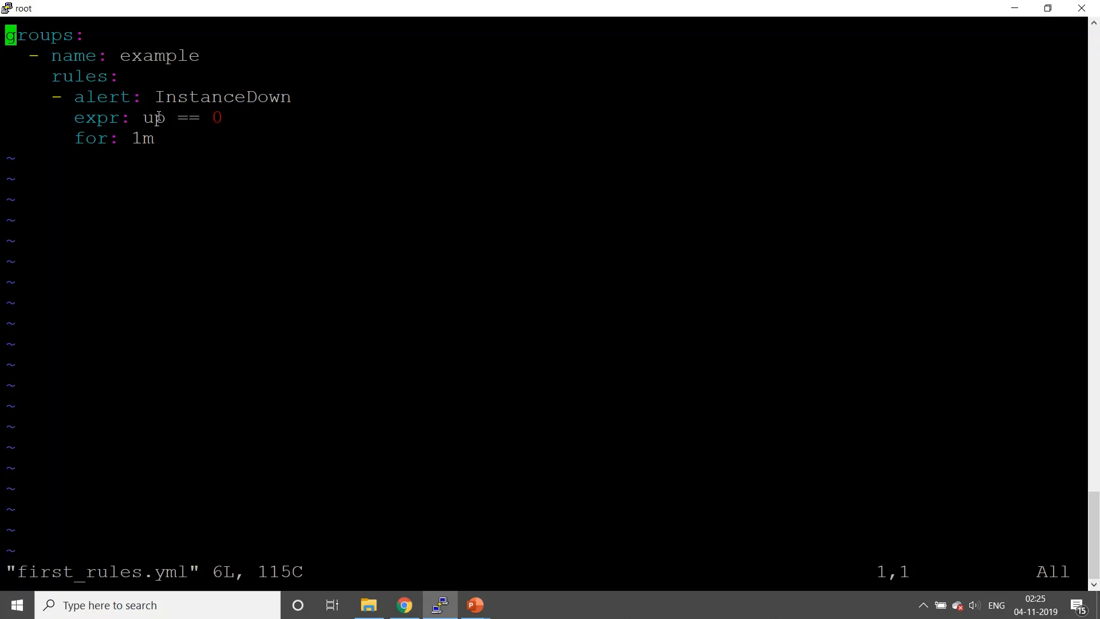
{"action": "double_click", "coordinate": [153, 117]}
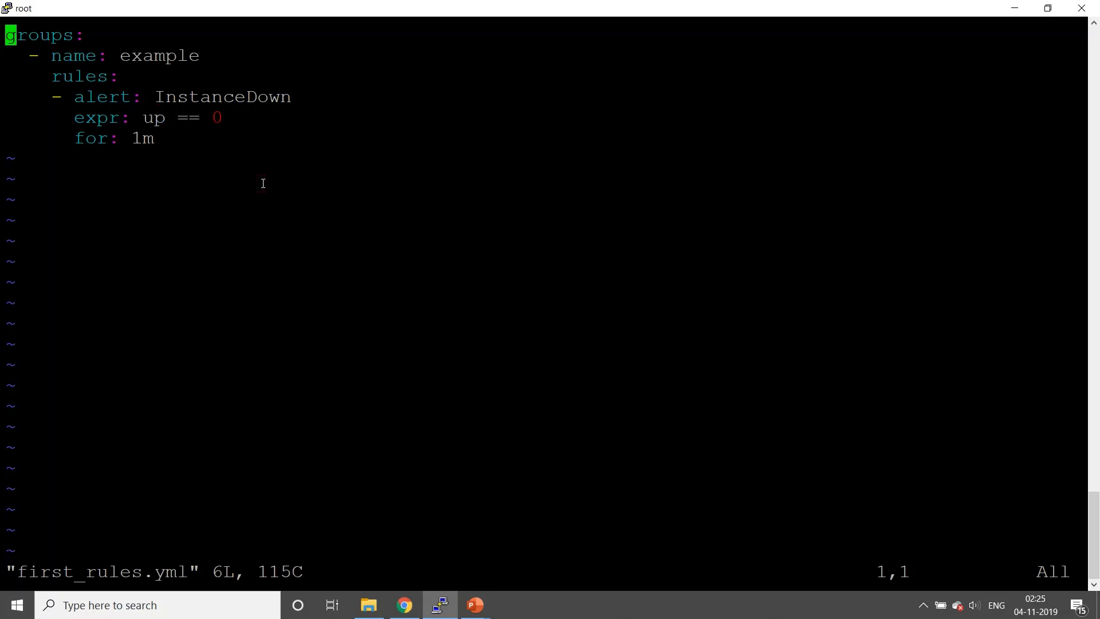
{"action": "mouse_move", "coordinate": [211, 90]}
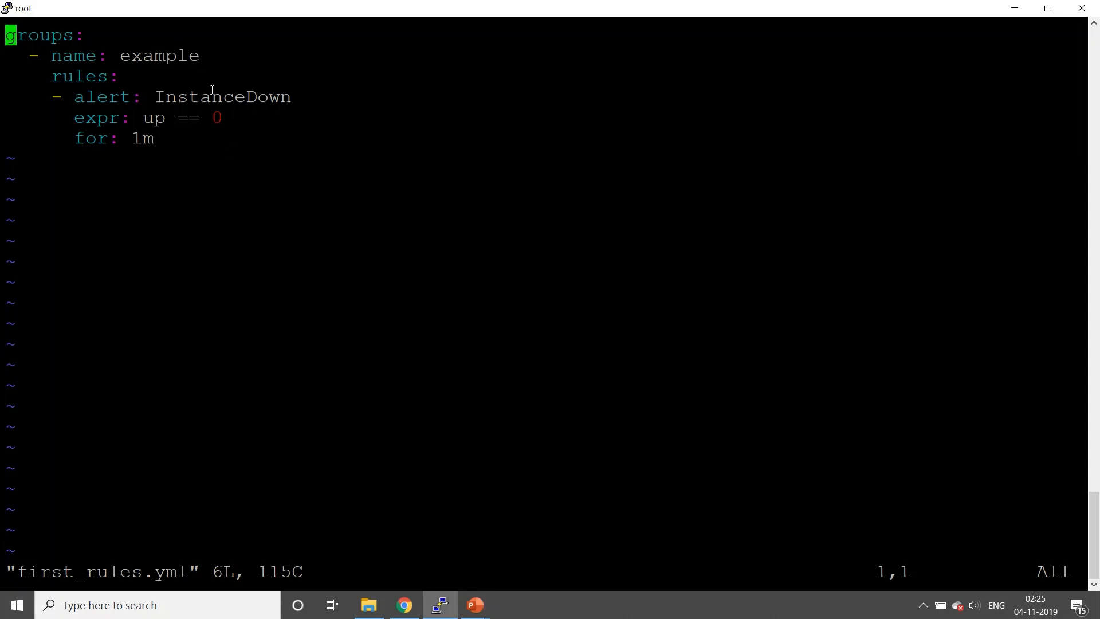
{"action": "mouse_move", "coordinate": [363, 143]}
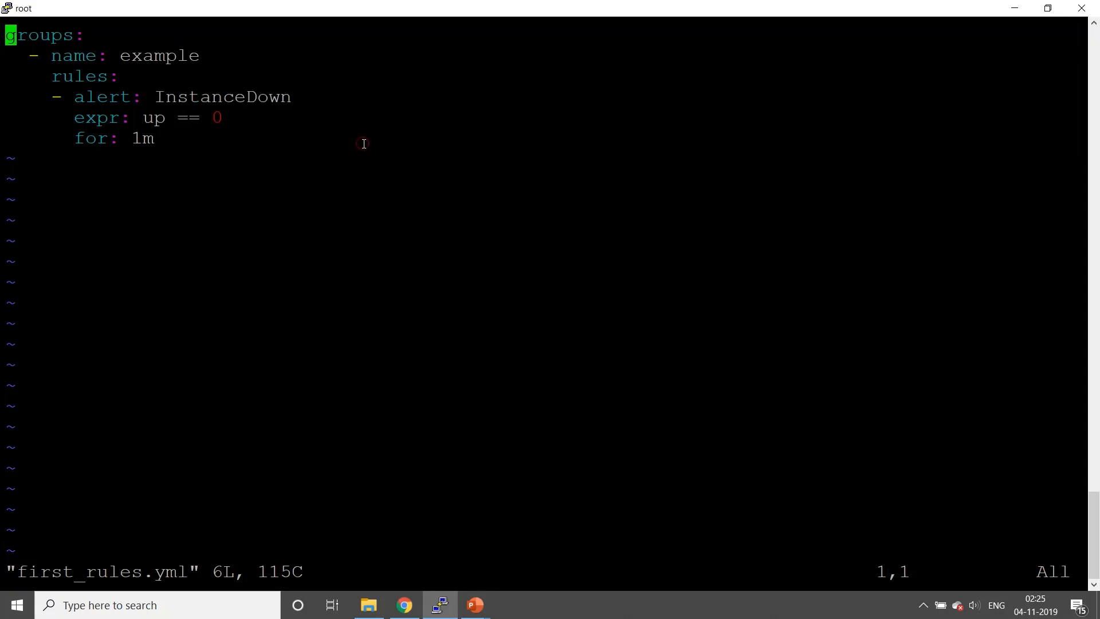
{"action": "mouse_move", "coordinate": [182, 54]}
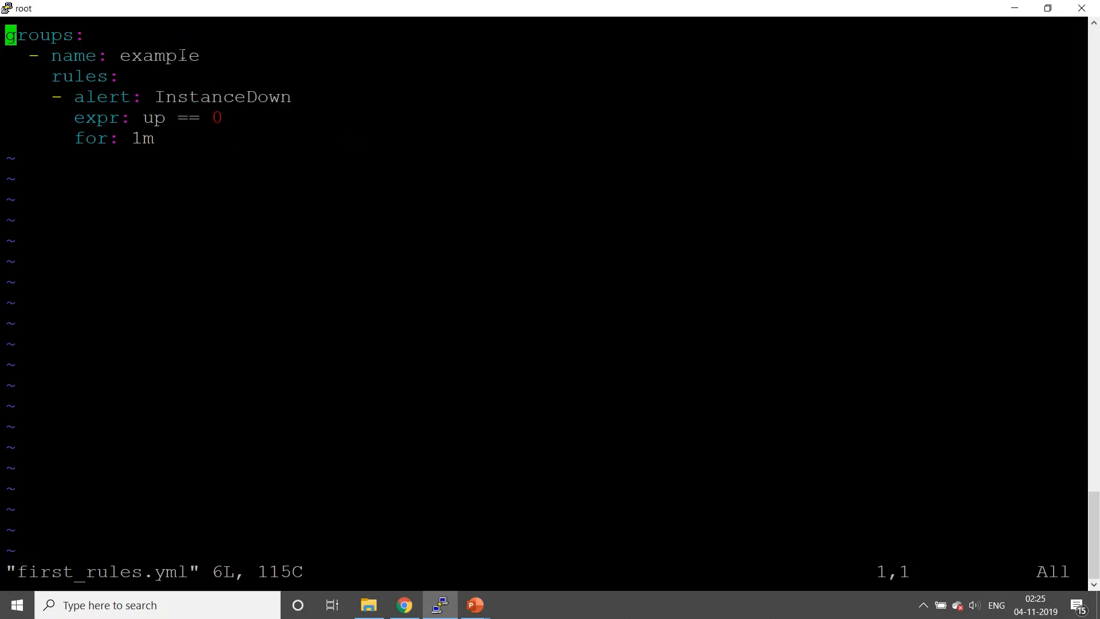
{"action": "mouse_move", "coordinate": [395, 116]}
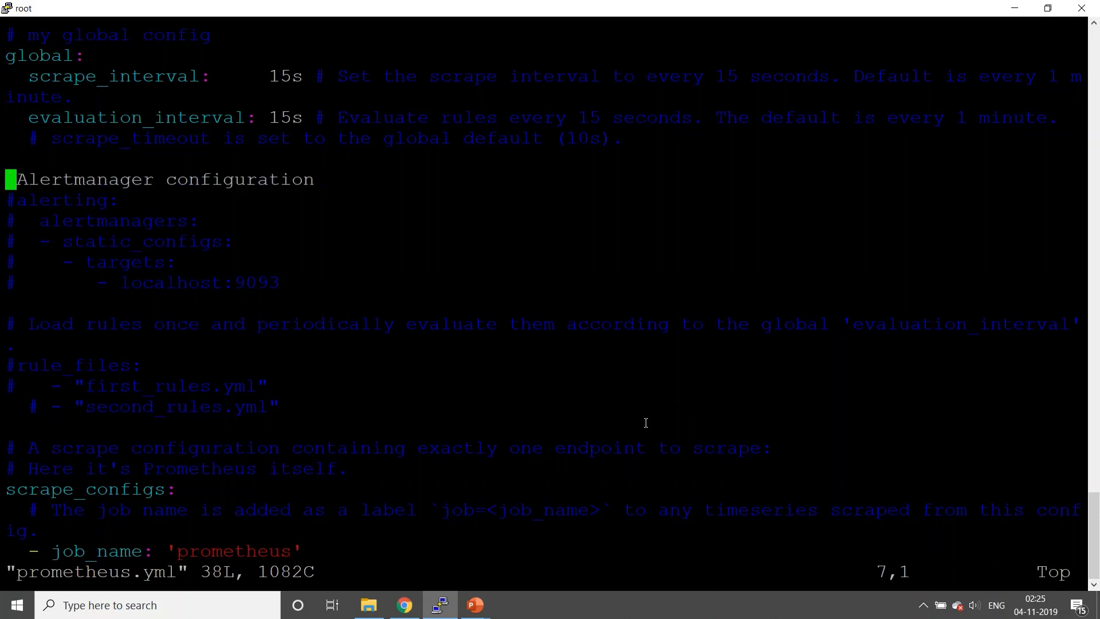
Uncomment the localhost:9093 alerting target and first_rules.yml in prometheus.yml, then save with :wq!
{"action": "key", "text": "i"}
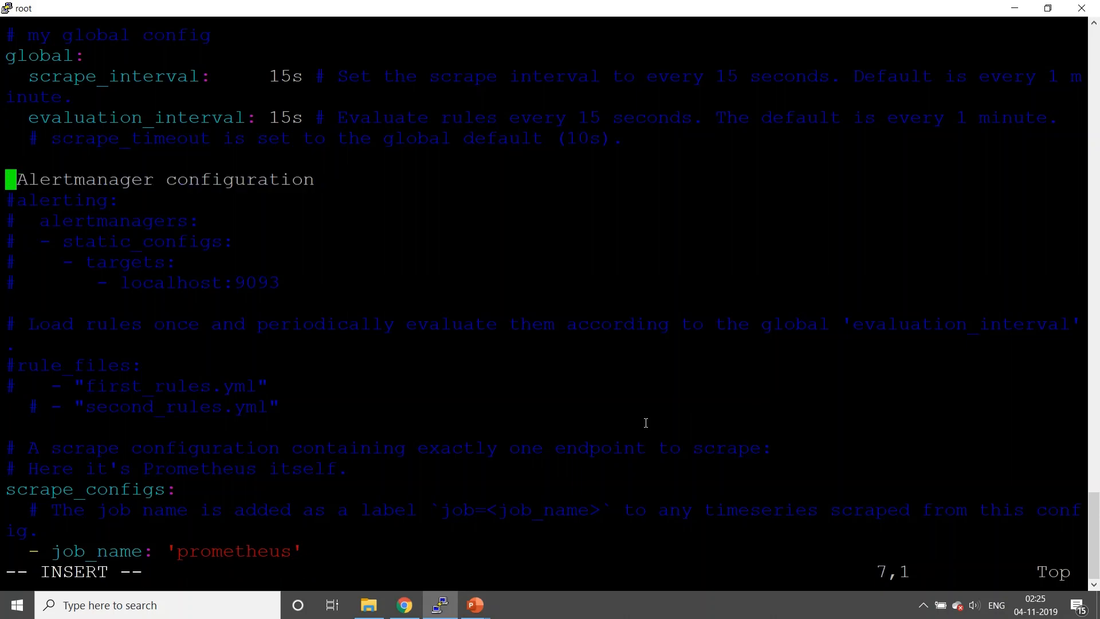
{"action": "key", "text": "Down"}
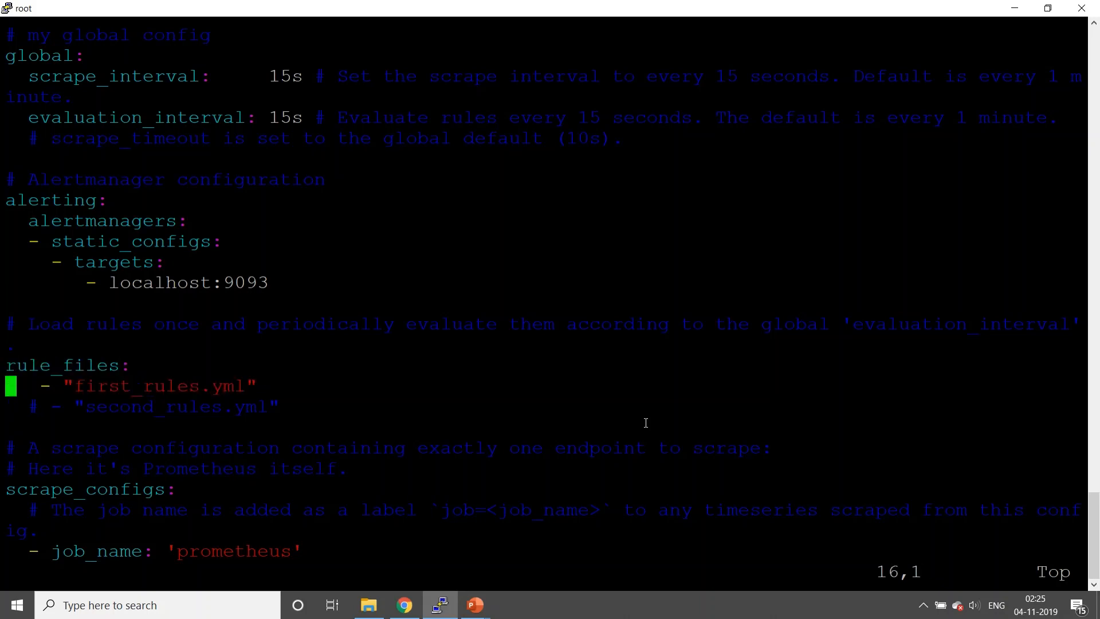
{"action": "type", "text": ":wq!"}
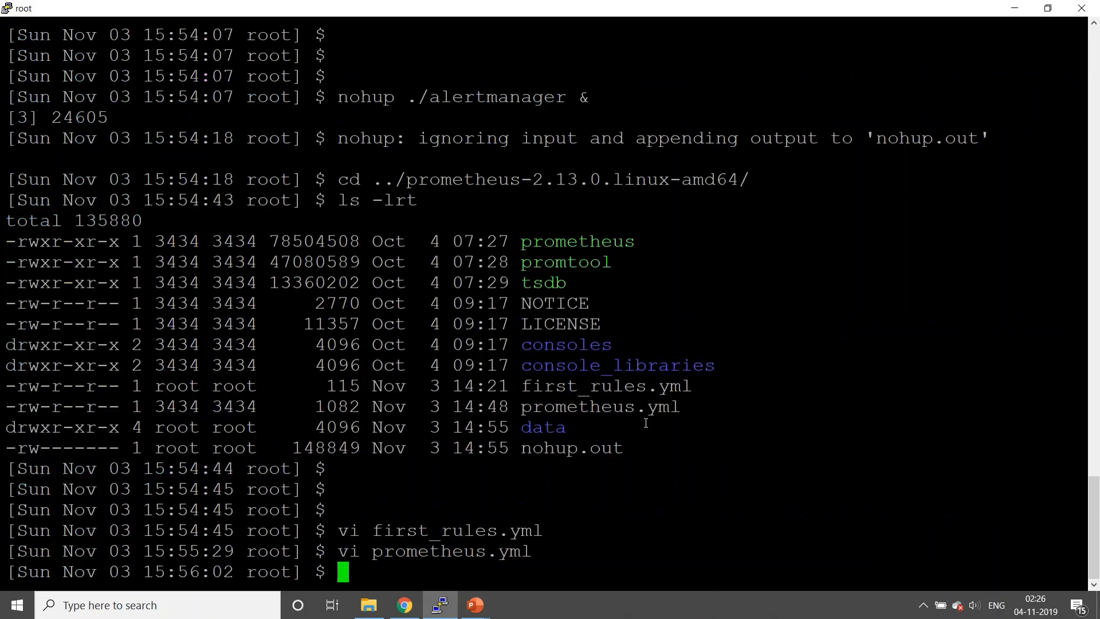
Find the running Prometheus process with ps -ef | grep and kill PID 23385
{"action": "type", "text": "ps -ef |"}
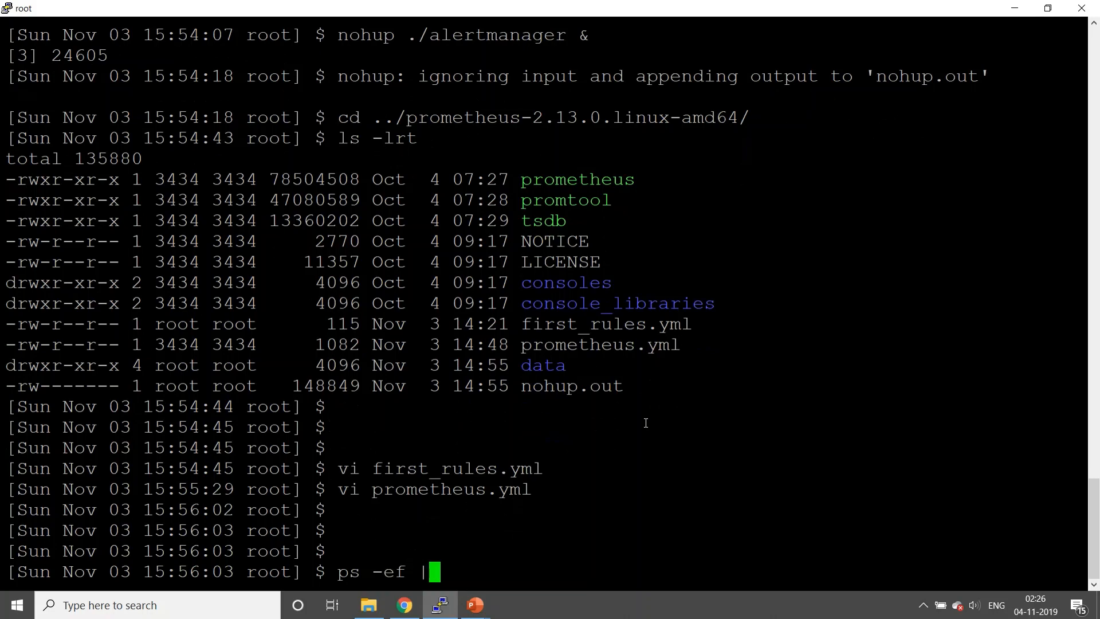
{"action": "type", "text": "grep promethe"}
{"action": "type", "text": "ki"}
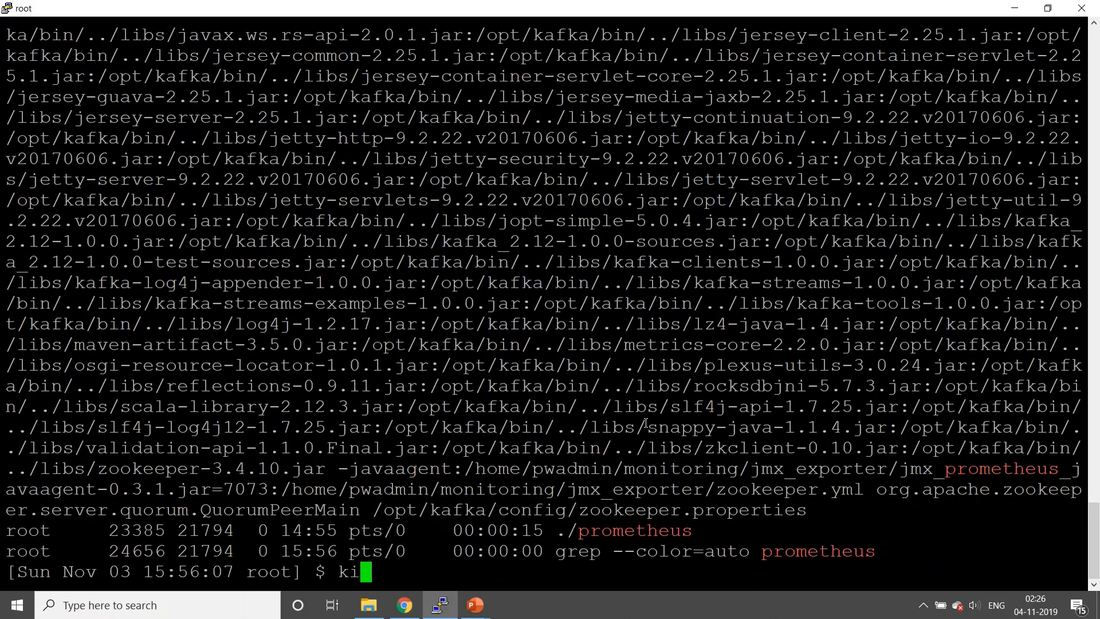
{"action": "type", "text": "ll"}
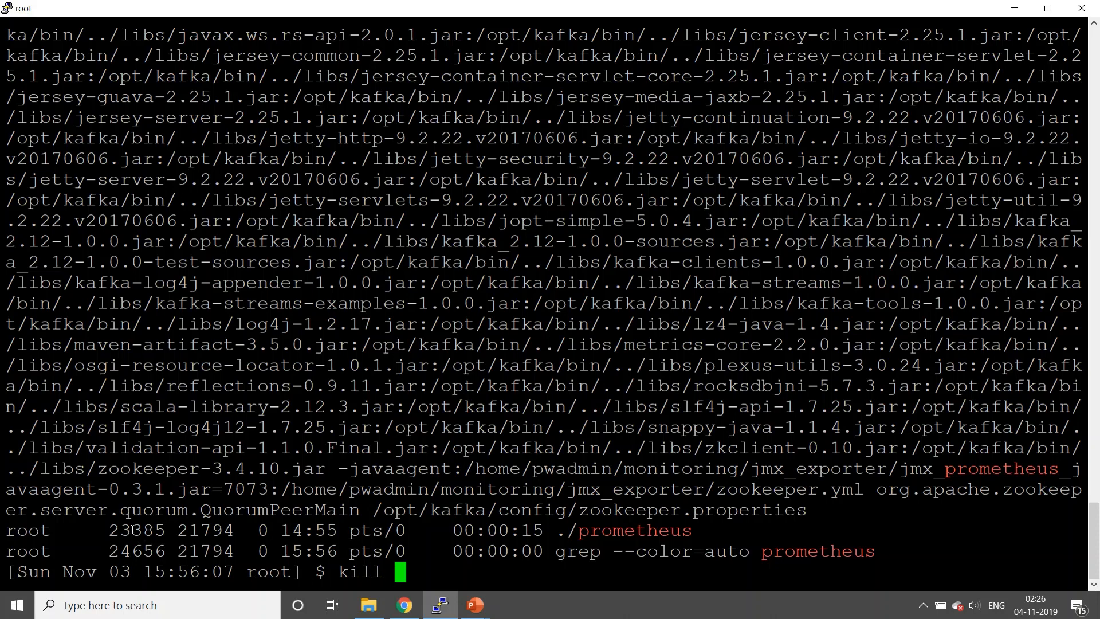
{"action": "type", "text": "23385"}
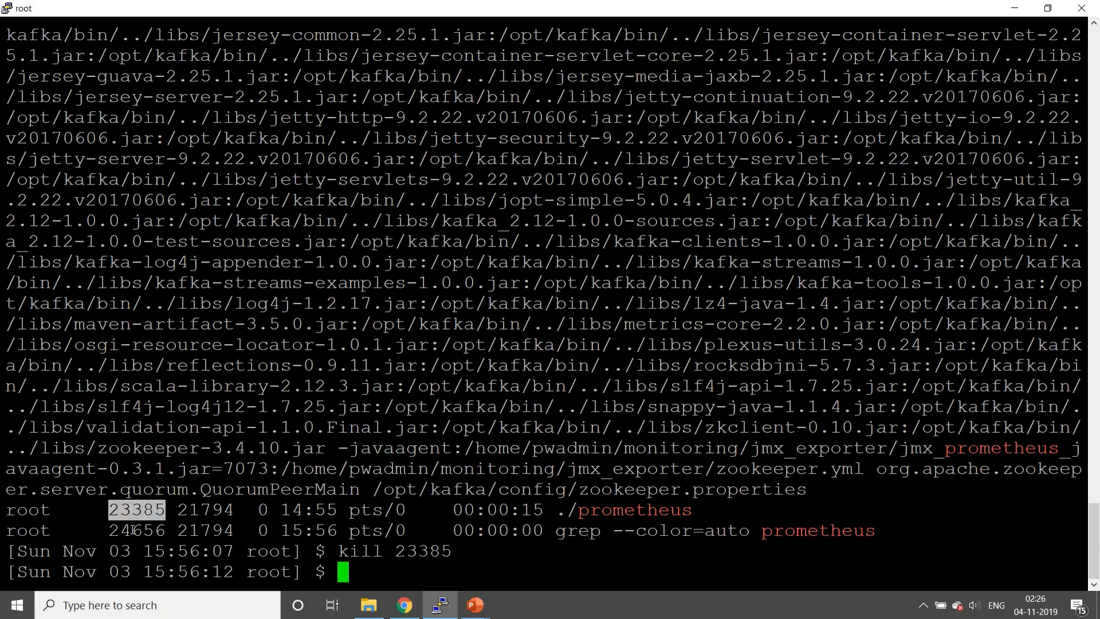
Restart Prometheus in the background with nohup ./prometheus & and inspect its output with less
{"action": "type", "text": "ls -lrt"}
{"action": "type", "text": "nohup"}
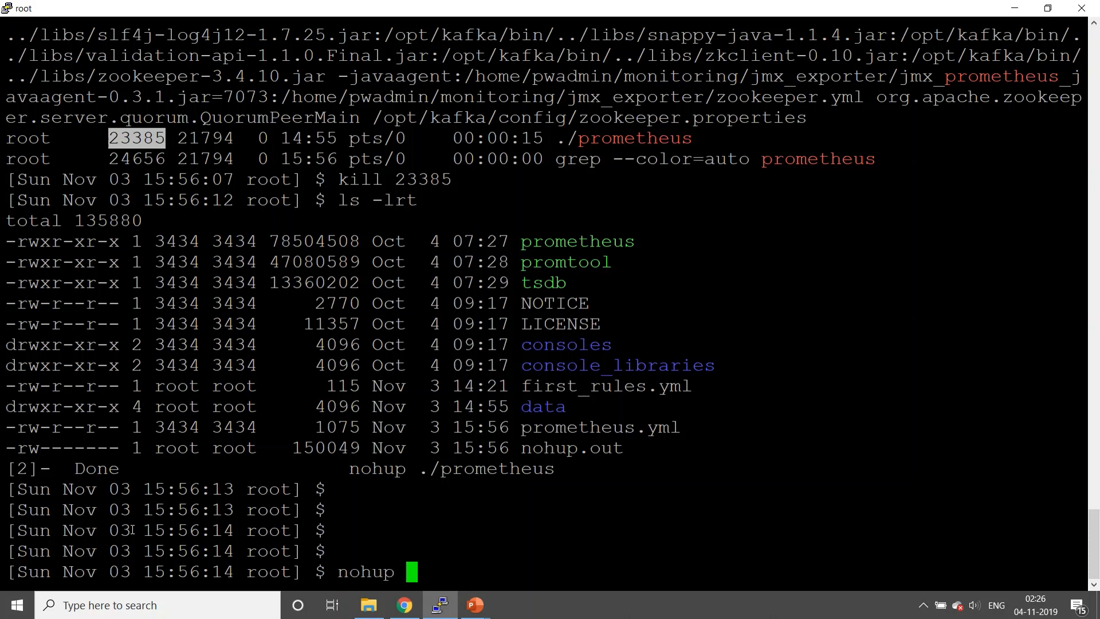
{"action": "type", "text": "./"}
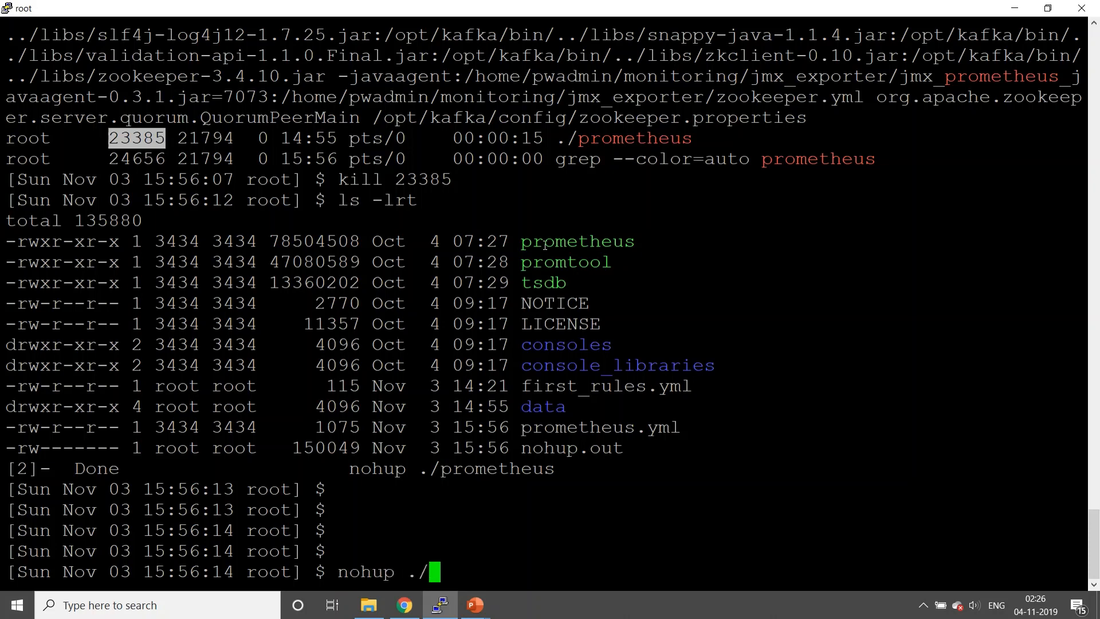
{"action": "type", "text": "prometheus"}
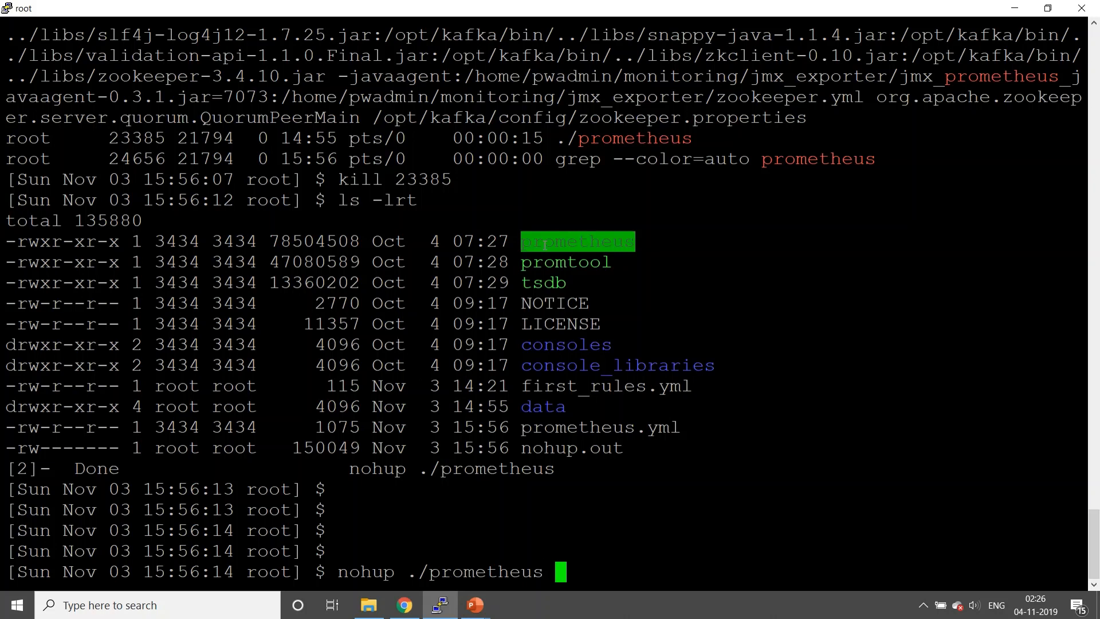
{"action": "type", "text": "&"}
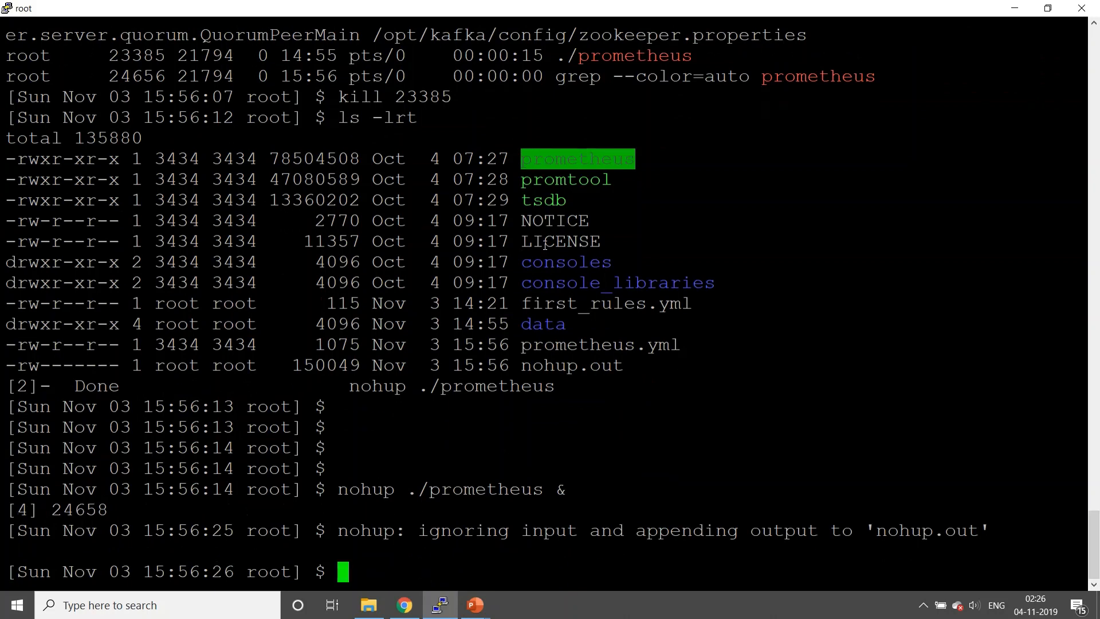
{"action": "type", "text": "less n"}
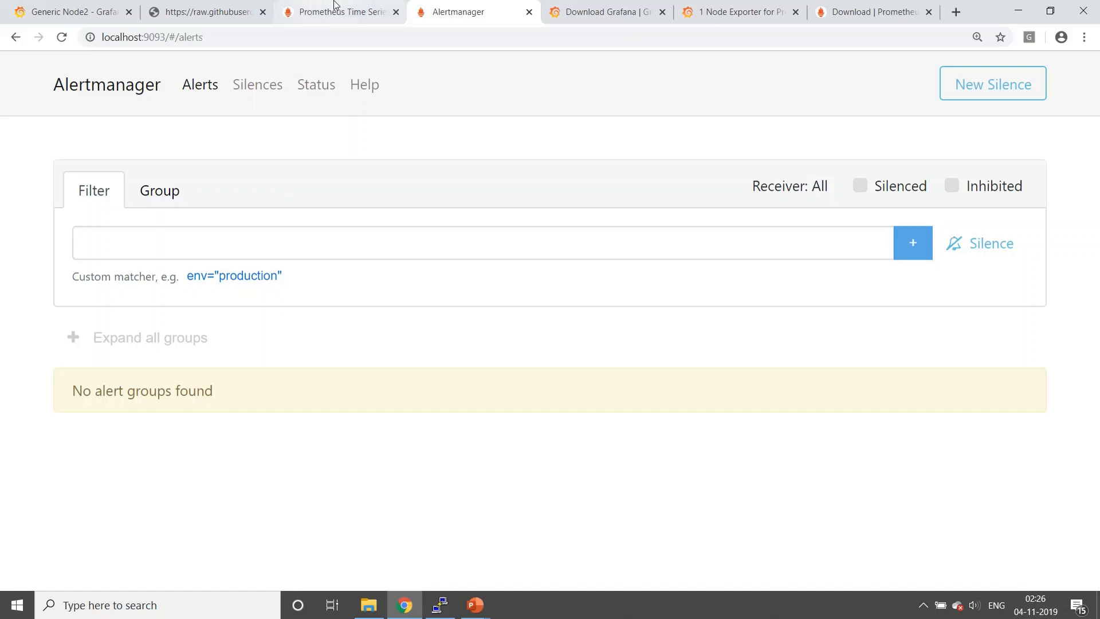
Check the InstanceDown alert rule and confirm both scrape targets are up
{"action": "left_click", "coordinate": [340, 12]}
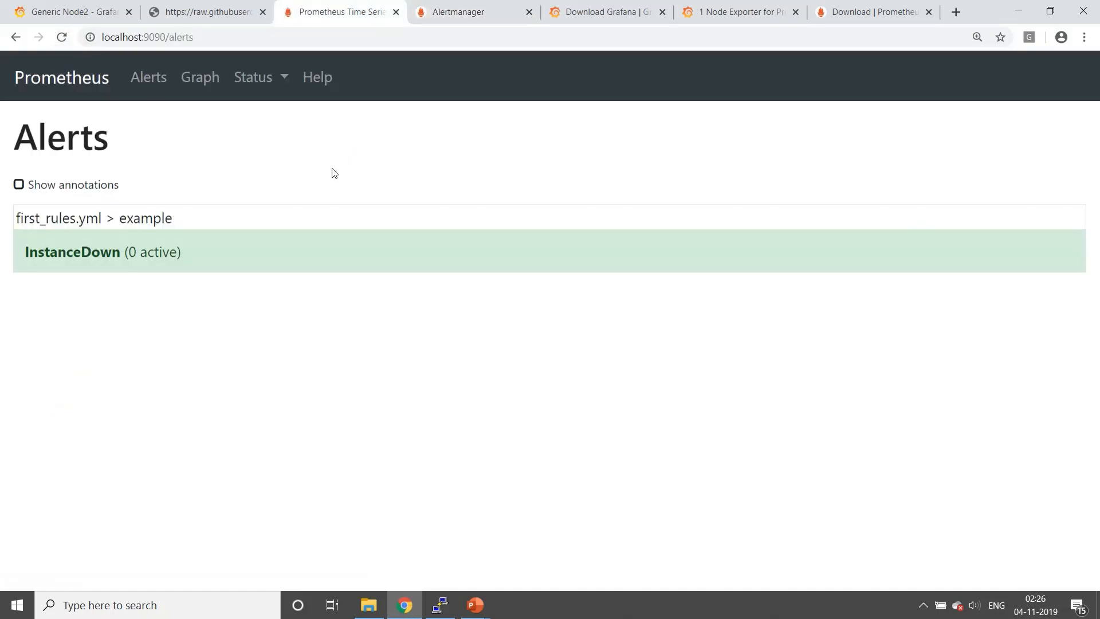
{"action": "mouse_move", "coordinate": [234, 196]}
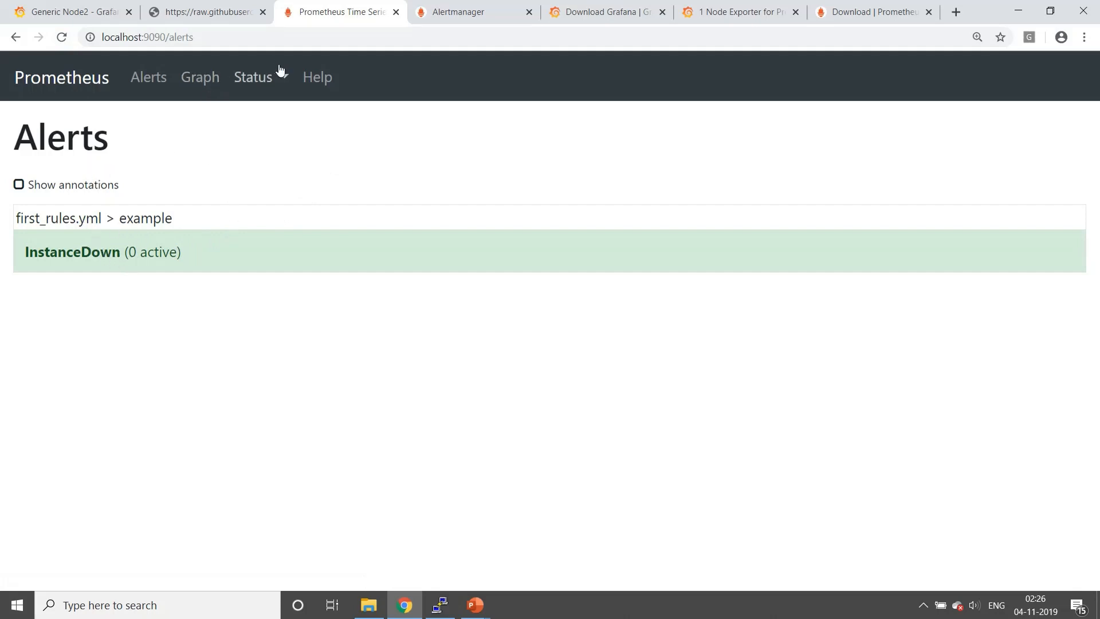
{"action": "left_click", "coordinate": [253, 76]}
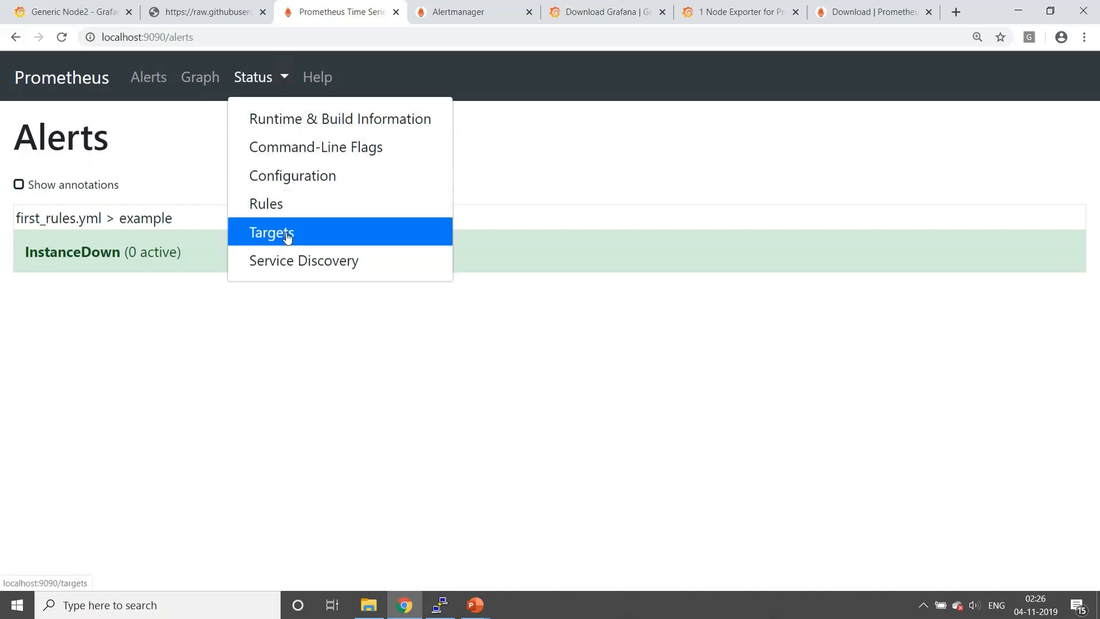
{"action": "left_click", "coordinate": [272, 232]}
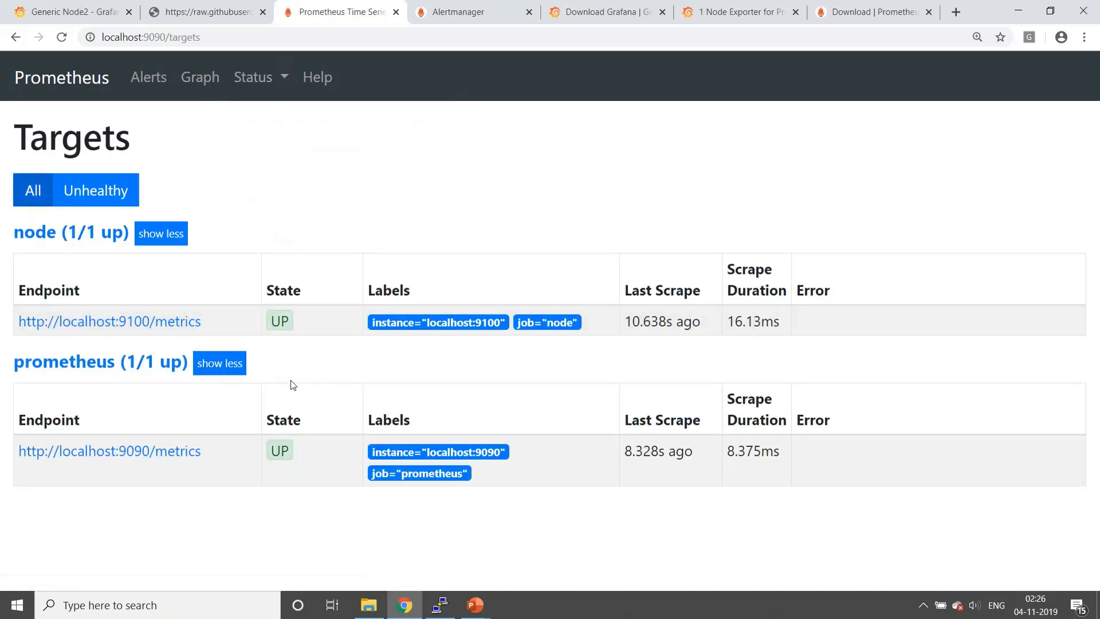
{"action": "mouse_move", "coordinate": [199, 77]}
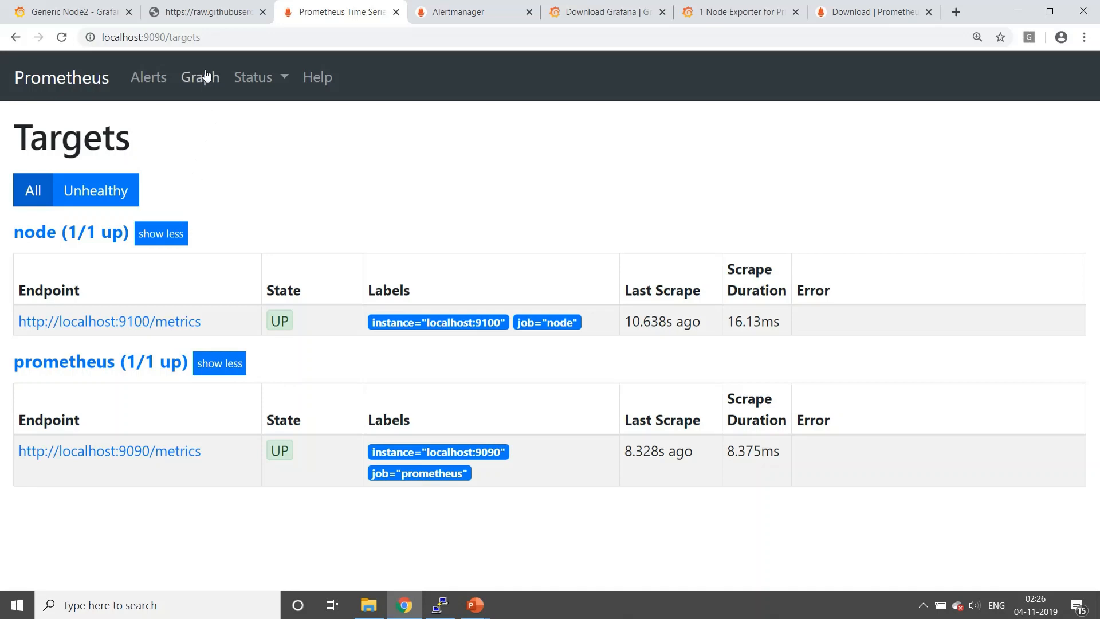
Run the up query, confirming 1 for each target, then return to Alerts
{"action": "left_click", "coordinate": [199, 77]}
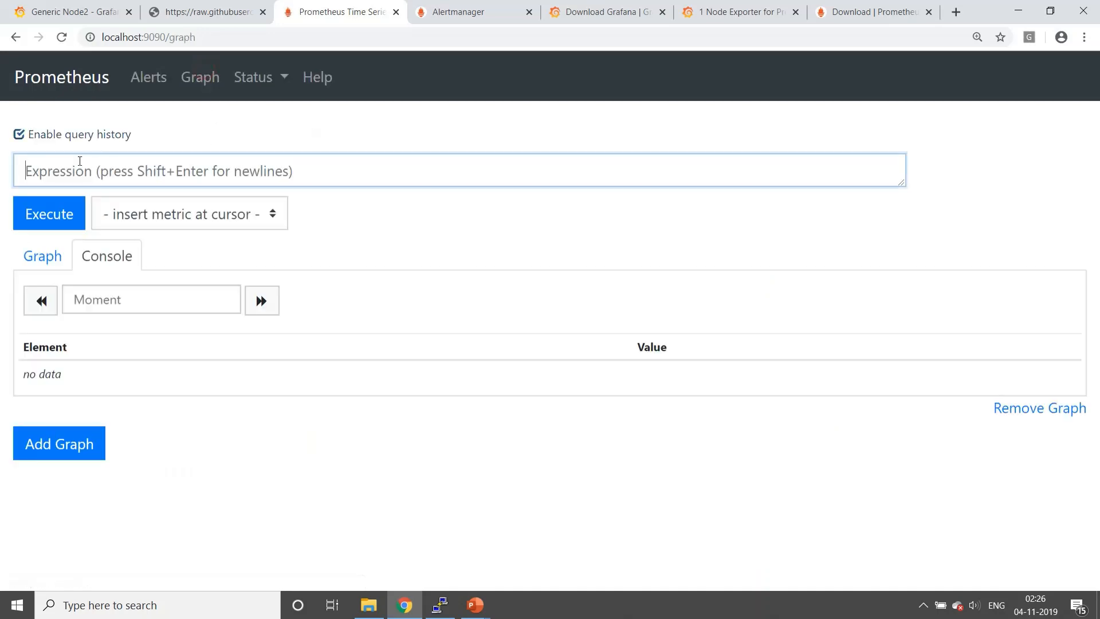
{"action": "type", "text": "up"}
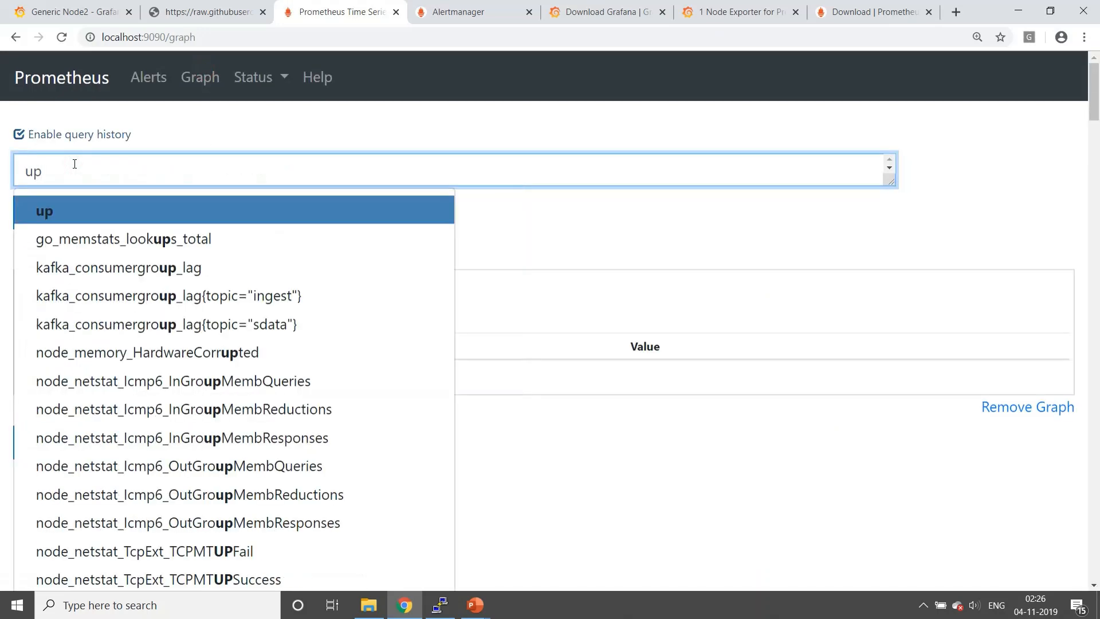
{"action": "left_click", "coordinate": [49, 213]}
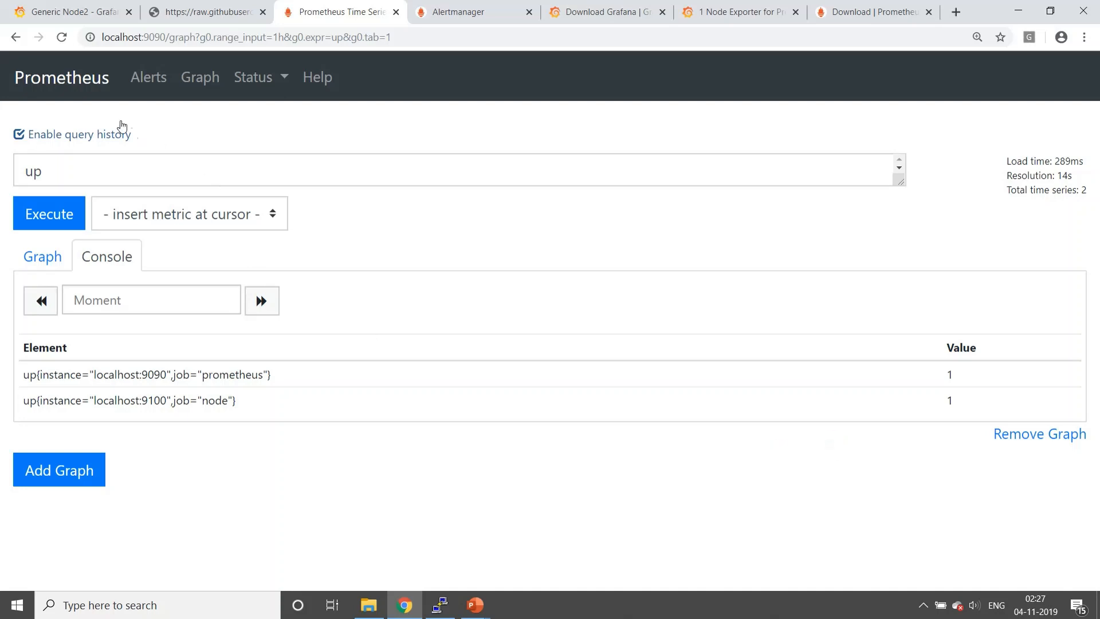
{"action": "left_click", "coordinate": [147, 77]}
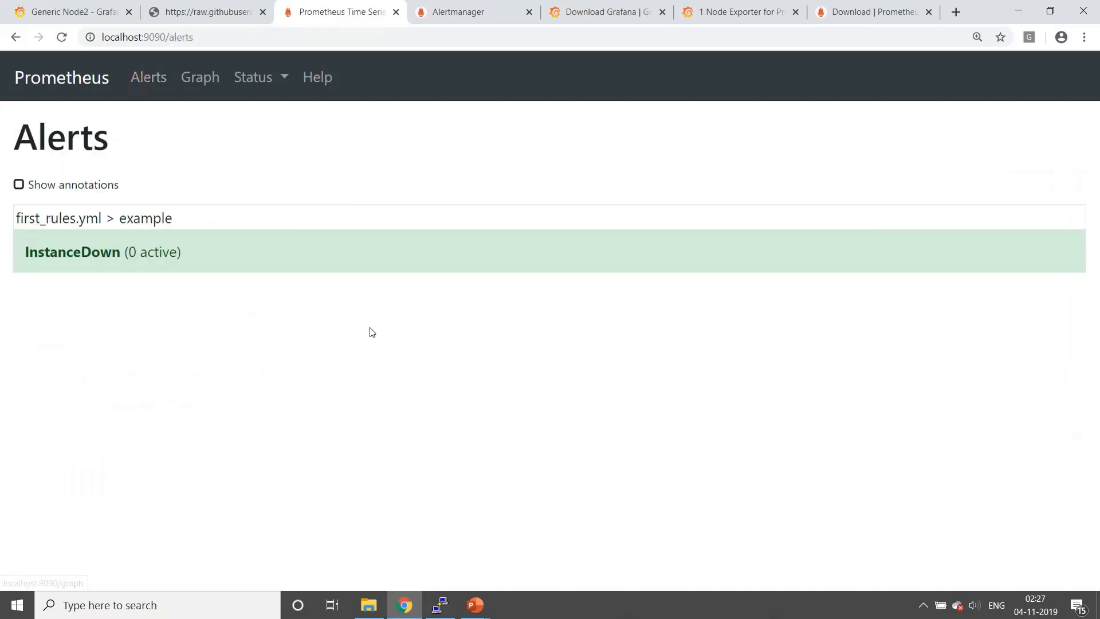
Find the node_exporter process with ps -ef | grep node and kill PID 23309
{"action": "left_click", "coordinate": [72, 252]}
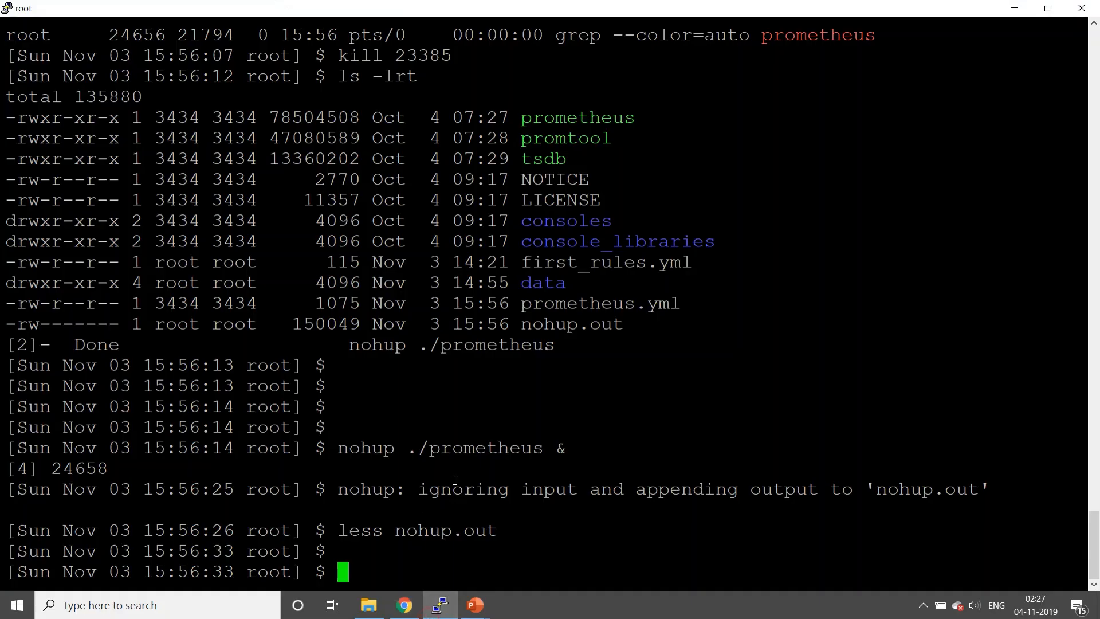
{"action": "type", "text": "ps -ef |"}
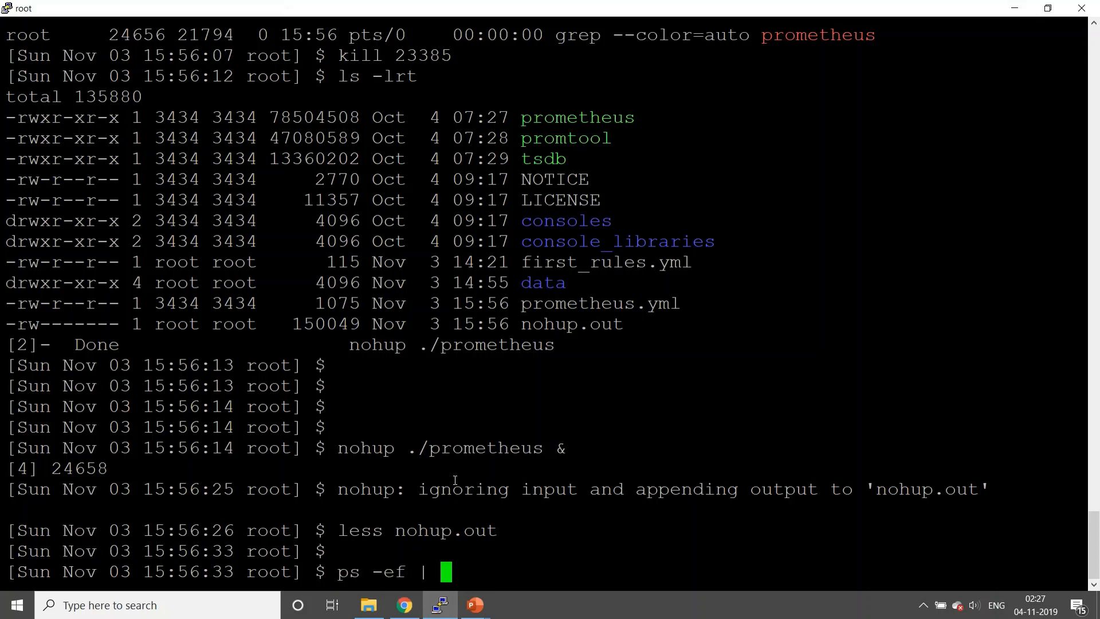
{"action": "type", "text": "grep node"}
{"action": "type", "text": "k"}
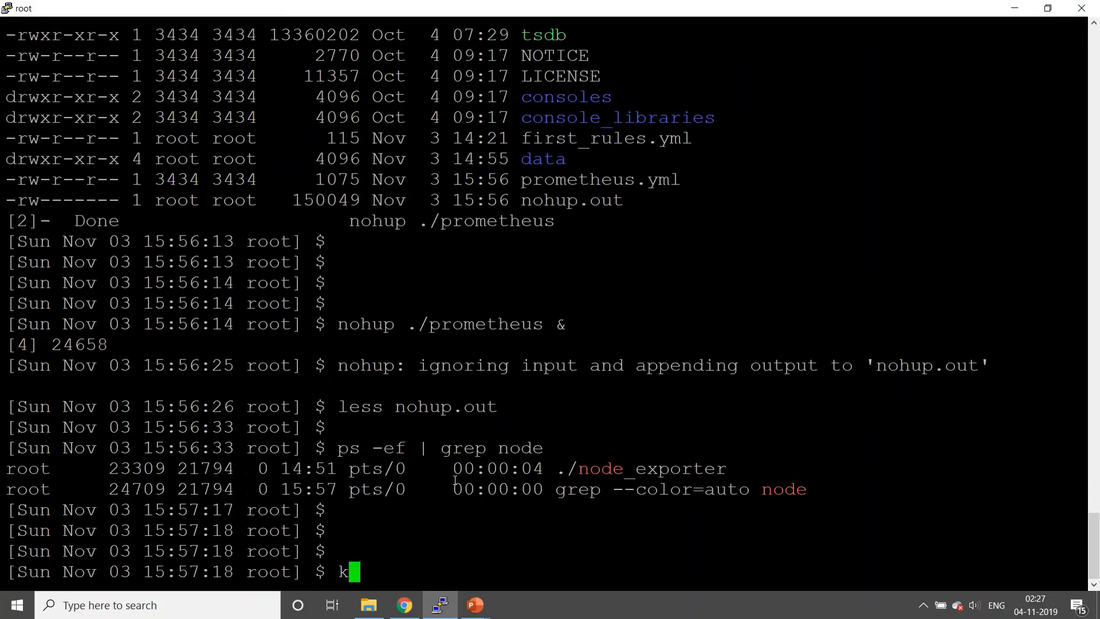
{"action": "type", "text": "ill"}
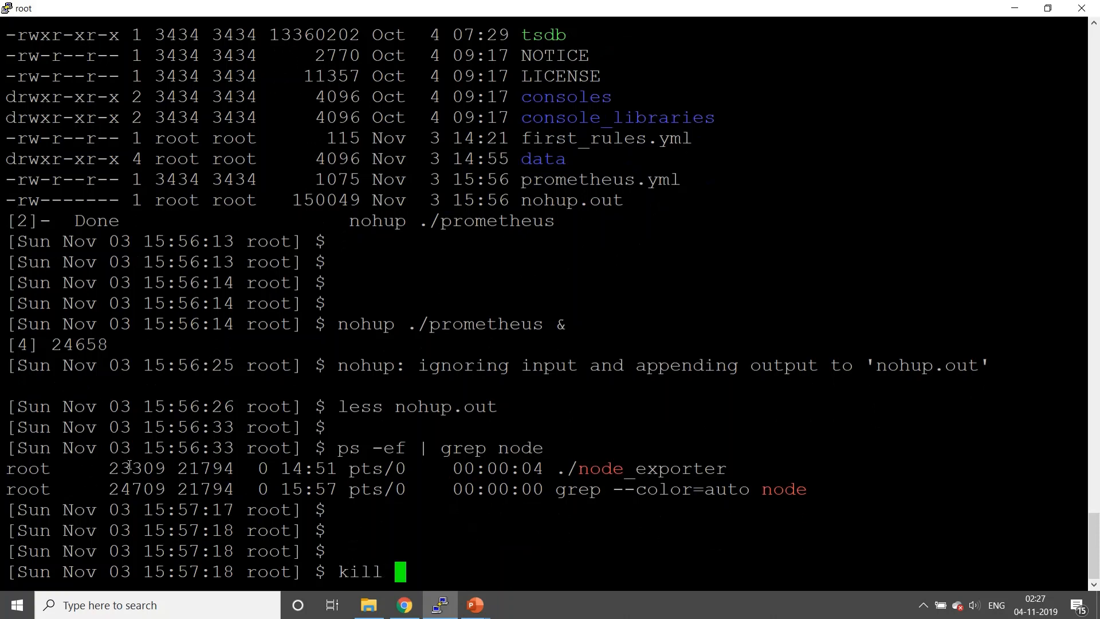
{"action": "type", "text": "23309"}
{"action": "type", "text": "ps -ef | grep node"}
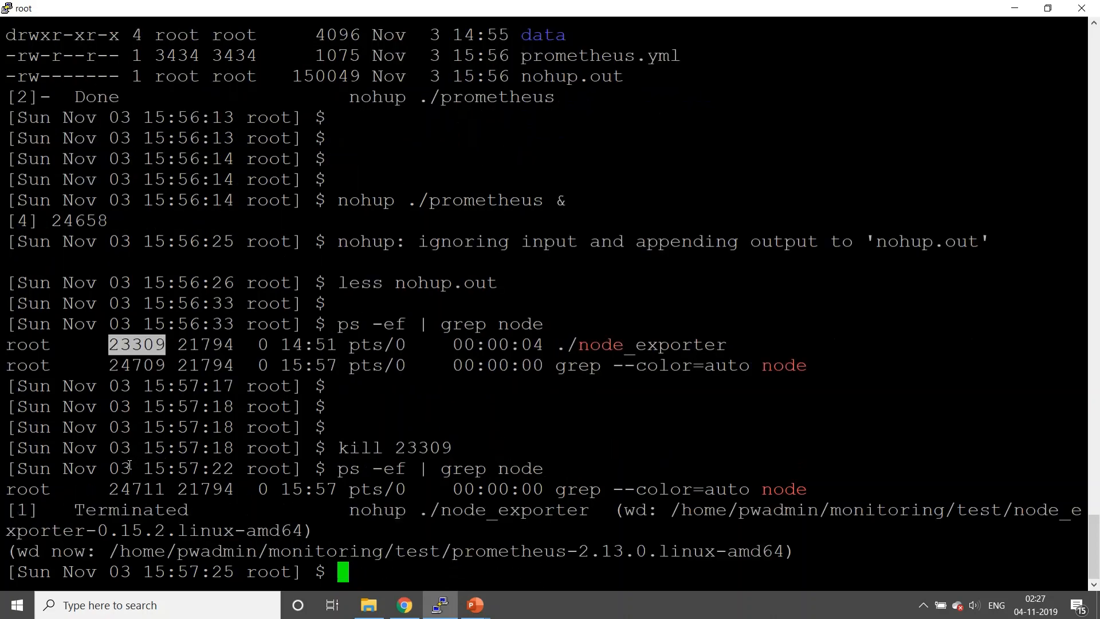
{"action": "left_click", "coordinate": [403, 605]}
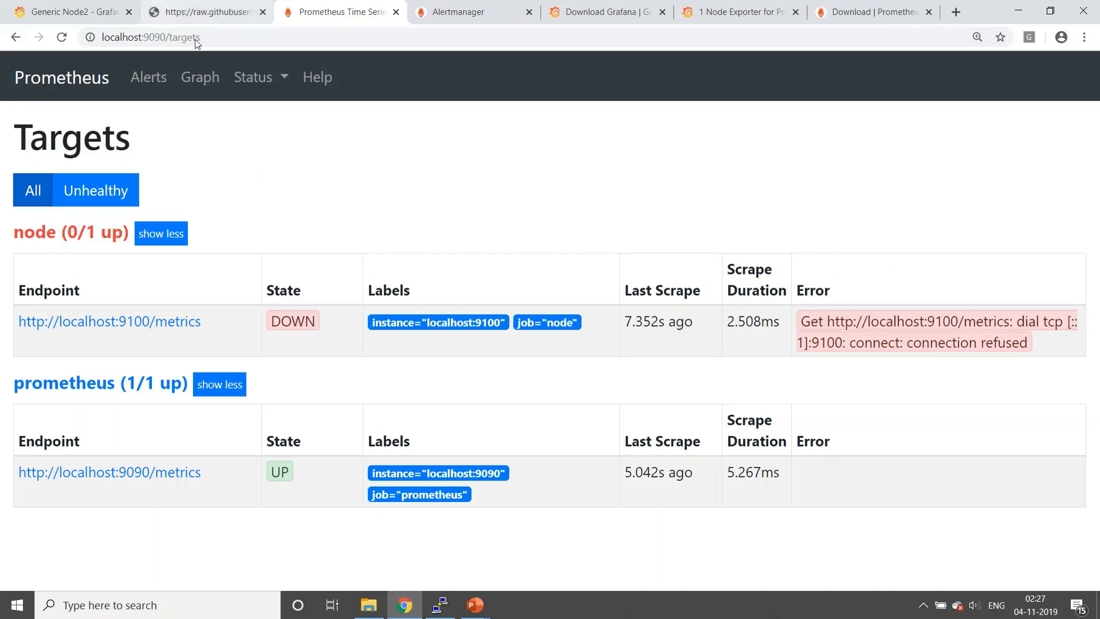
{"action": "mouse_move", "coordinate": [200, 77]}
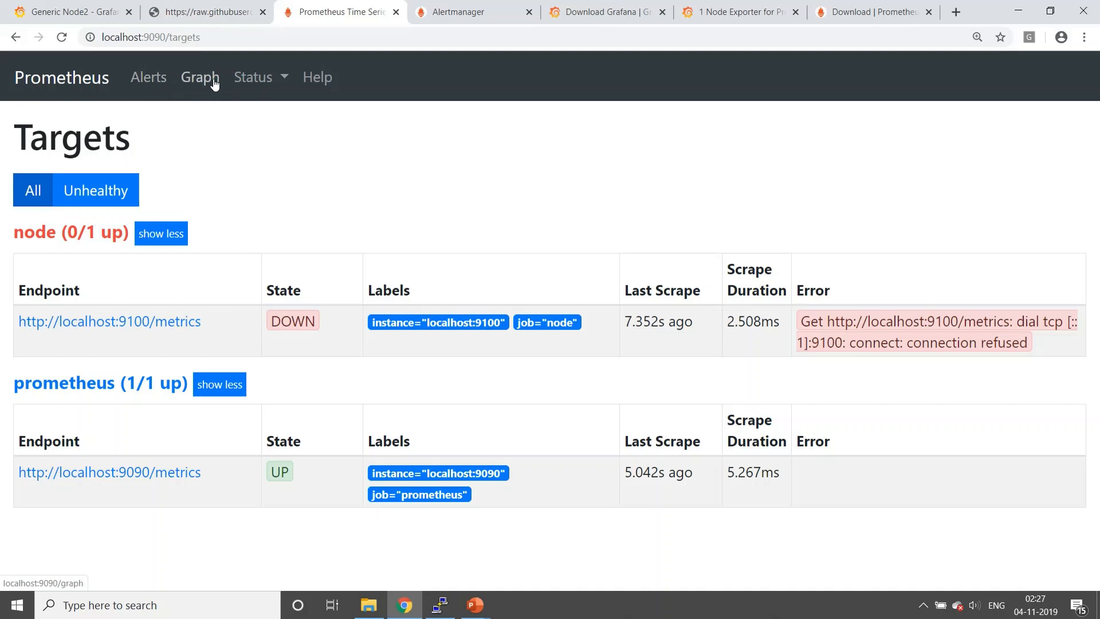
Run the 'up' query and highlight the localhost:9100 node series returning 0
{"action": "left_click", "coordinate": [200, 78]}
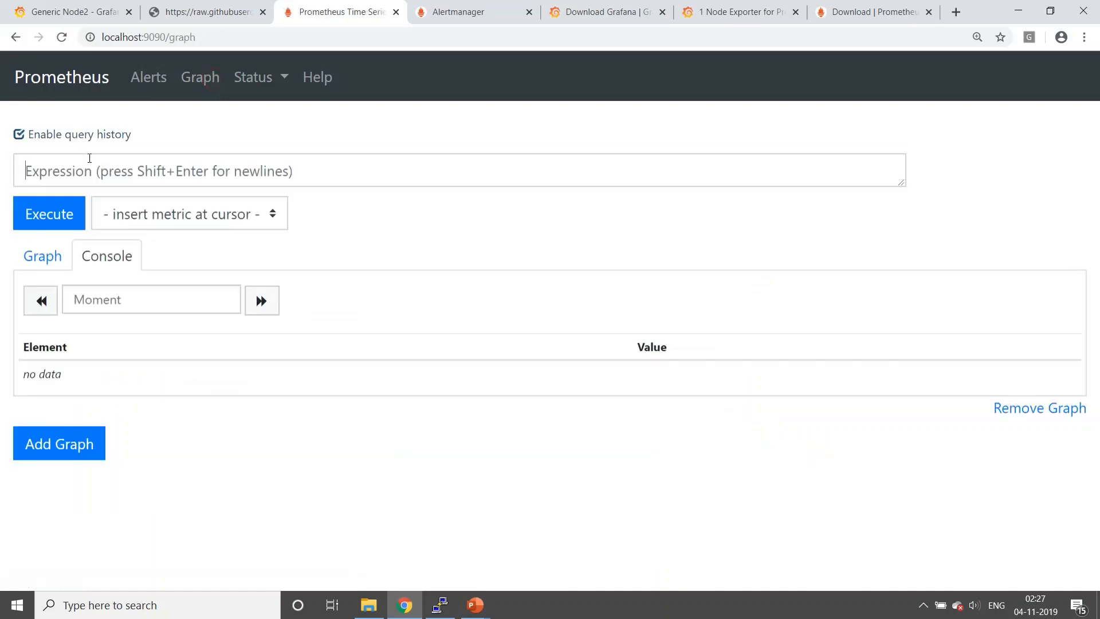
{"action": "left_click", "coordinate": [98, 171]}
{"action": "type", "text": "up"}
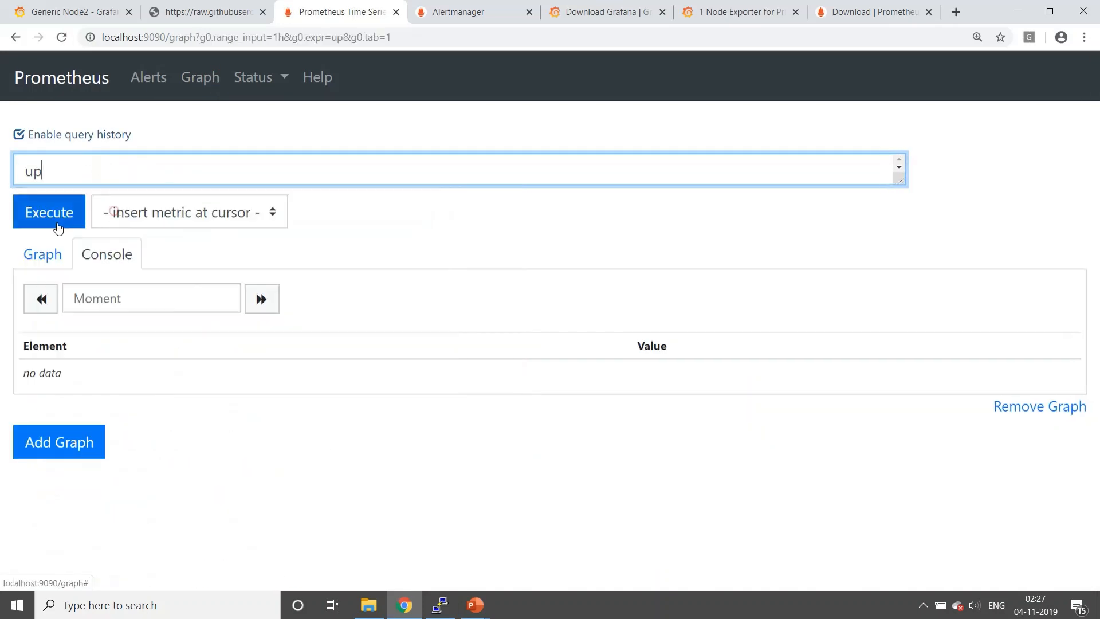
{"action": "left_click", "coordinate": [48, 212]}
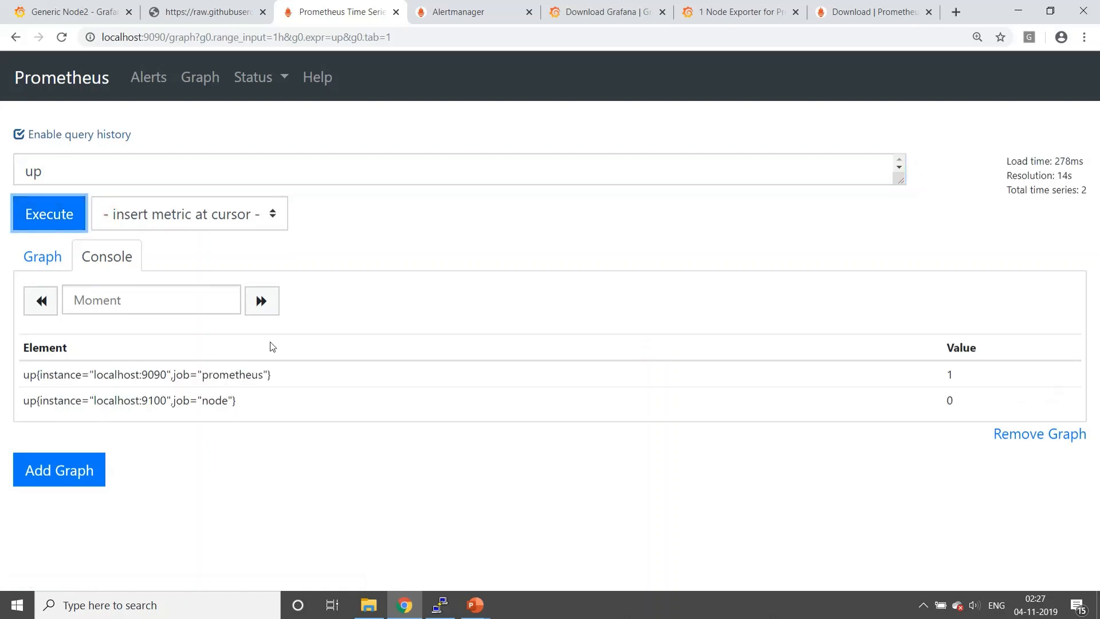
{"action": "double_click", "coordinate": [128, 400]}
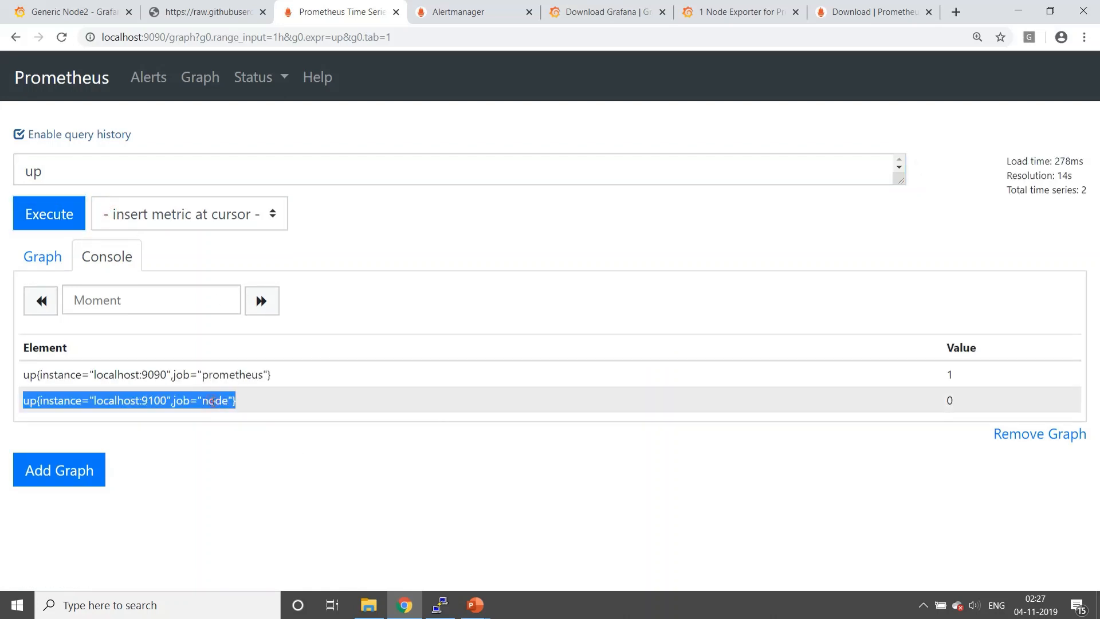
{"action": "double_click", "coordinate": [154, 400]}
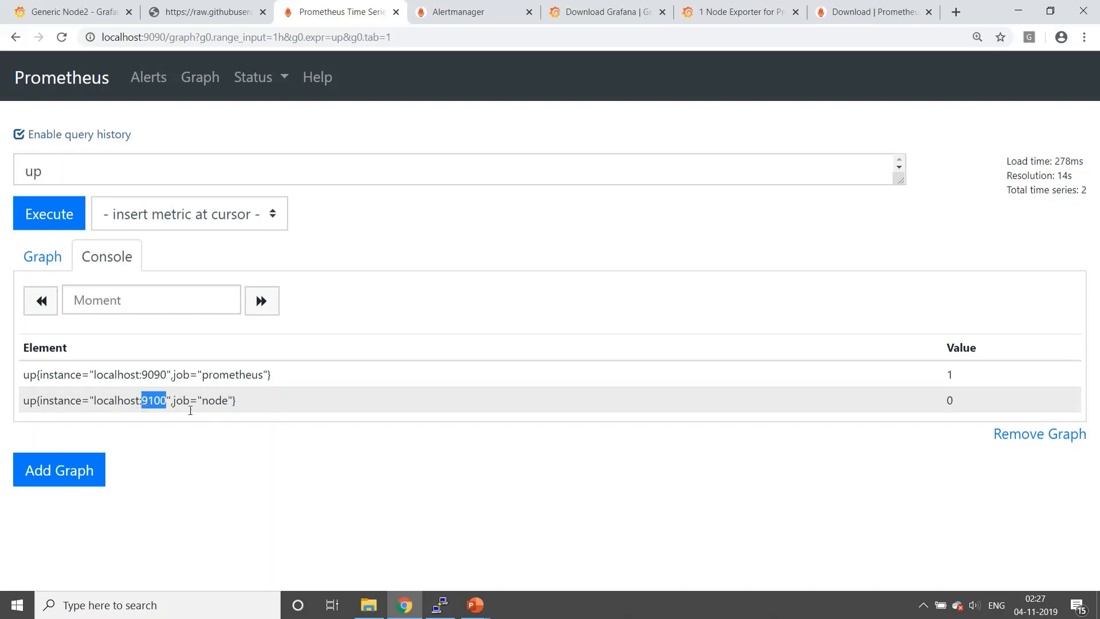
{"action": "double_click", "coordinate": [213, 400]}
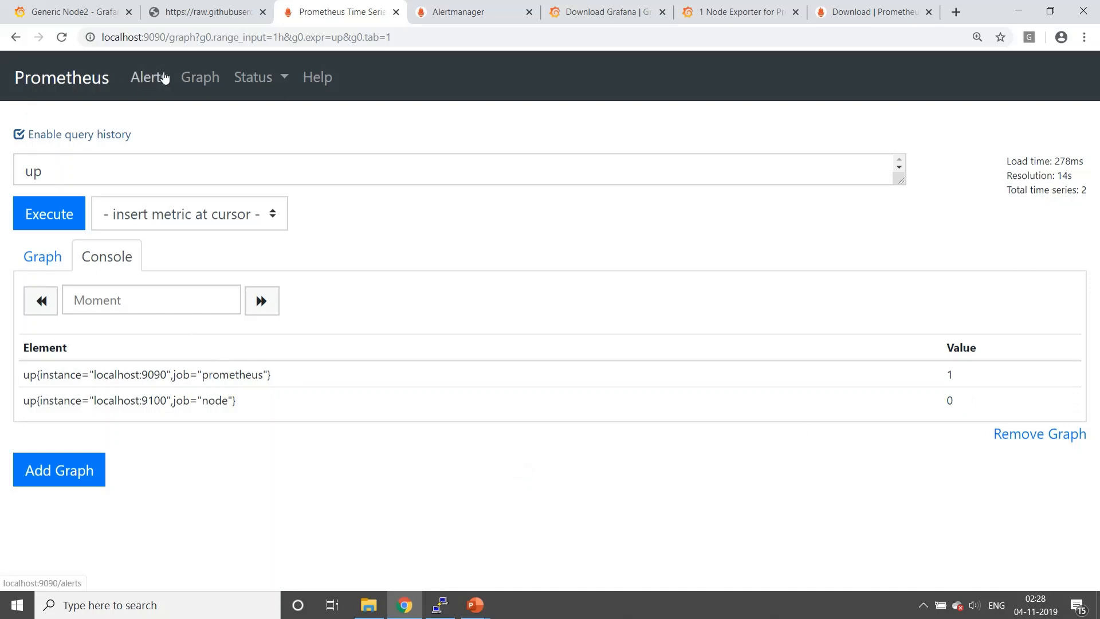
Expand the pending InstanceDown alert for localhost:9100 on Prometheus Alerts, then view Alertmanager
{"action": "left_click", "coordinate": [147, 77]}
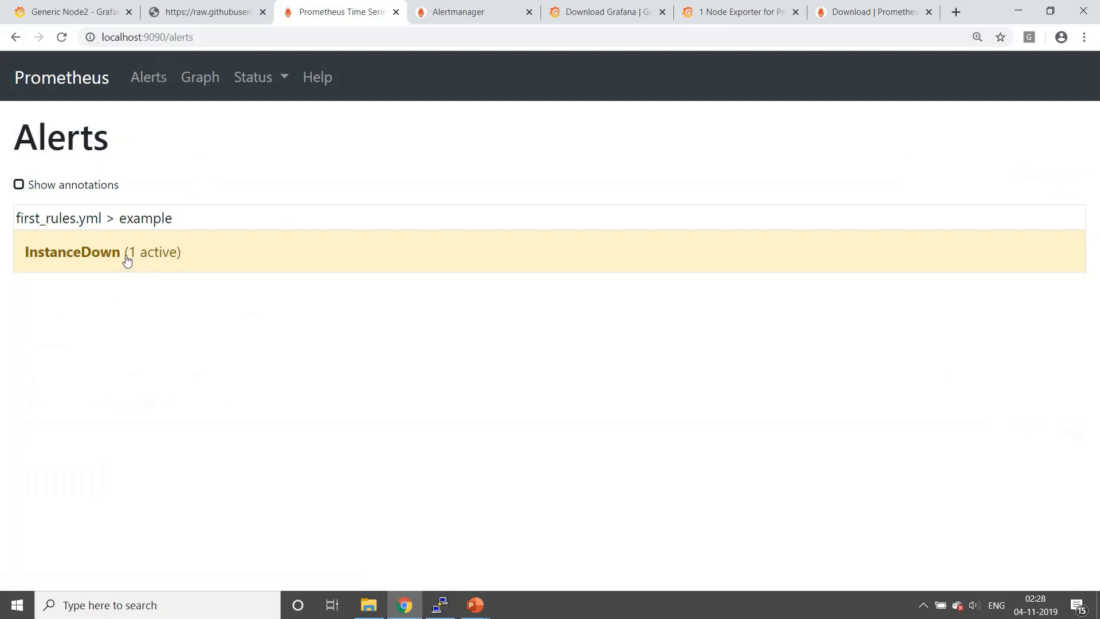
{"action": "left_click", "coordinate": [72, 252]}
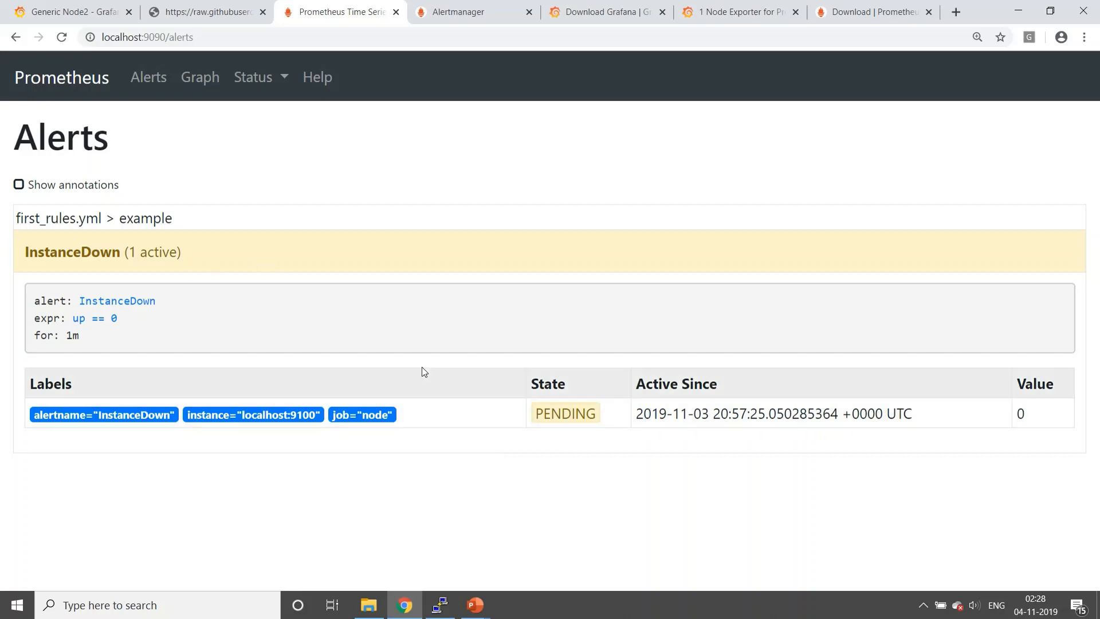
{"action": "mouse_move", "coordinate": [388, 174]}
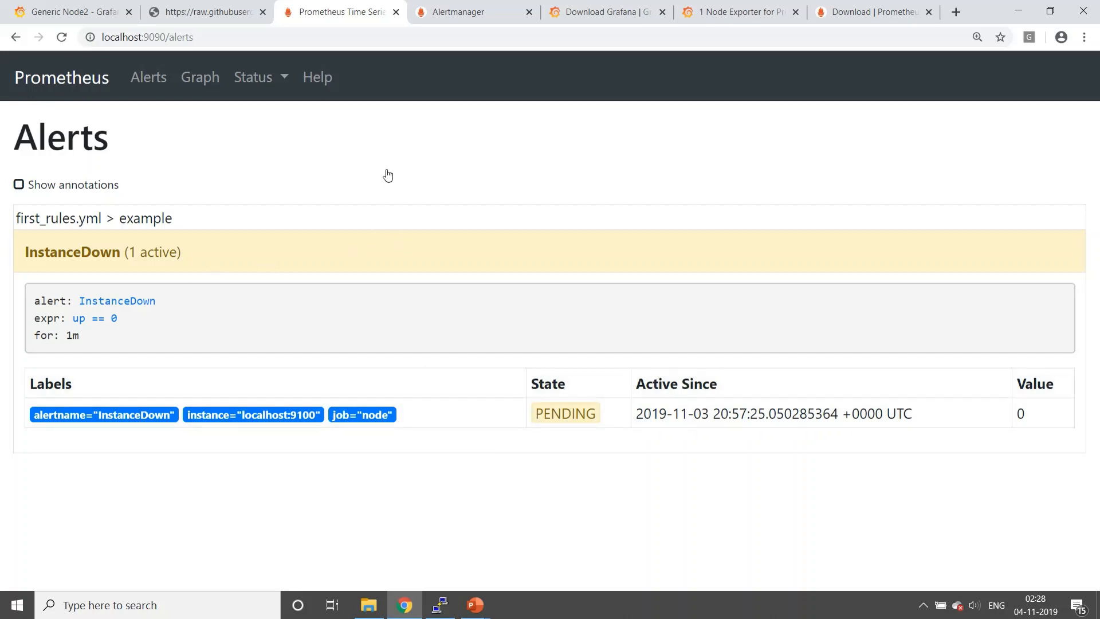
{"action": "mouse_move", "coordinate": [173, 137]}
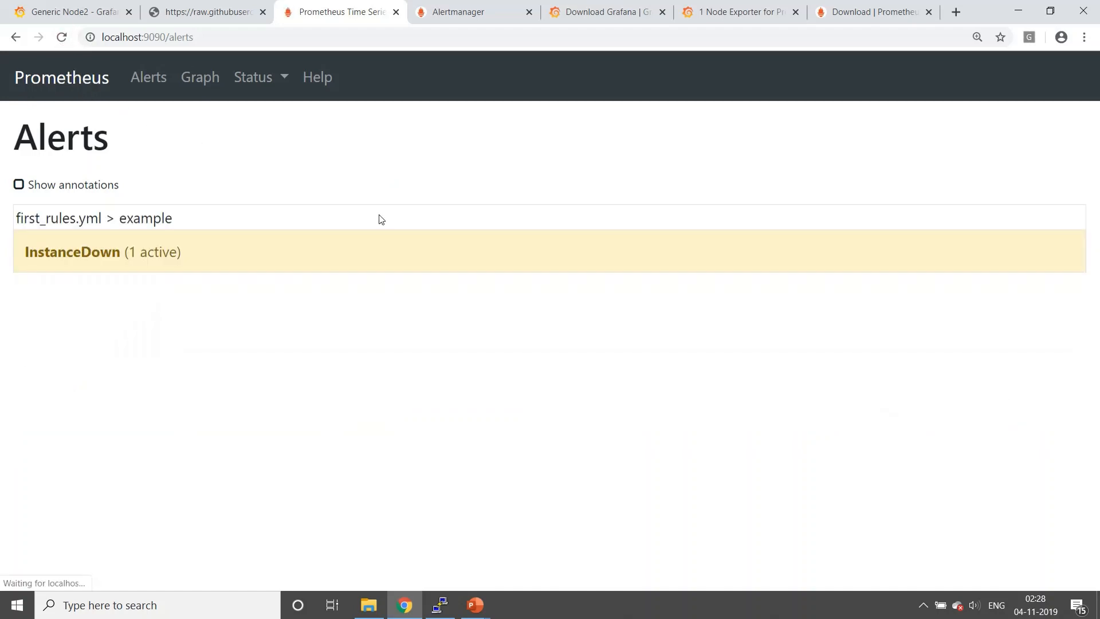
{"action": "left_click", "coordinate": [72, 253]}
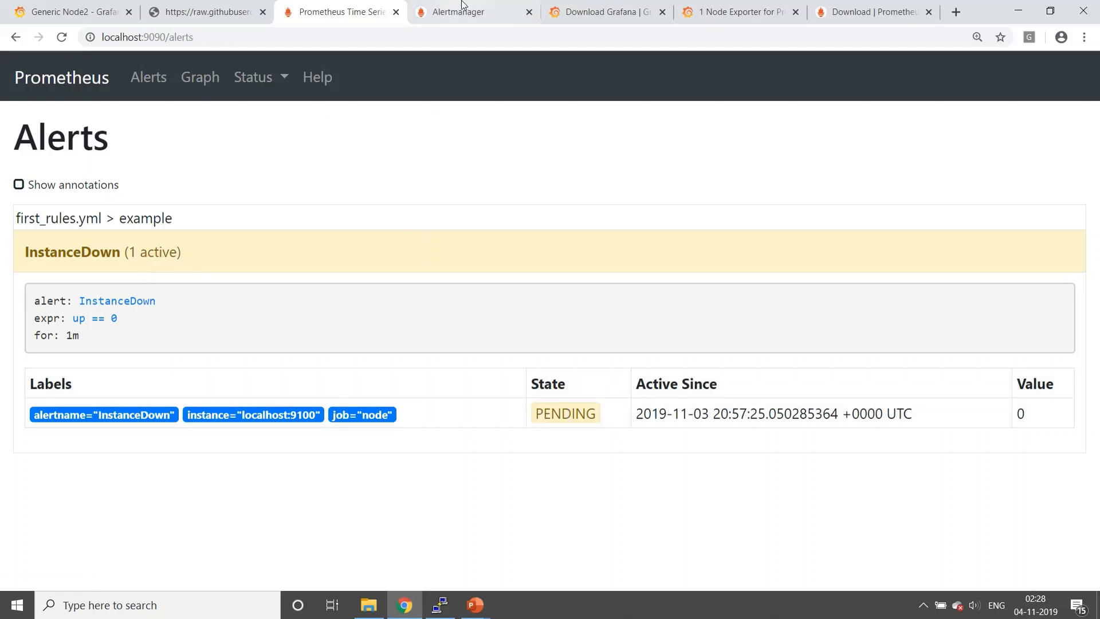
{"action": "left_click", "coordinate": [473, 12]}
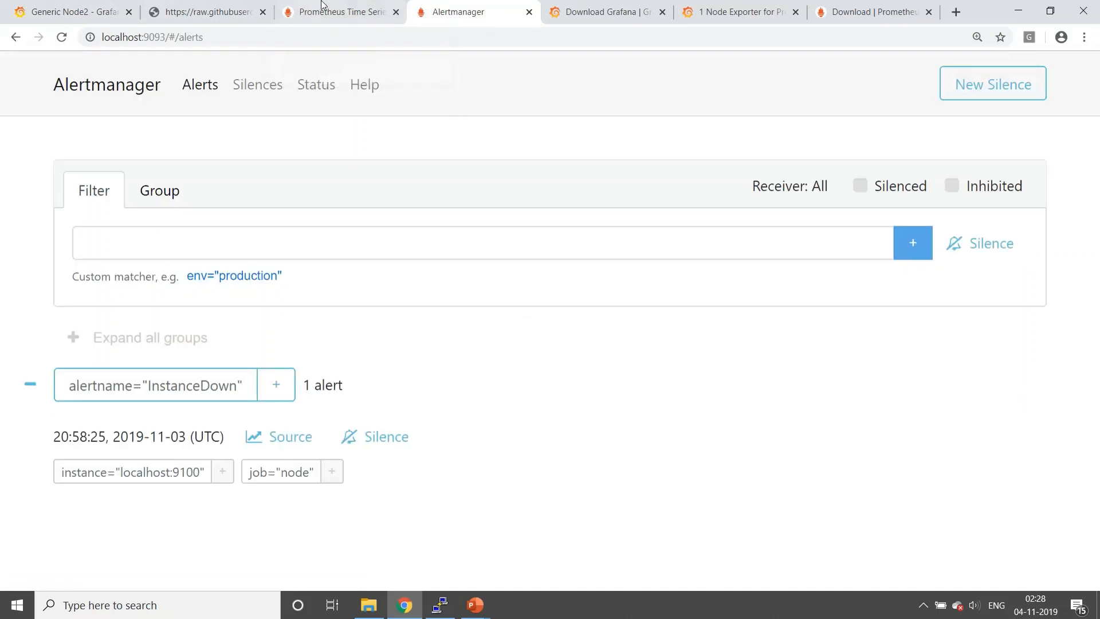
Compare the InstanceDown alert between Alertmanager and the Prometheus Alerts page until it shows firing
{"action": "left_click", "coordinate": [340, 12]}
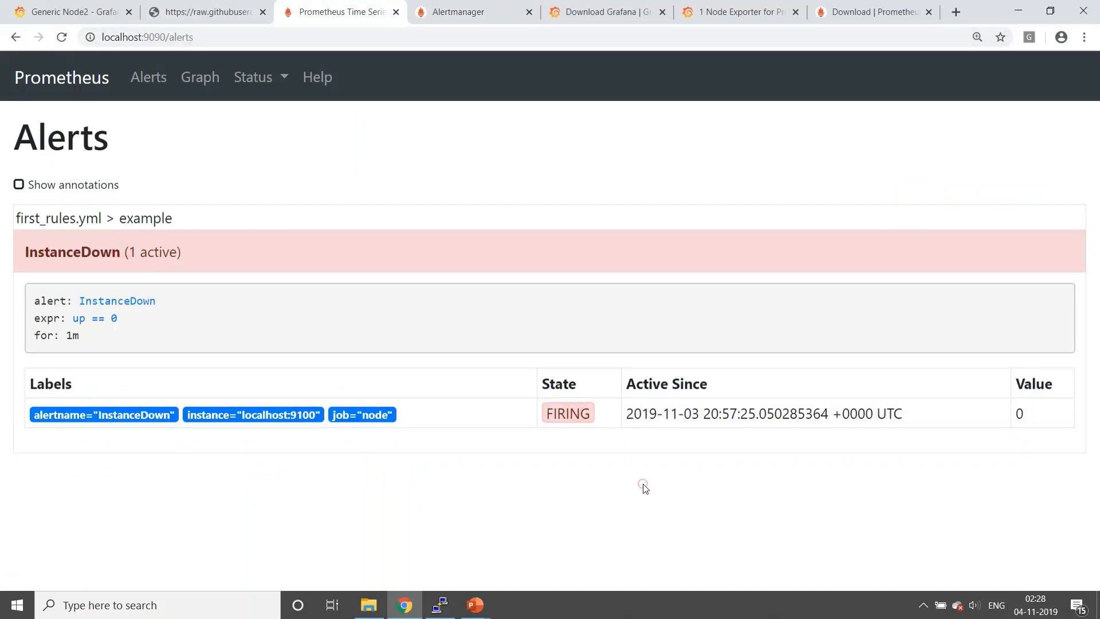
{"action": "mouse_move", "coordinate": [601, 465]}
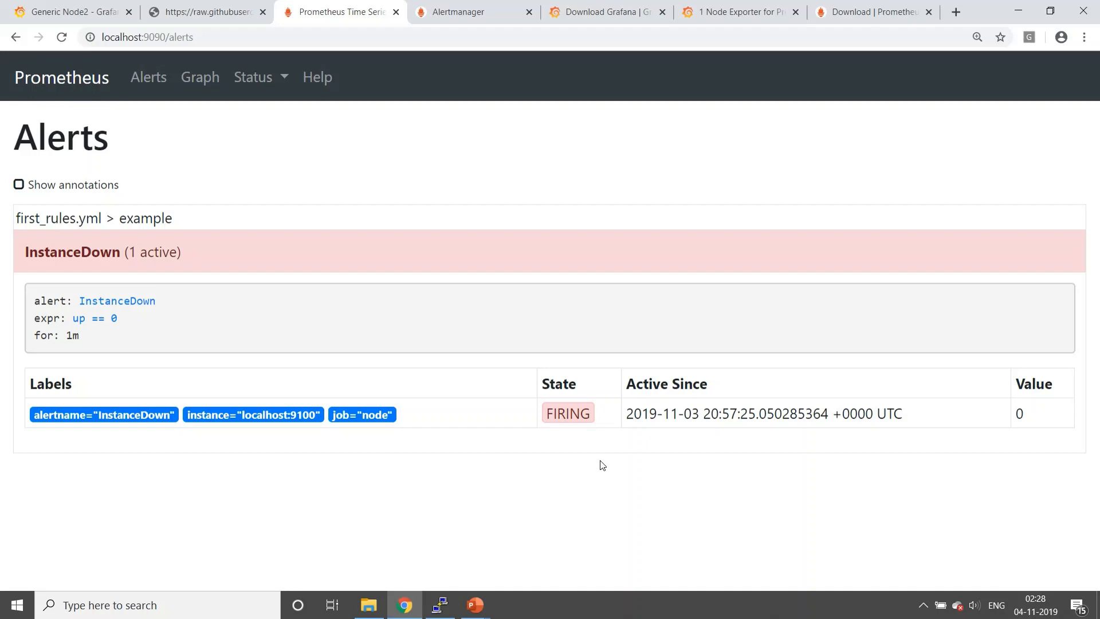
{"action": "left_click", "coordinate": [474, 12]}
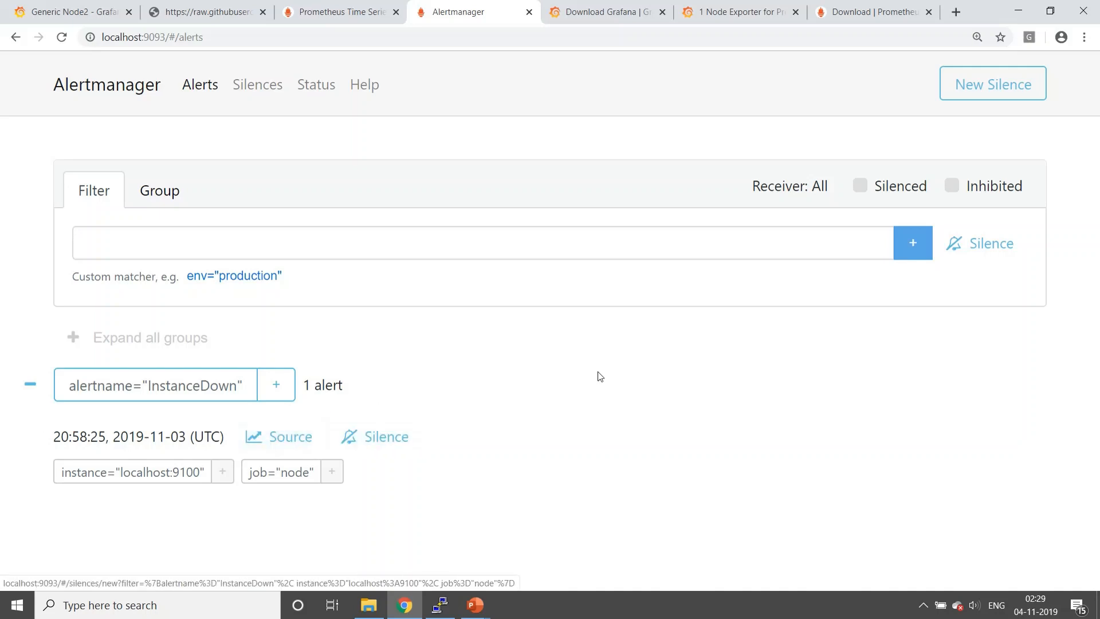
{"action": "mouse_move", "coordinate": [431, 206]}
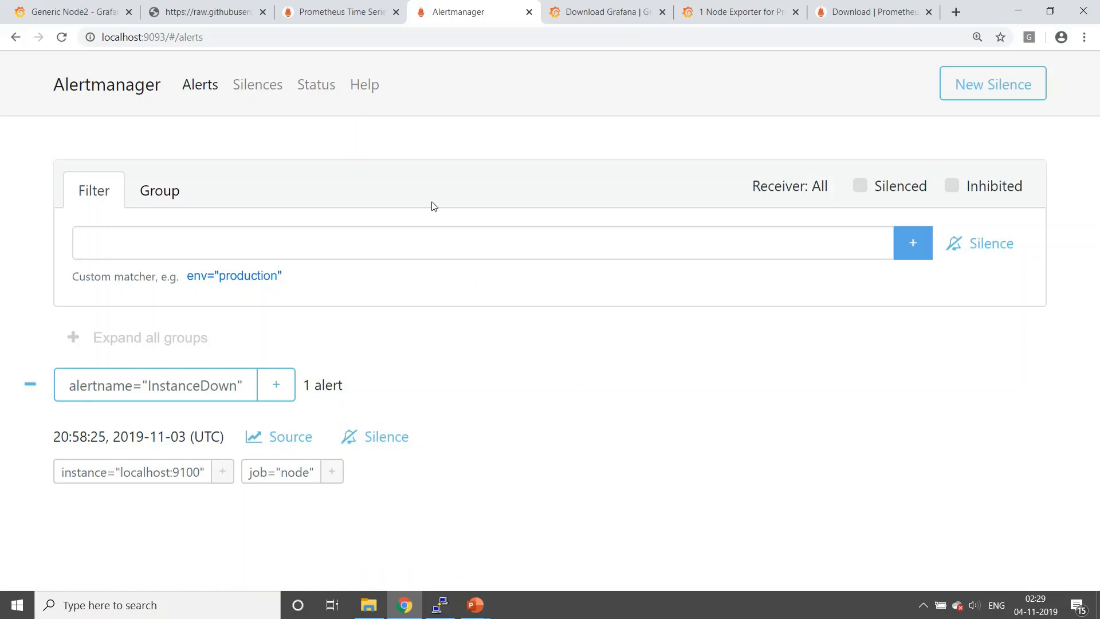
{"action": "mouse_move", "coordinate": [470, 263]}
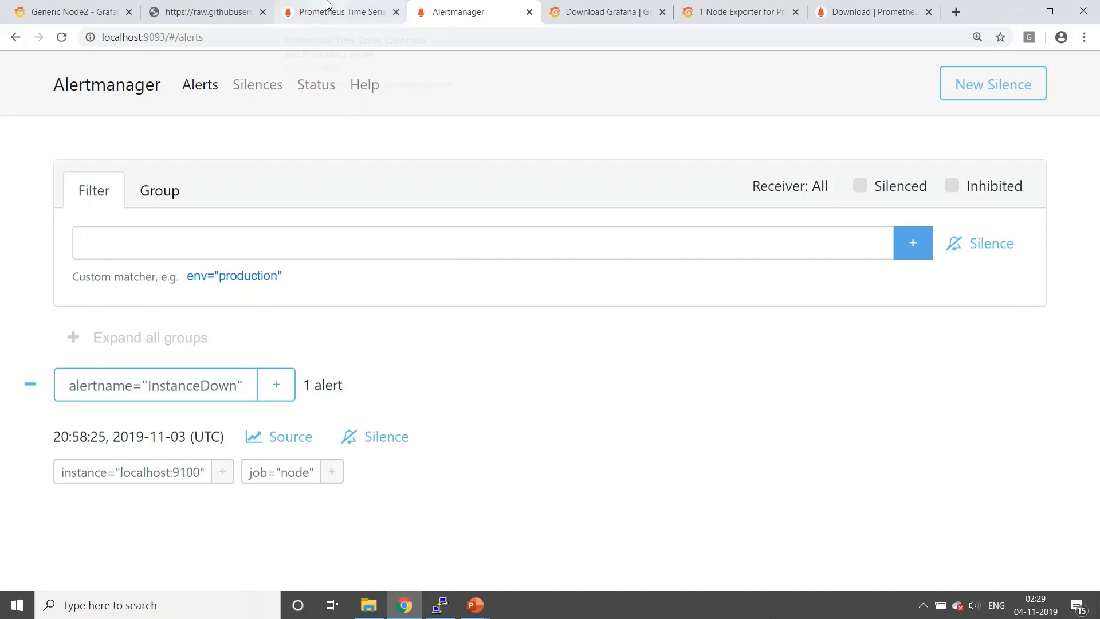
{"action": "left_click", "coordinate": [340, 12]}
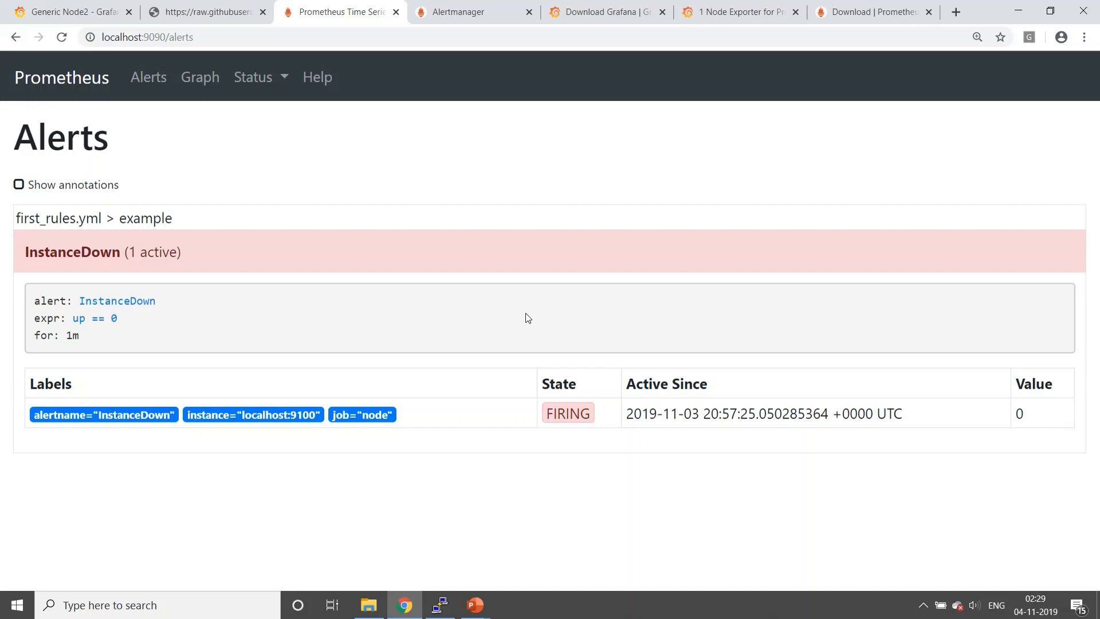
{"action": "left_click", "coordinate": [469, 12]}
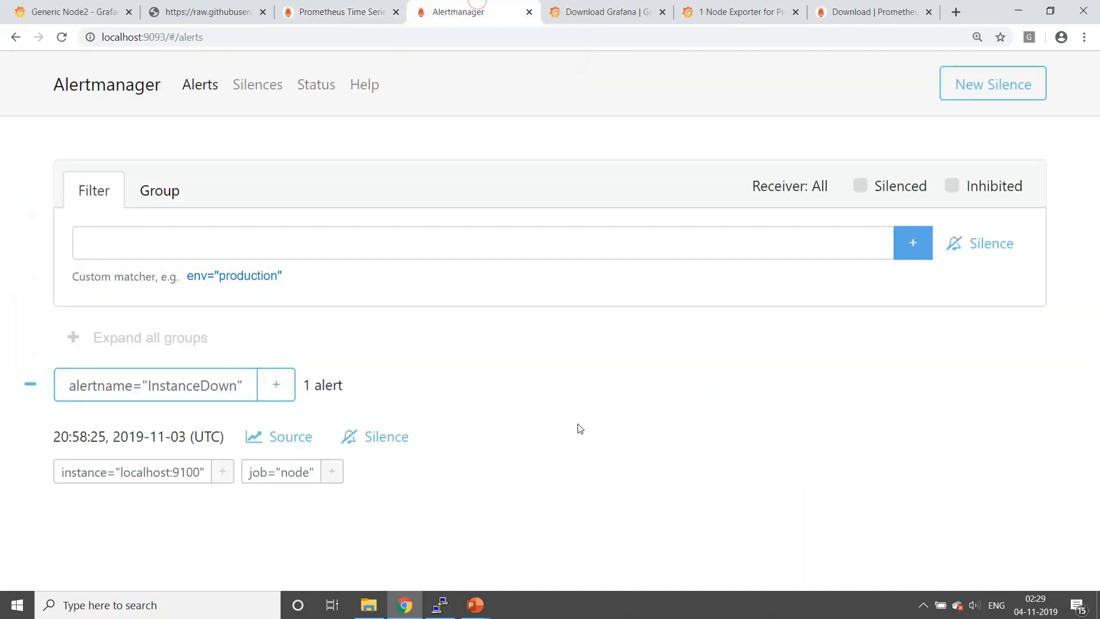
{"action": "mouse_move", "coordinate": [569, 423]}
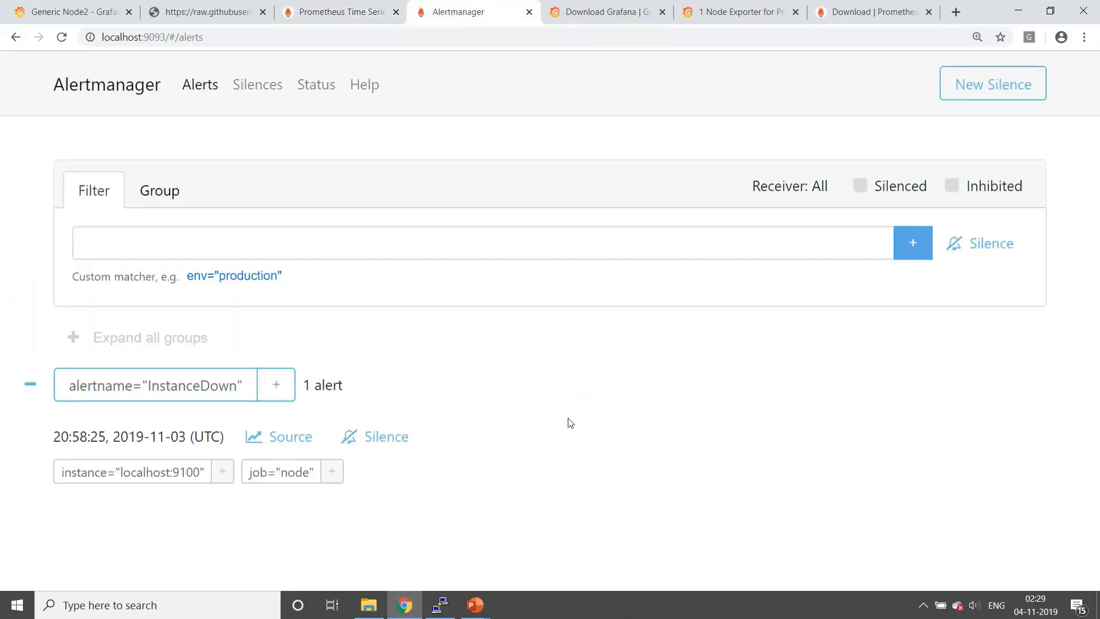
{"action": "left_click", "coordinate": [341, 12]}
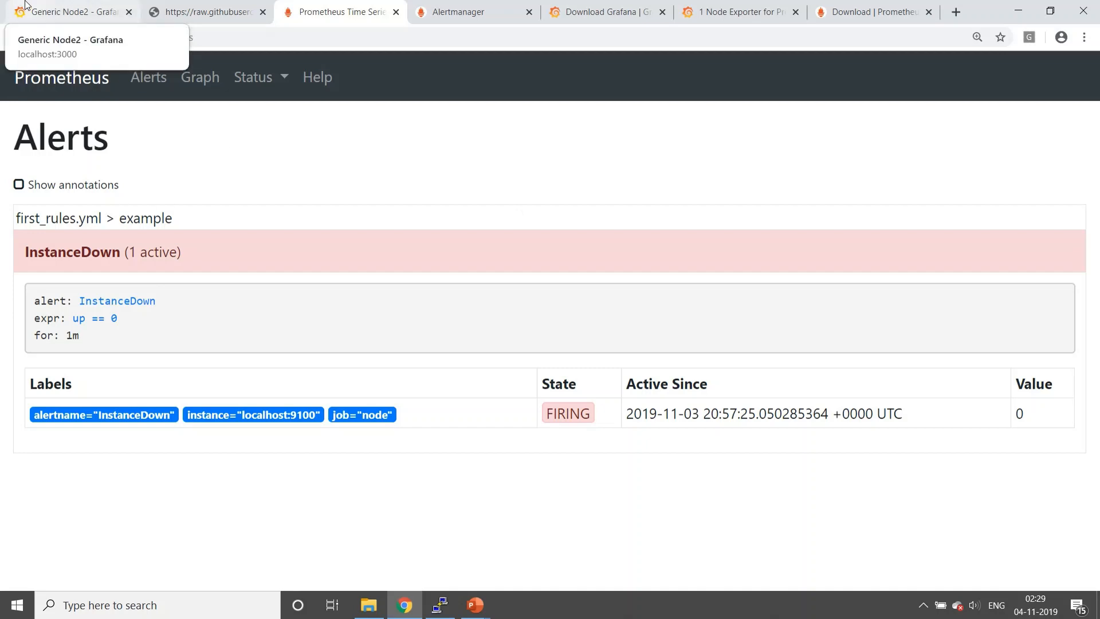
{"action": "mouse_move", "coordinate": [368, 280]}
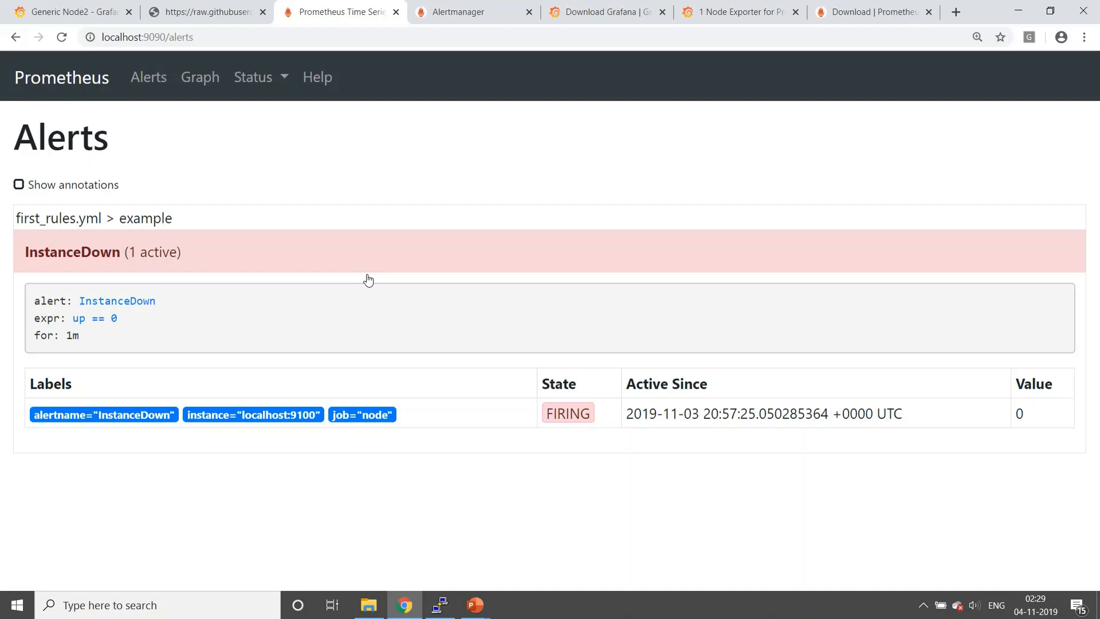
Open the New dashboard Copy dashboard from Grafana's dashboard search
{"action": "left_click", "coordinate": [67, 12]}
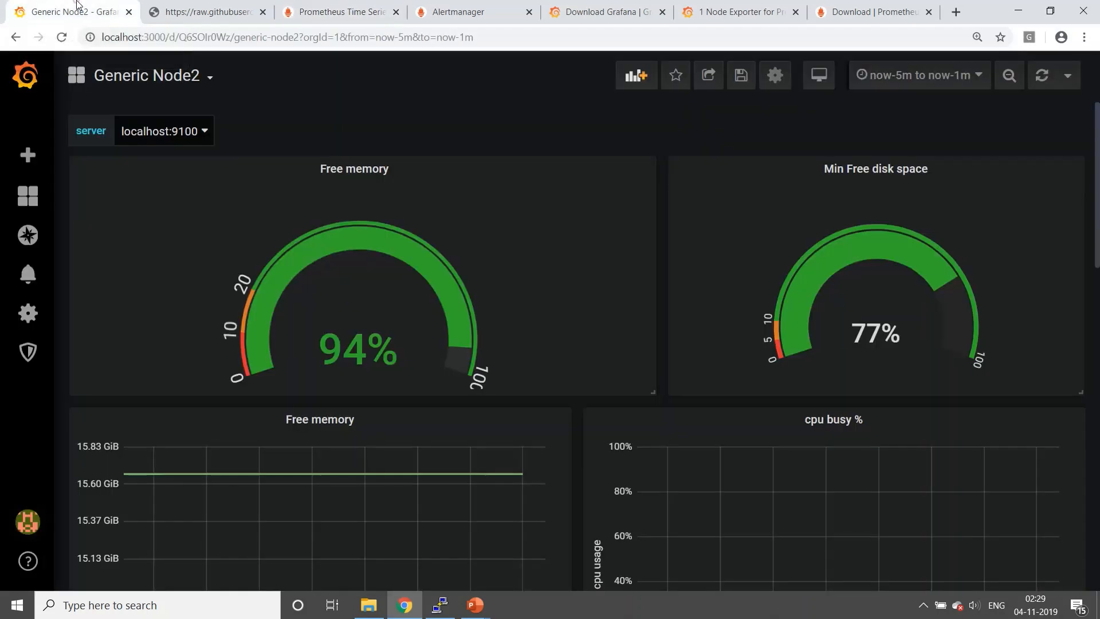
{"action": "scroll", "scroll_direction": "down", "scroll_amount": 3}
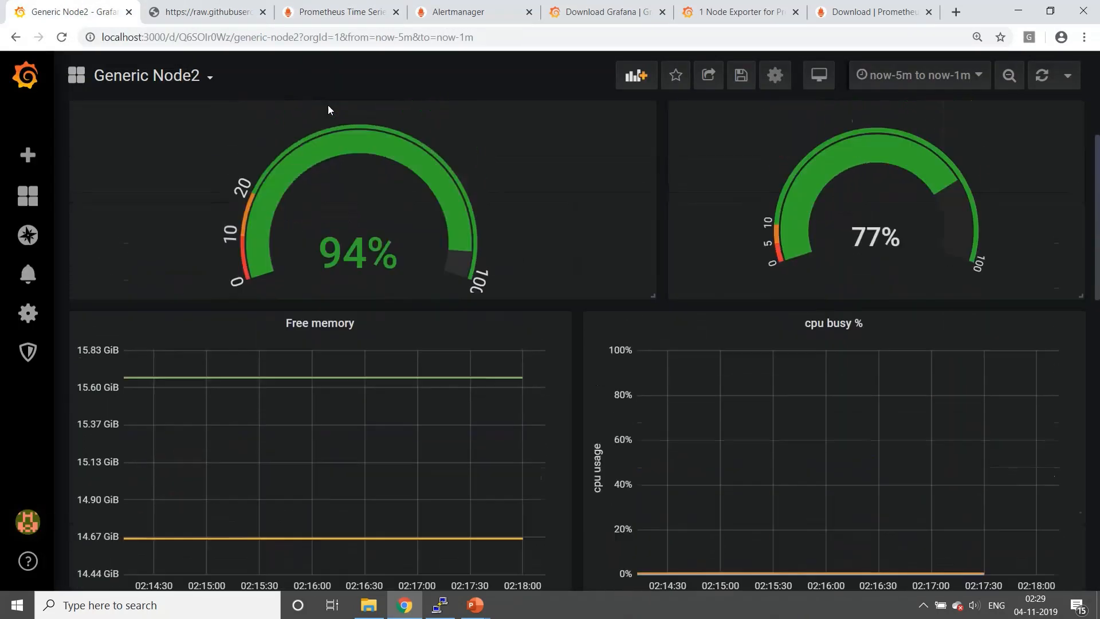
{"action": "left_click", "coordinate": [28, 195]}
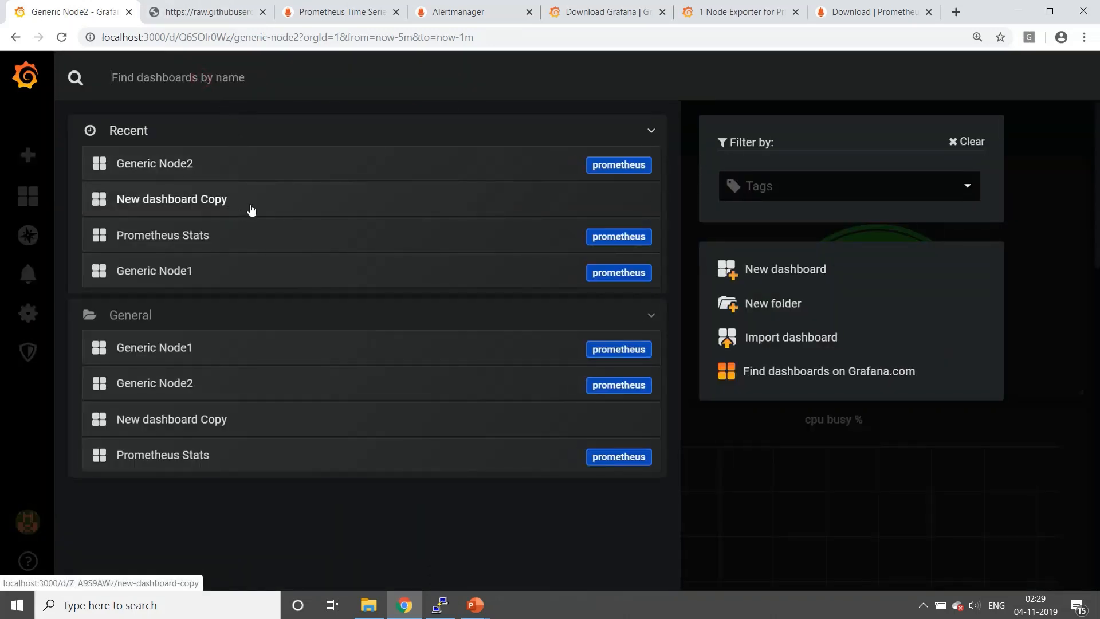
{"action": "left_click", "coordinate": [171, 199]}
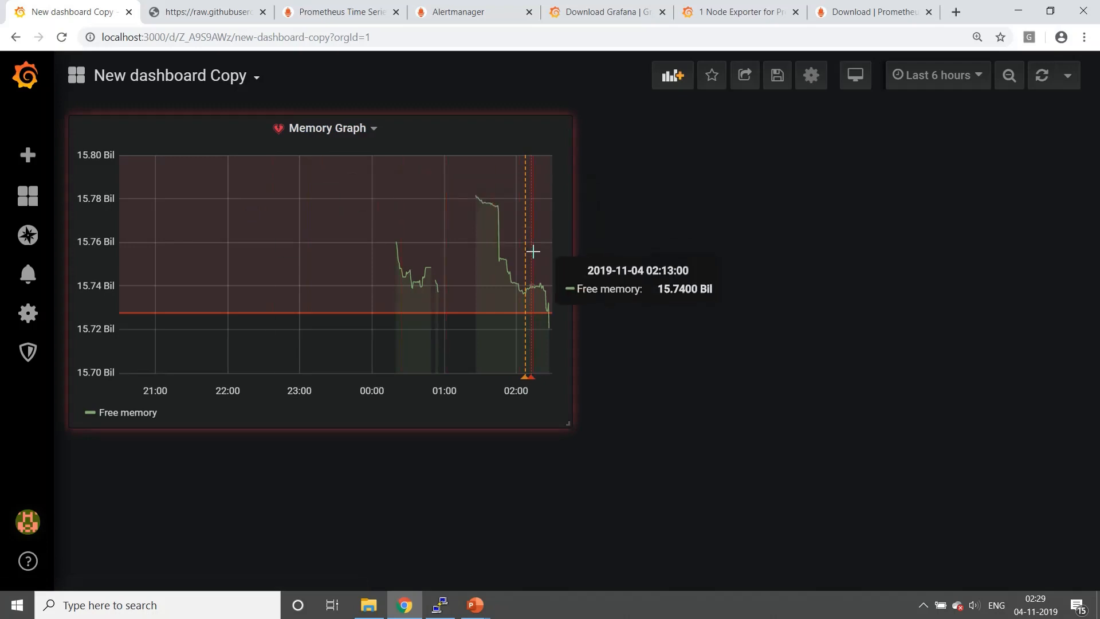
{"action": "mouse_move", "coordinate": [623, 250]}
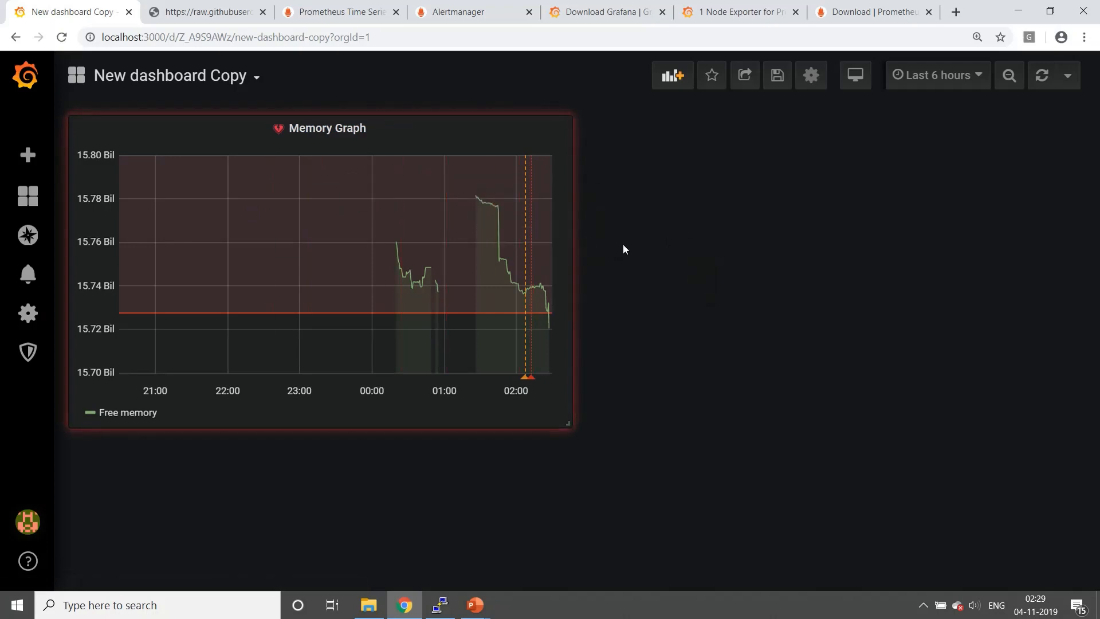
{"action": "mouse_move", "coordinate": [360, 307]}
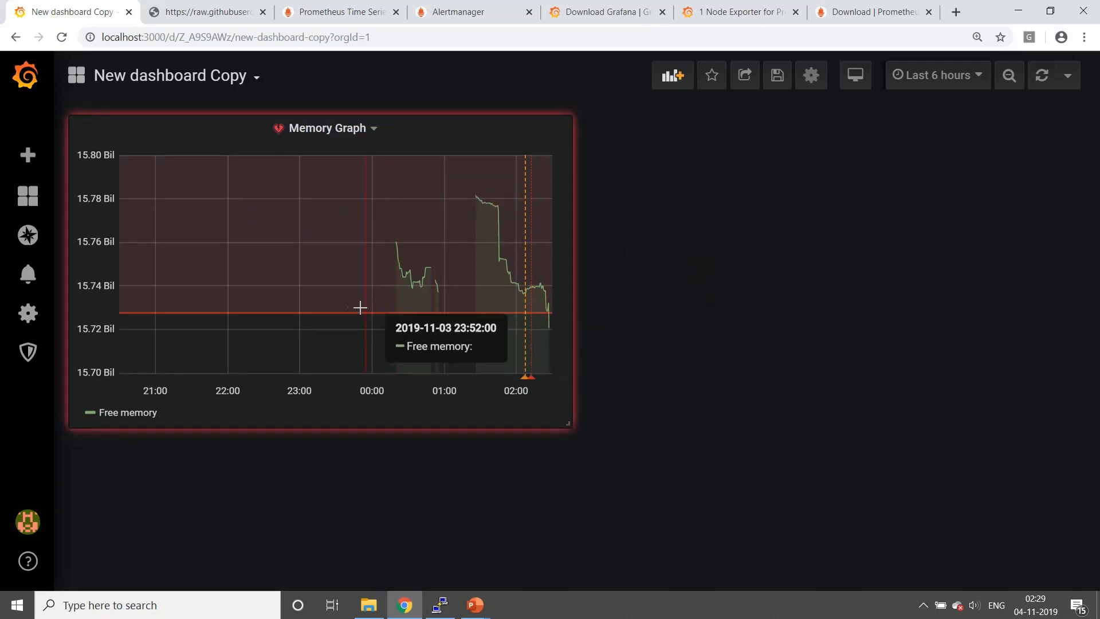
{"action": "mouse_move", "coordinate": [469, 324]}
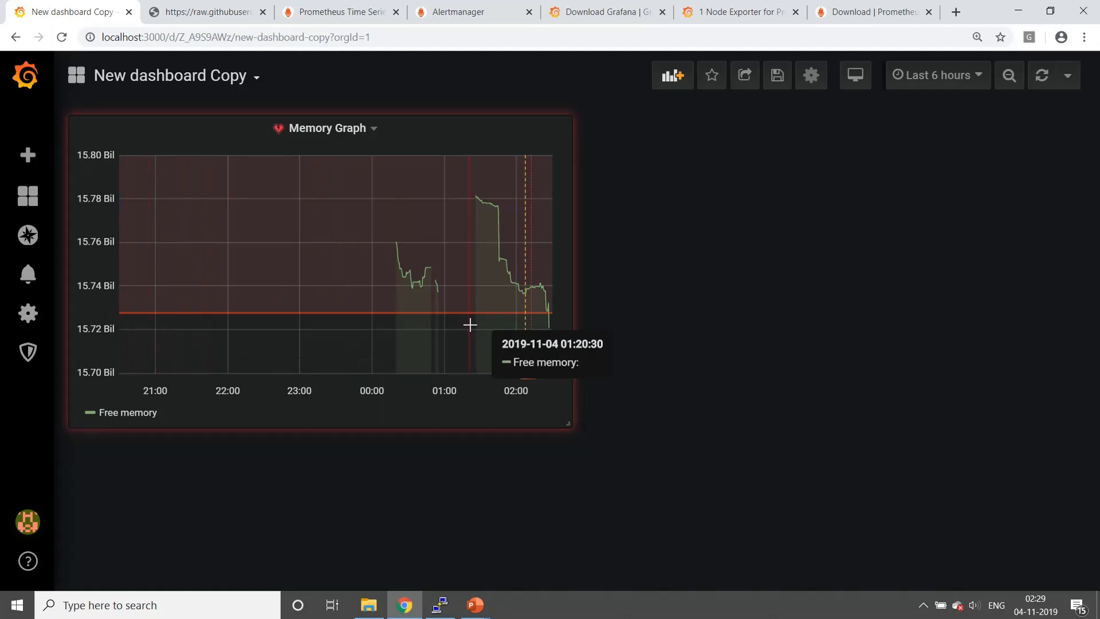
{"action": "mouse_move", "coordinate": [542, 313]}
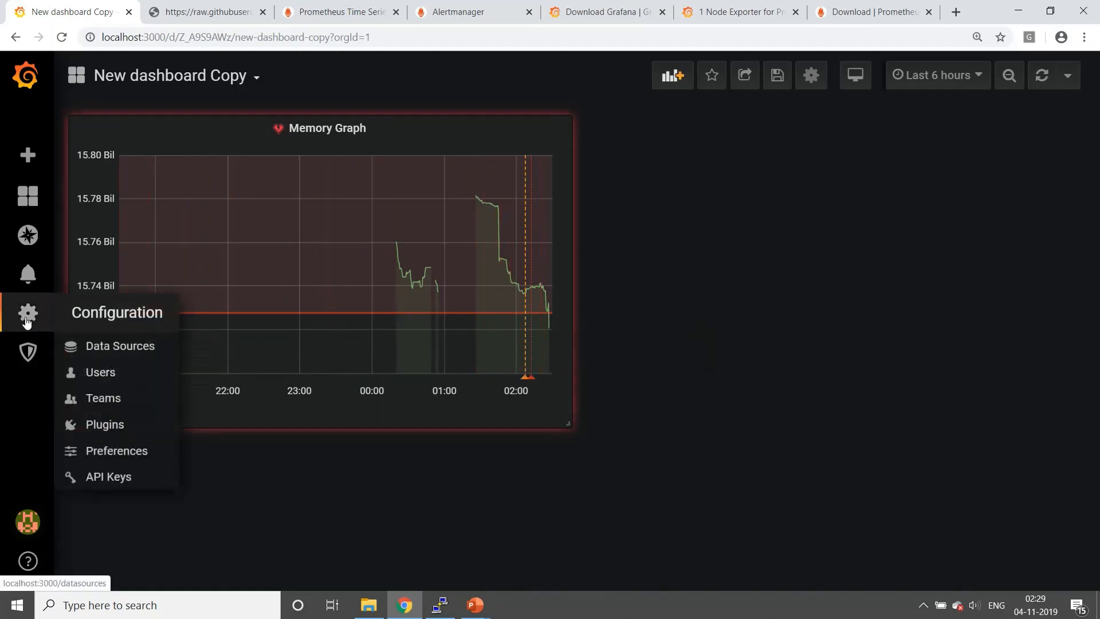
{"action": "mouse_move", "coordinate": [28, 274]}
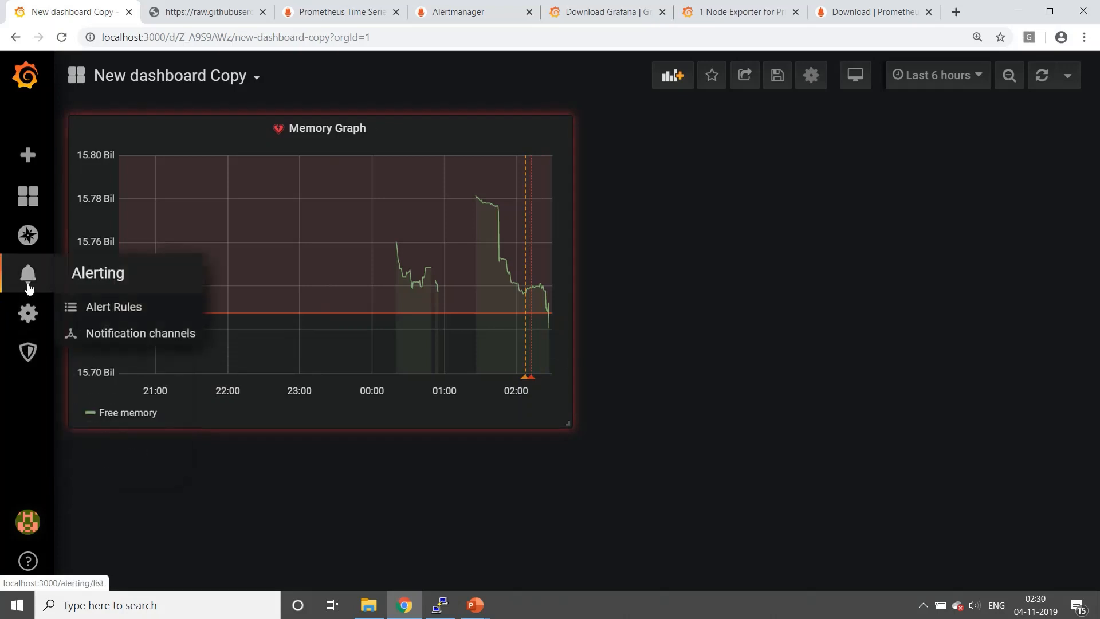
Check the Memory Graph alert rule and the Email channel type in Notification channels
{"action": "left_click", "coordinate": [113, 306]}
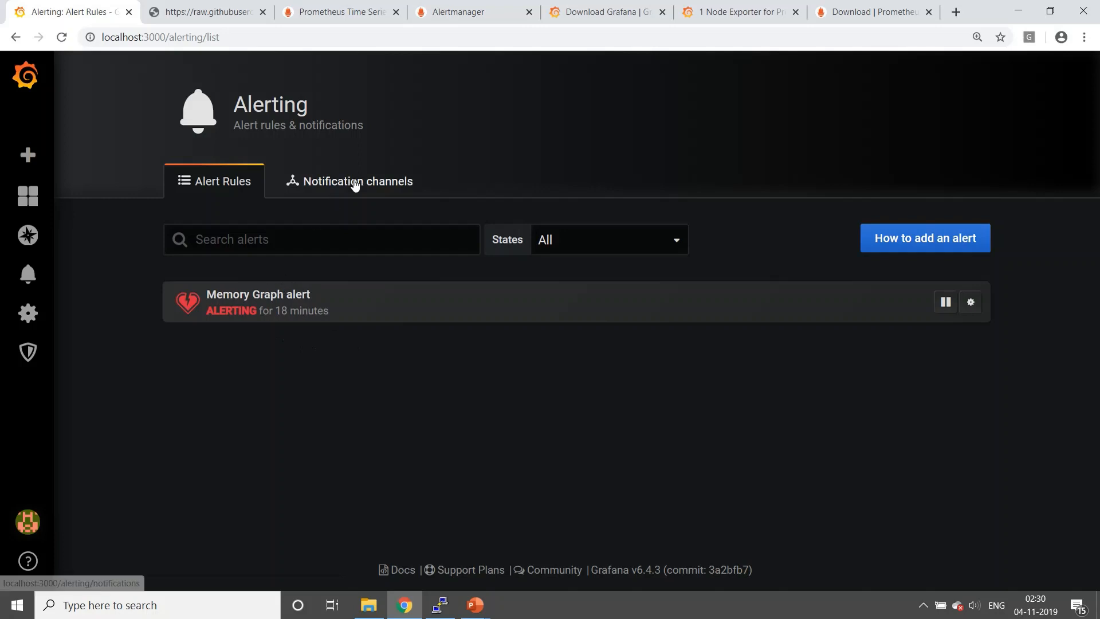
{"action": "left_click", "coordinate": [356, 181]}
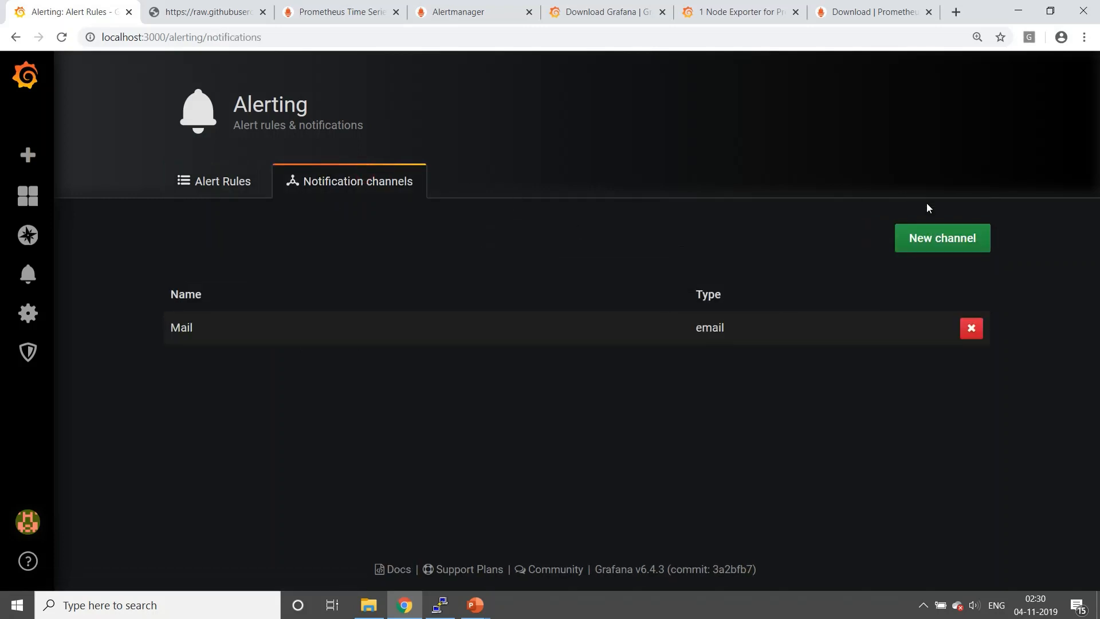
{"action": "left_click", "coordinate": [941, 237]}
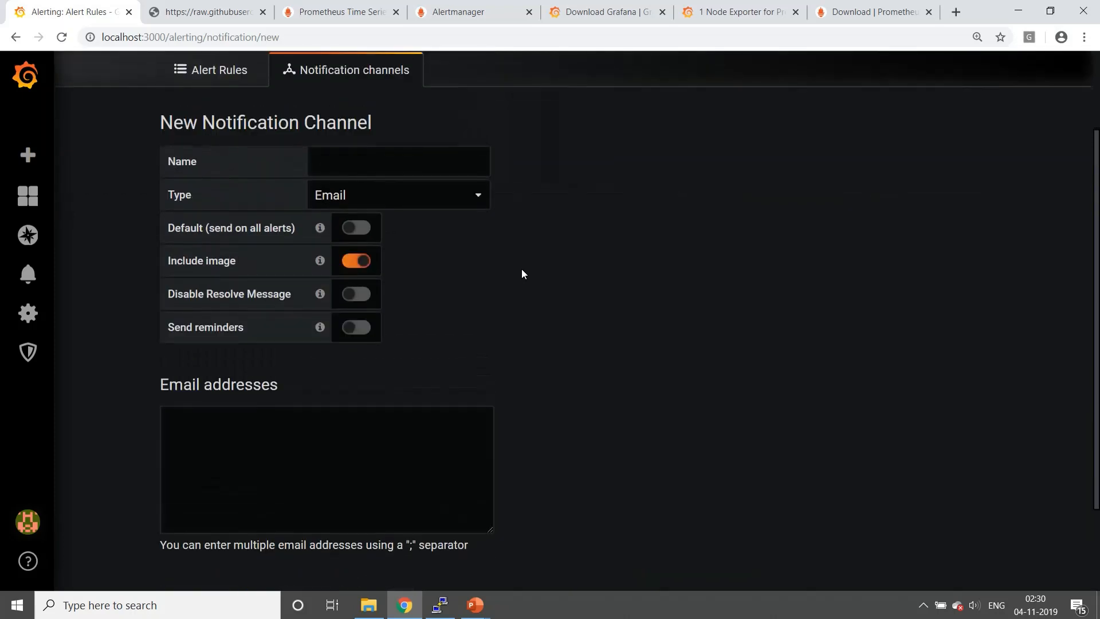
{"action": "left_click", "coordinate": [397, 195]}
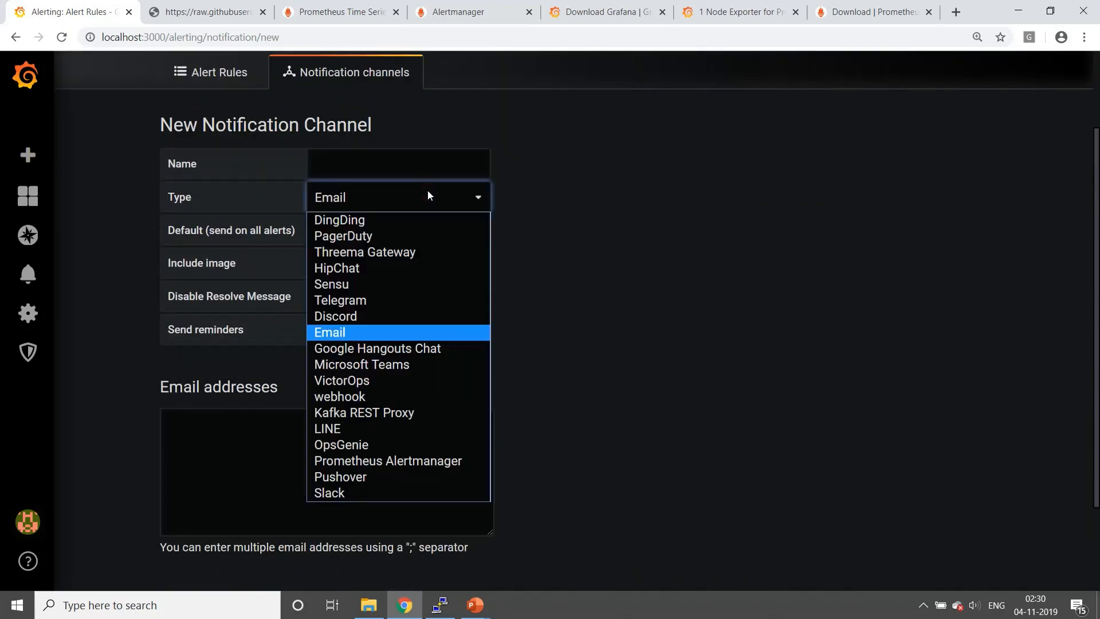
{"action": "mouse_move", "coordinate": [434, 482]}
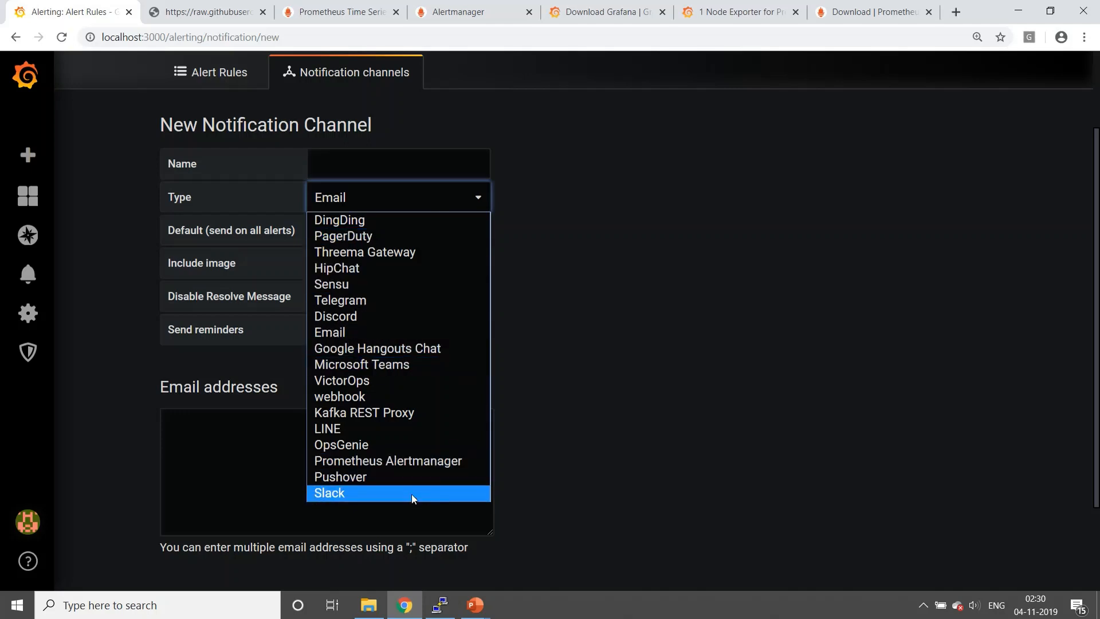
{"action": "mouse_move", "coordinate": [362, 282]}
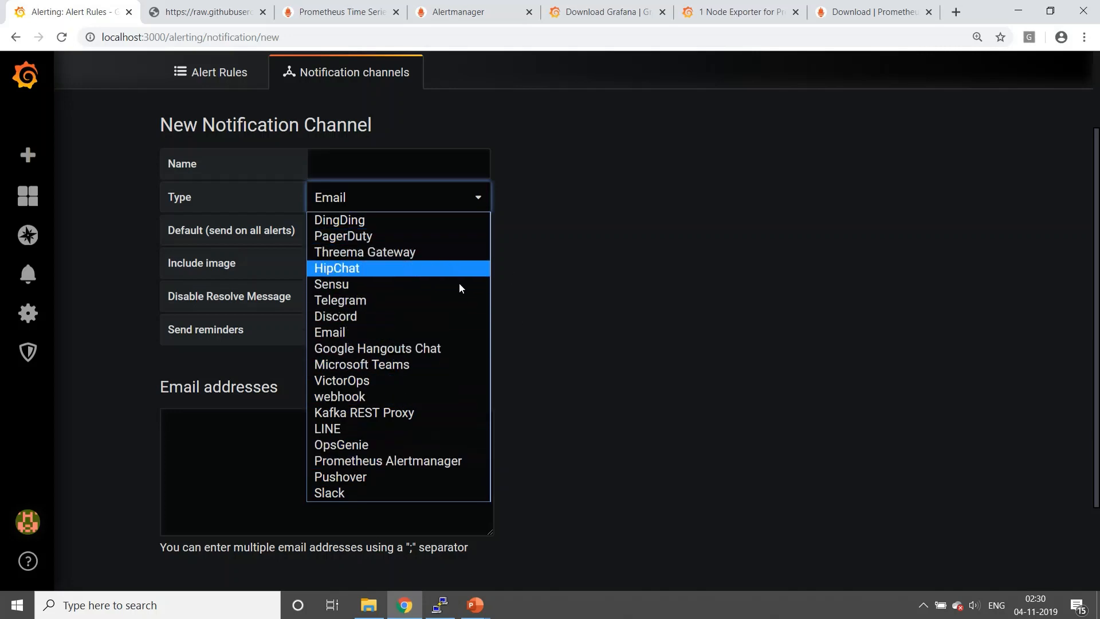
{"action": "left_click", "coordinate": [356, 263]}
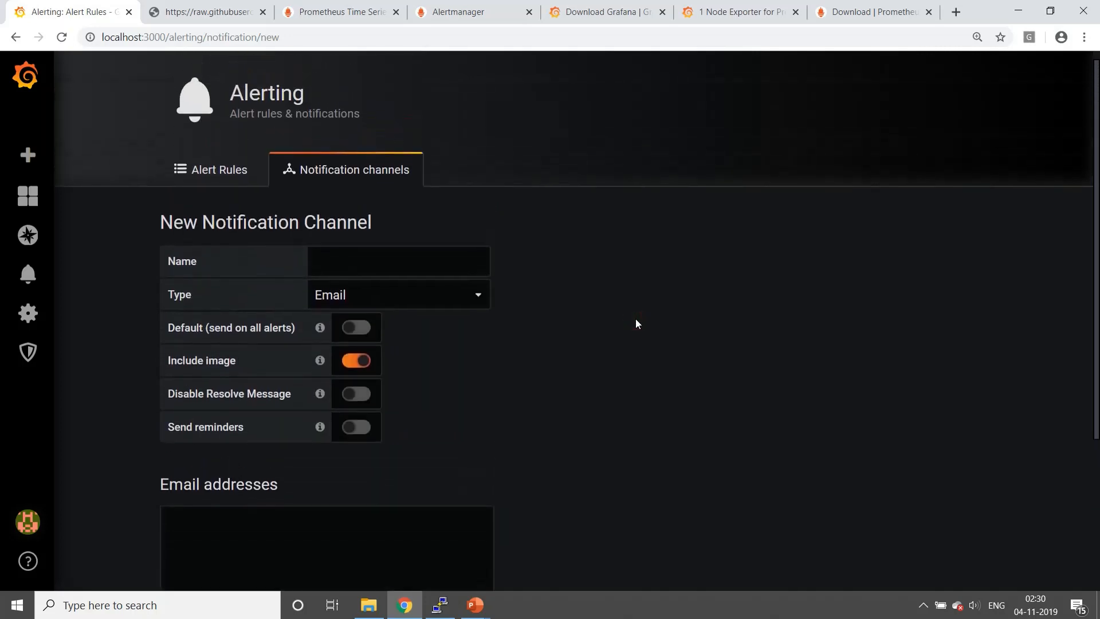
{"action": "mouse_move", "coordinate": [546, 400]}
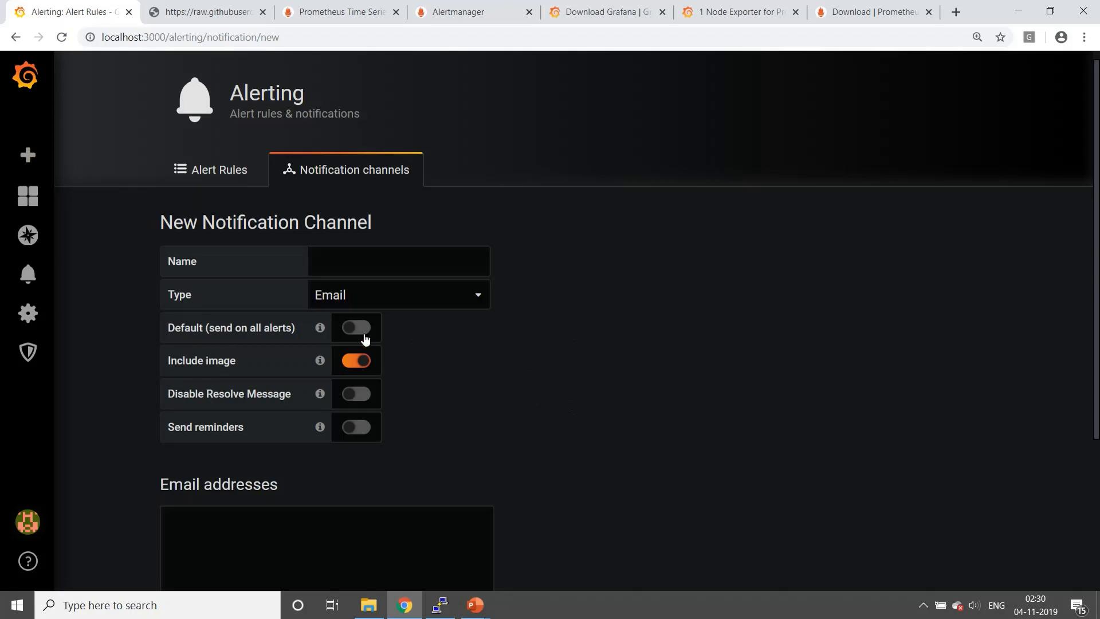
{"action": "mouse_move", "coordinate": [601, 403]}
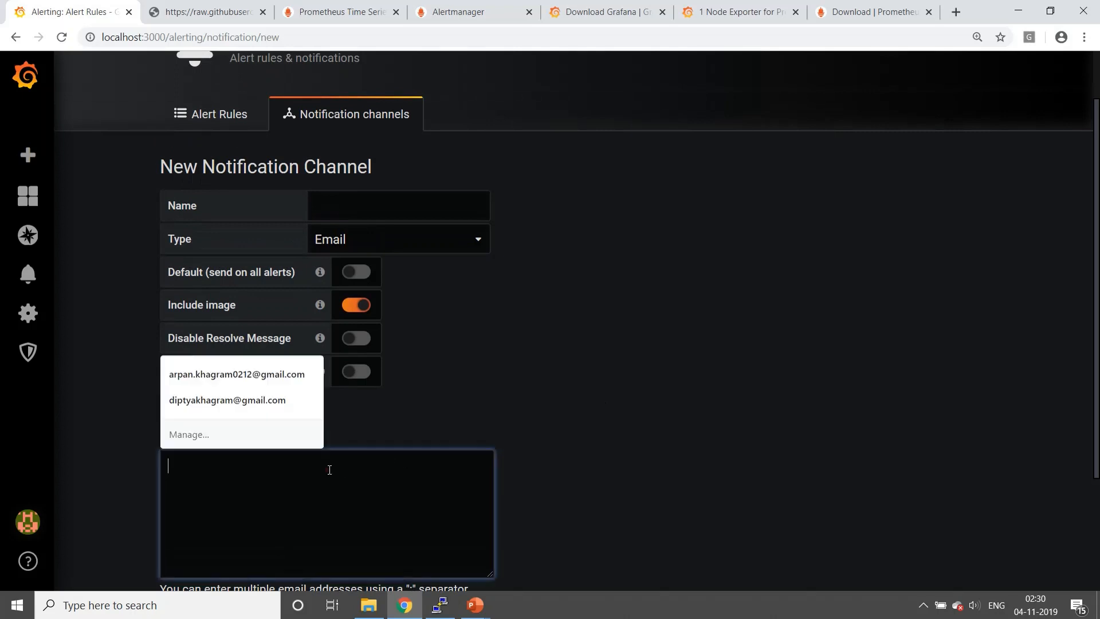
{"action": "left_click", "coordinate": [470, 325]}
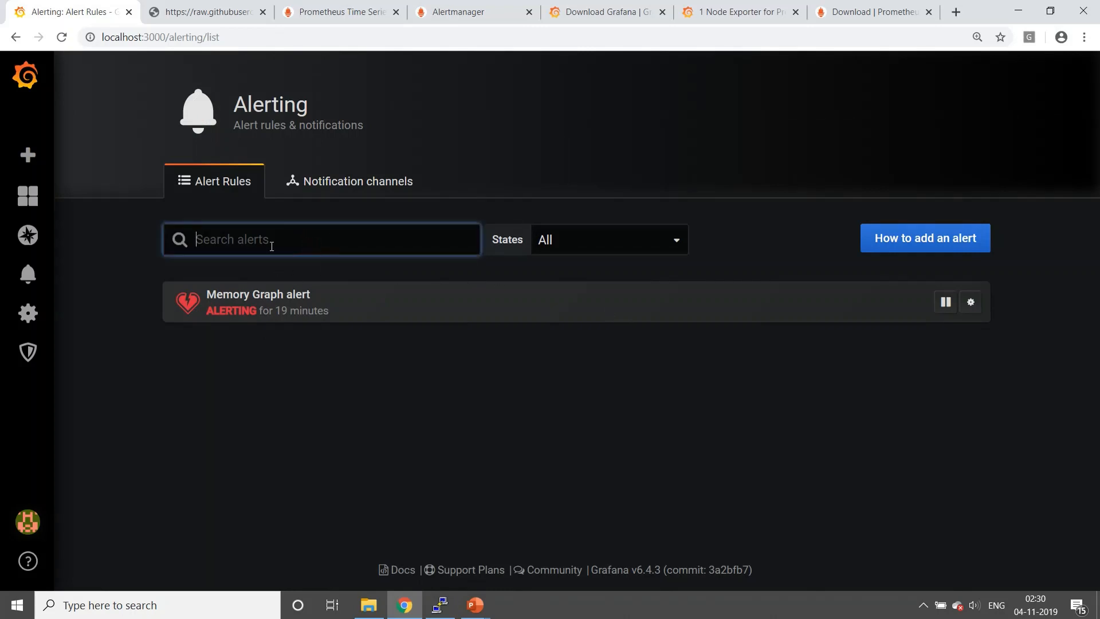
{"action": "mouse_move", "coordinate": [28, 274]}
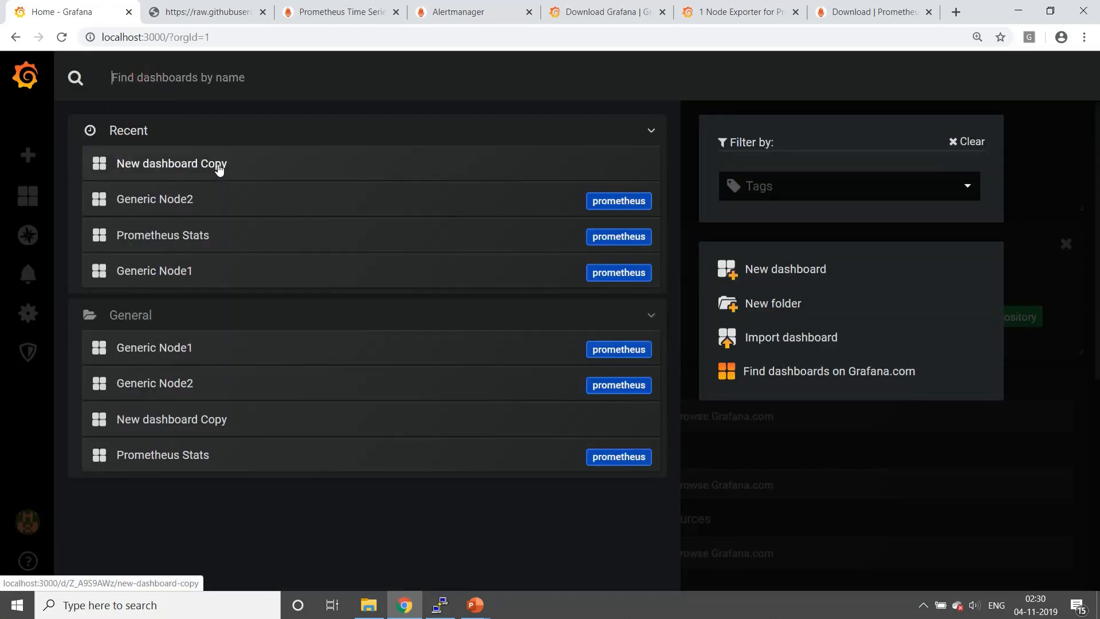
{"action": "left_click", "coordinate": [171, 163]}
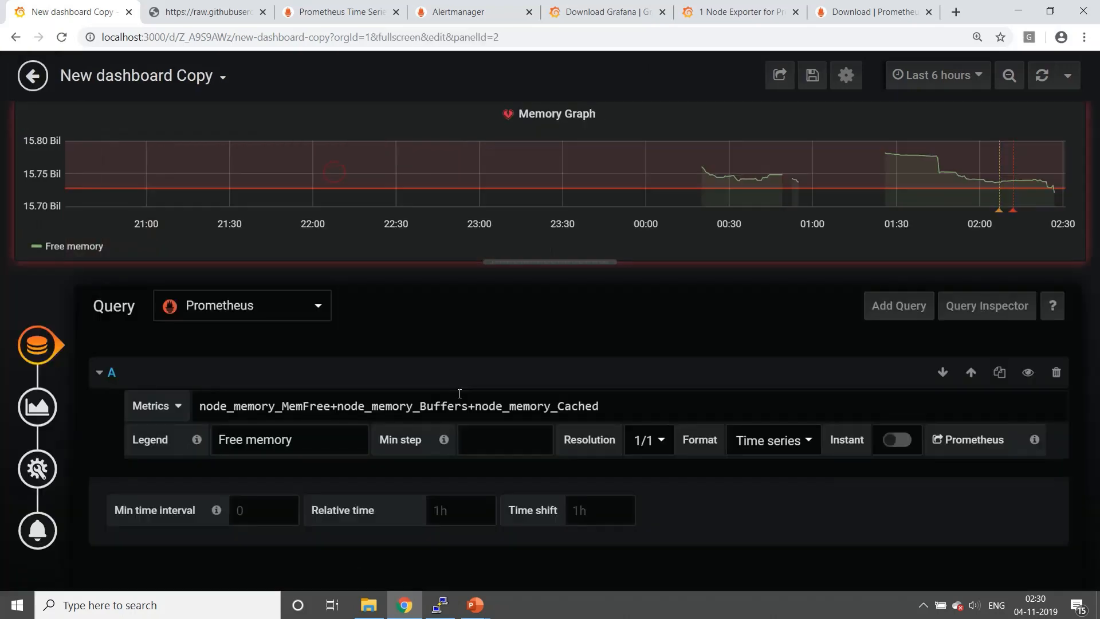
{"action": "mouse_move", "coordinate": [36, 530]}
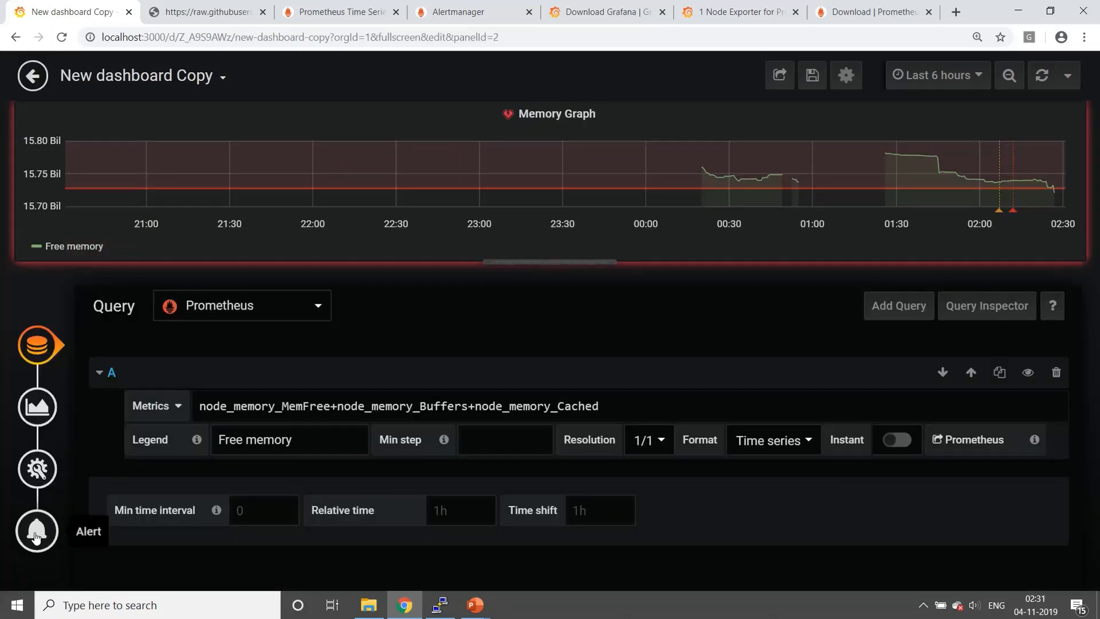
{"action": "left_click", "coordinate": [37, 530]}
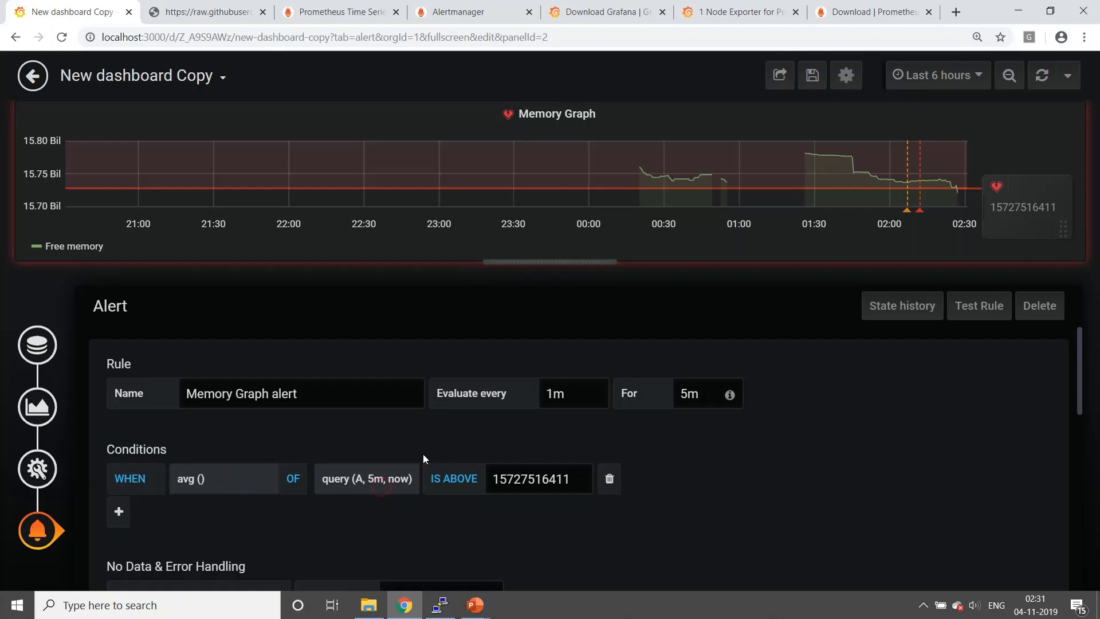
{"action": "mouse_move", "coordinate": [36, 345]}
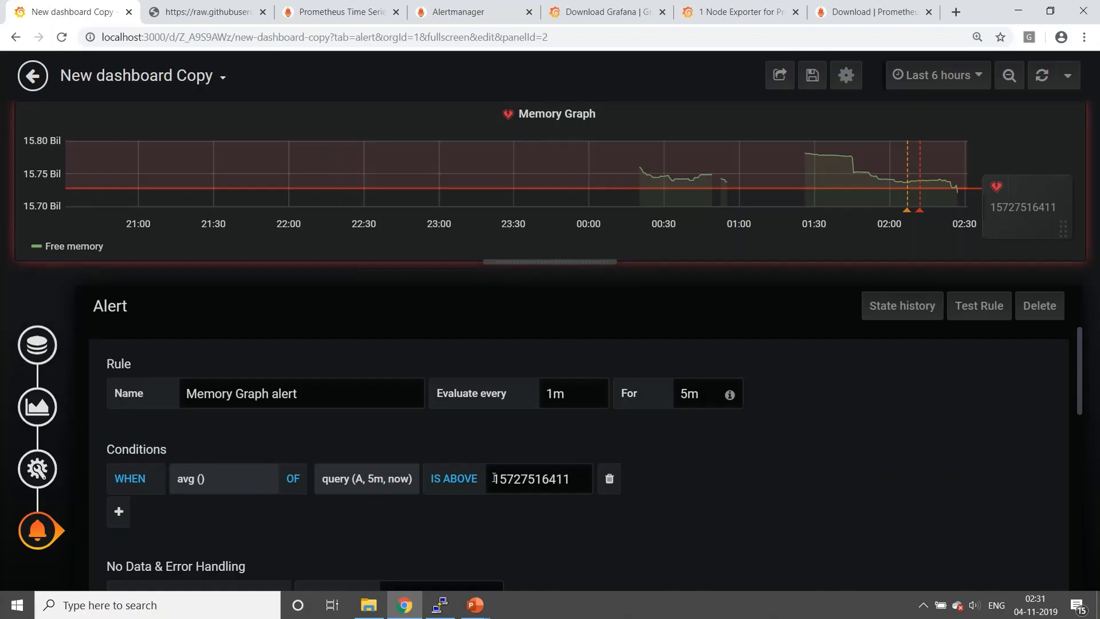
{"action": "double_click", "coordinate": [510, 479]}
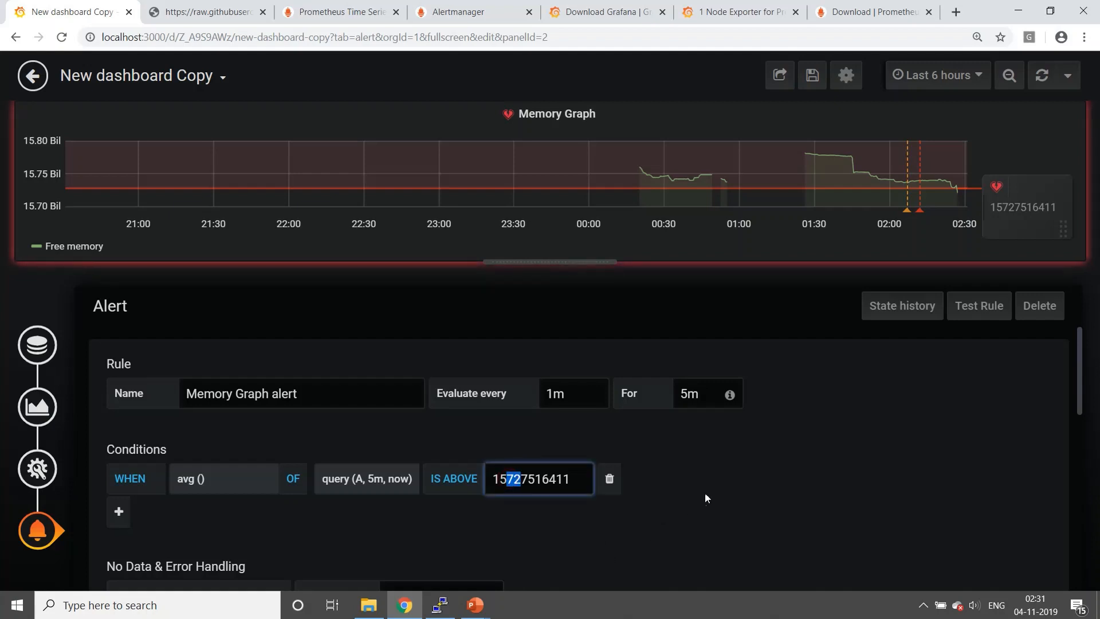
{"action": "scroll", "scroll_direction": "down", "scroll_amount": 3}
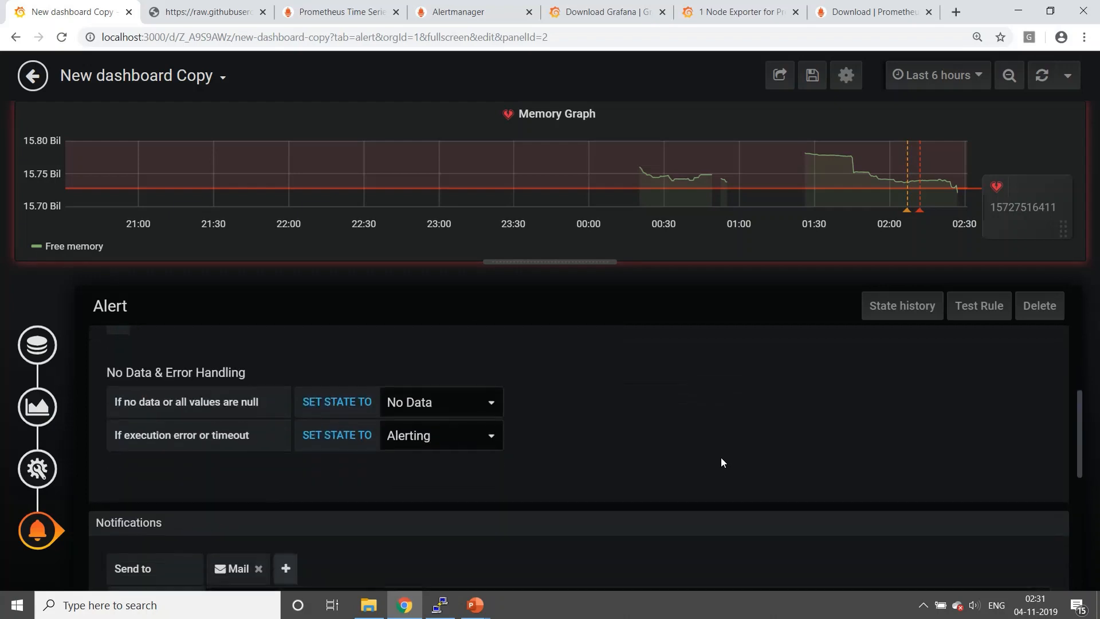
{"action": "scroll", "scroll_direction": "down", "scroll_amount": 3}
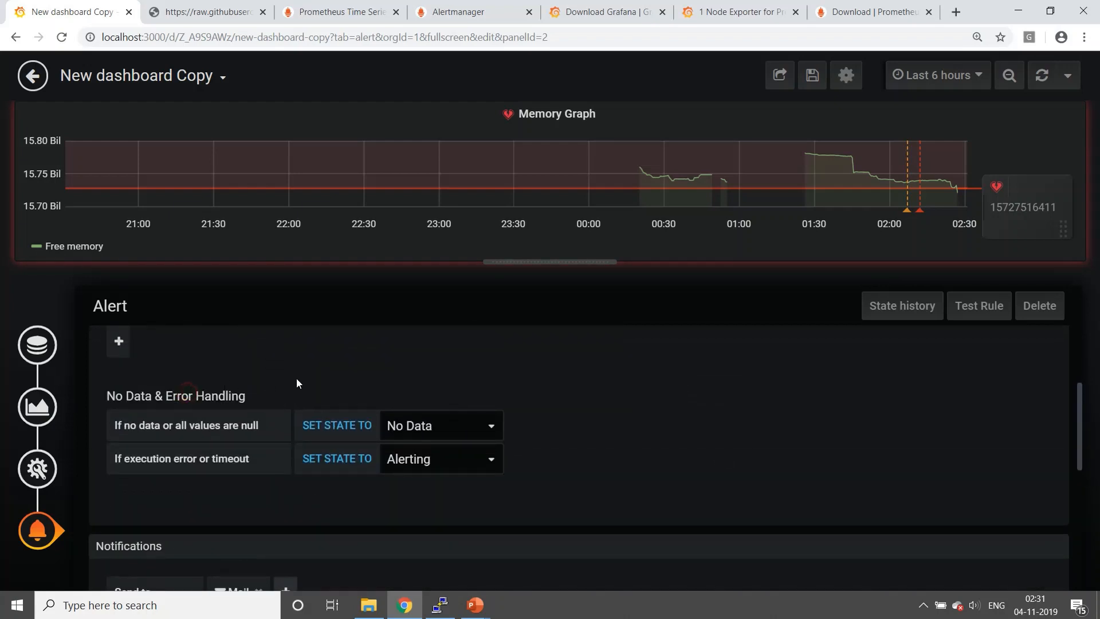
{"action": "mouse_move", "coordinate": [228, 475]}
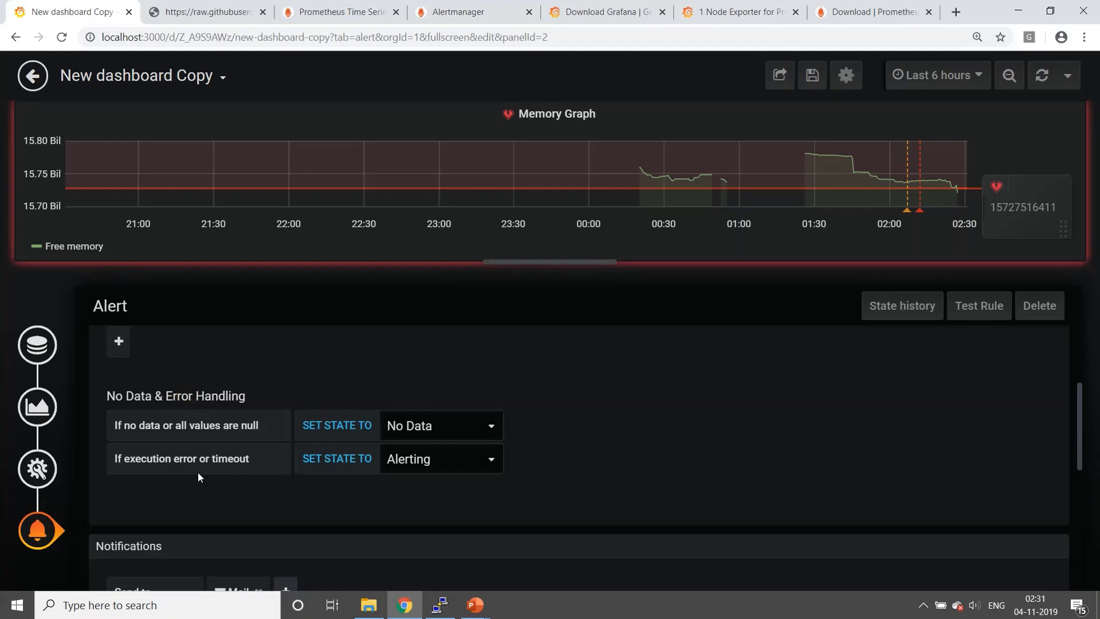
{"action": "scroll", "scroll_direction": "down", "scroll_amount": 3}
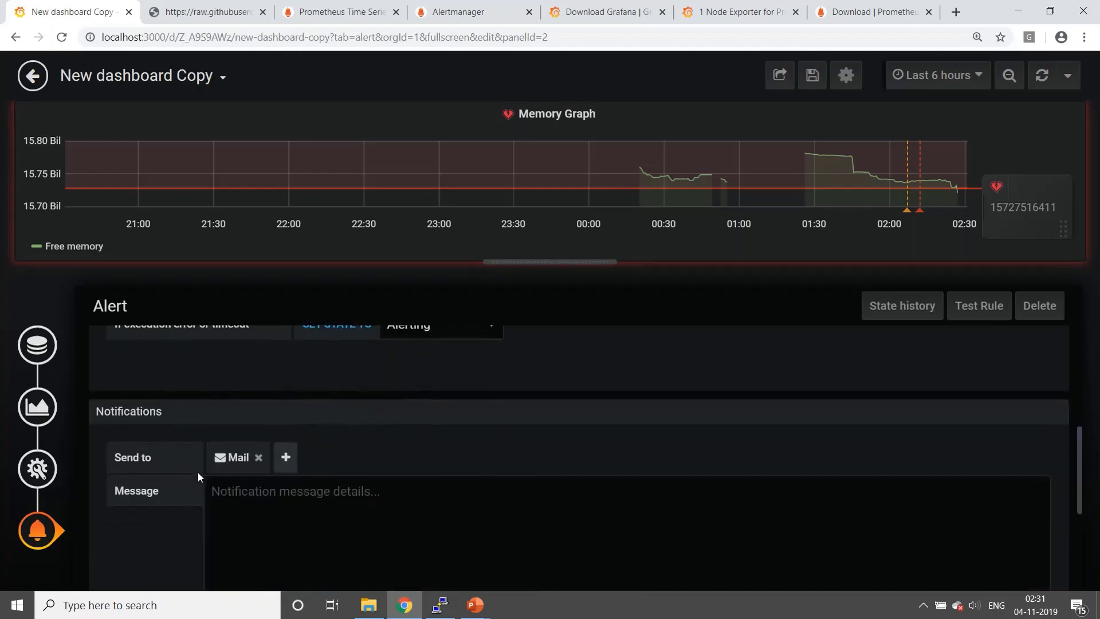
{"action": "scroll", "scroll_direction": "down", "scroll_amount": 3}
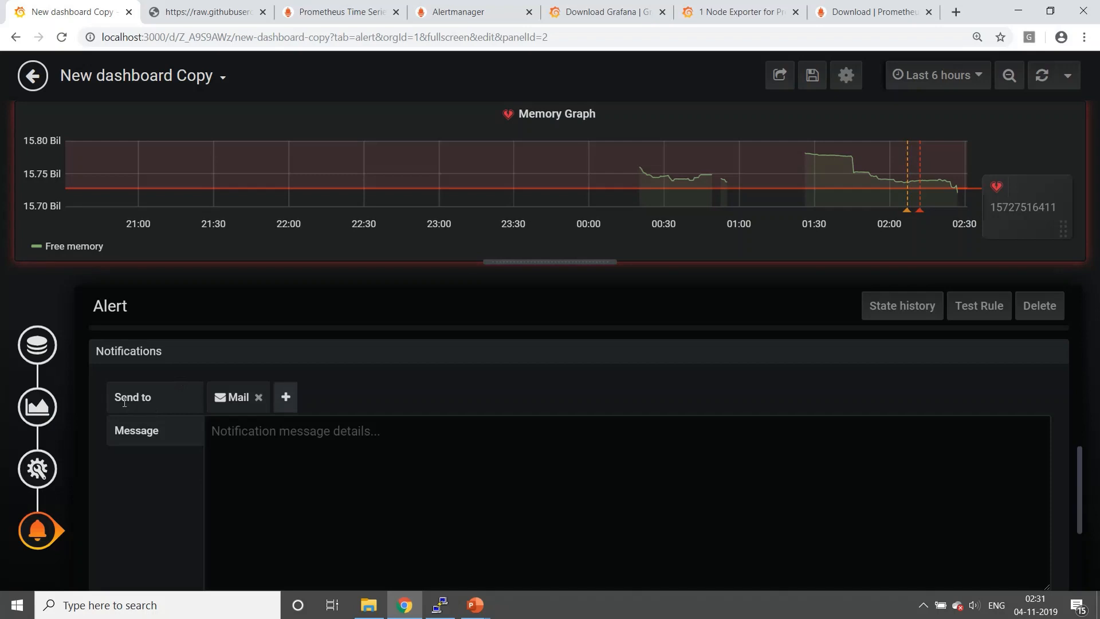
{"action": "double_click", "coordinate": [126, 397]}
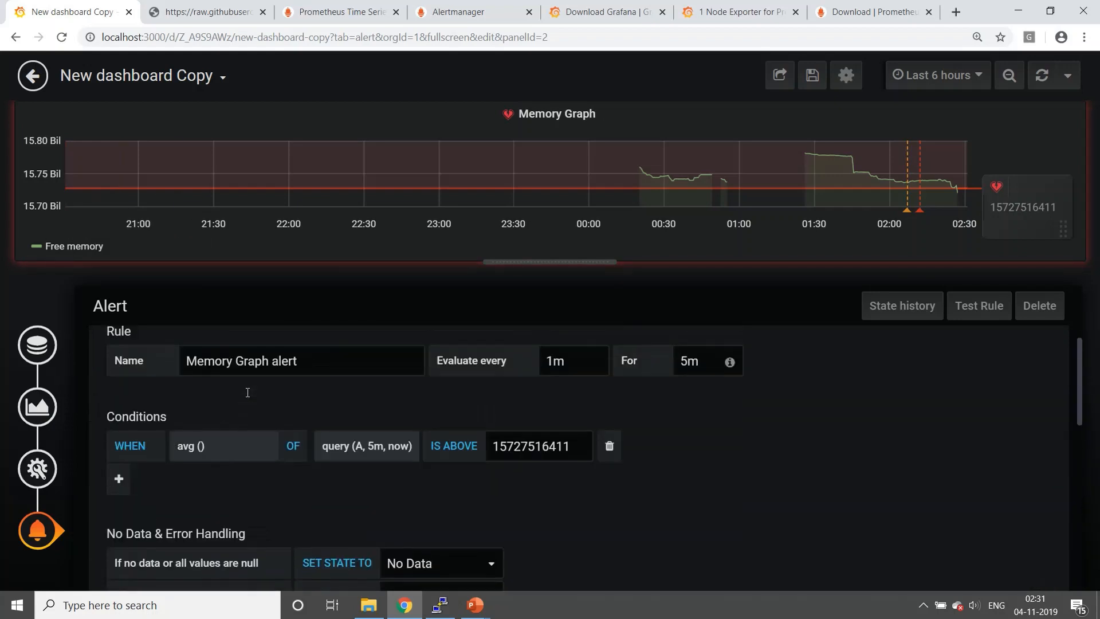
{"action": "mouse_move", "coordinate": [971, 189]}
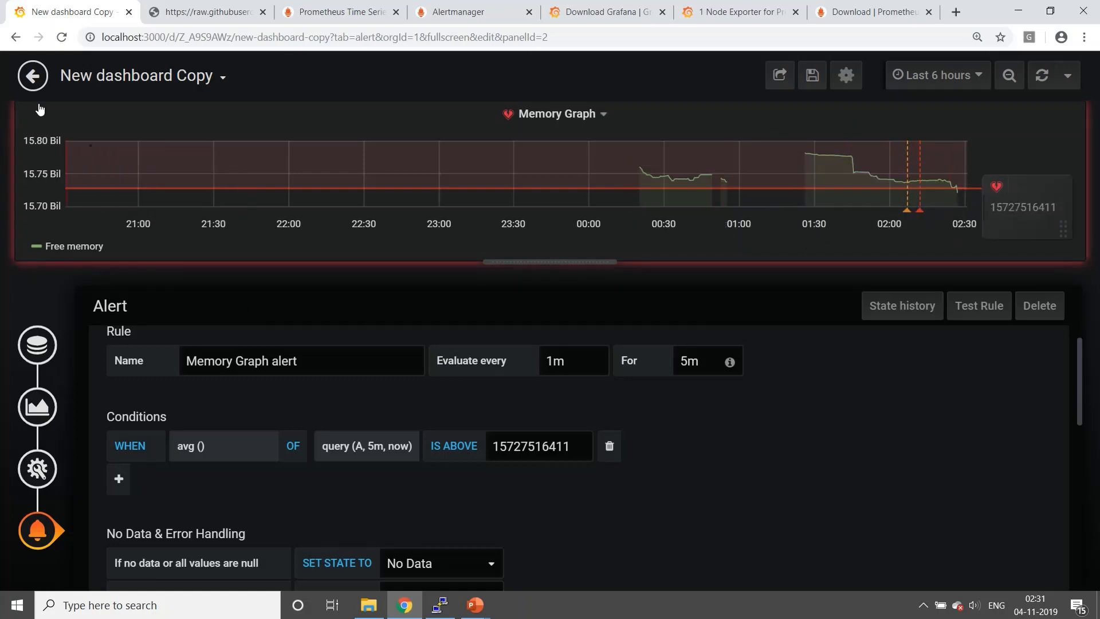
{"action": "left_click", "coordinate": [32, 75]}
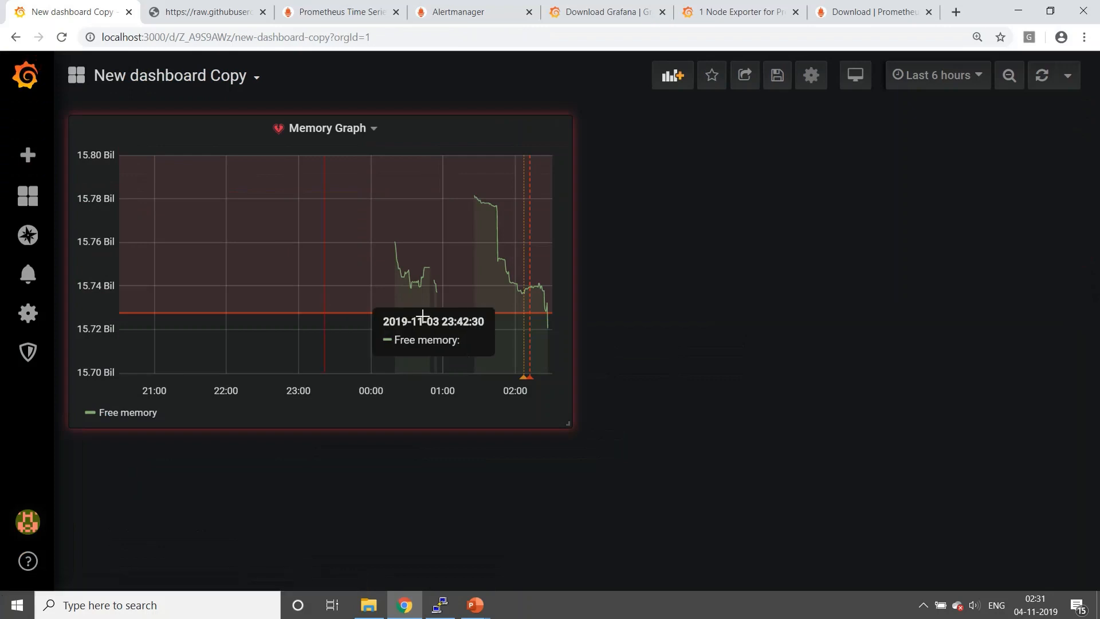
{"action": "mouse_move", "coordinate": [532, 362]}
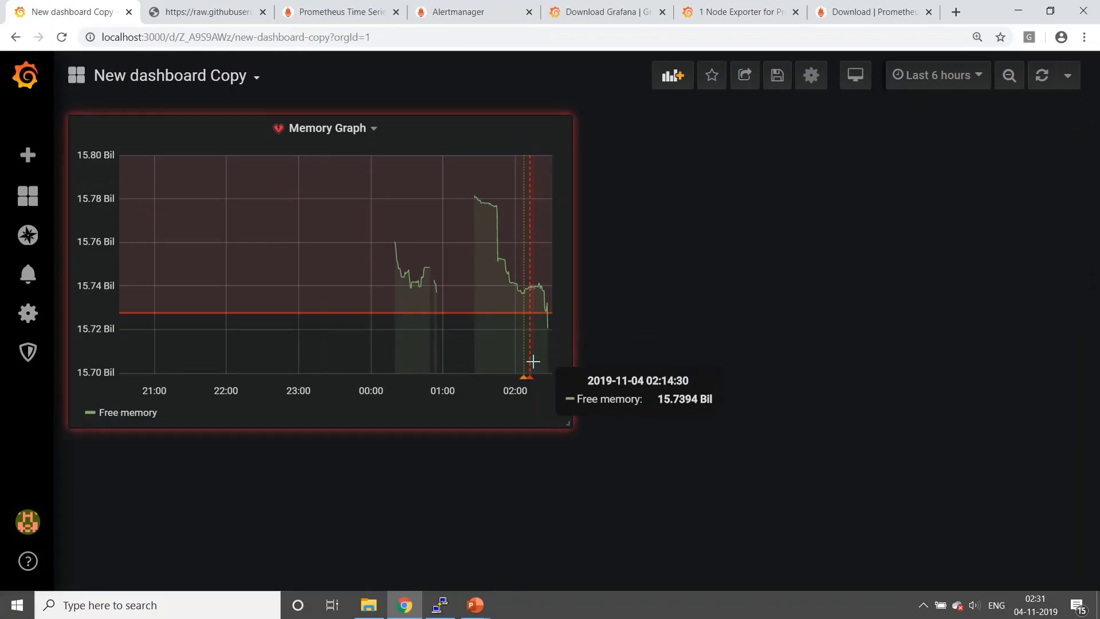